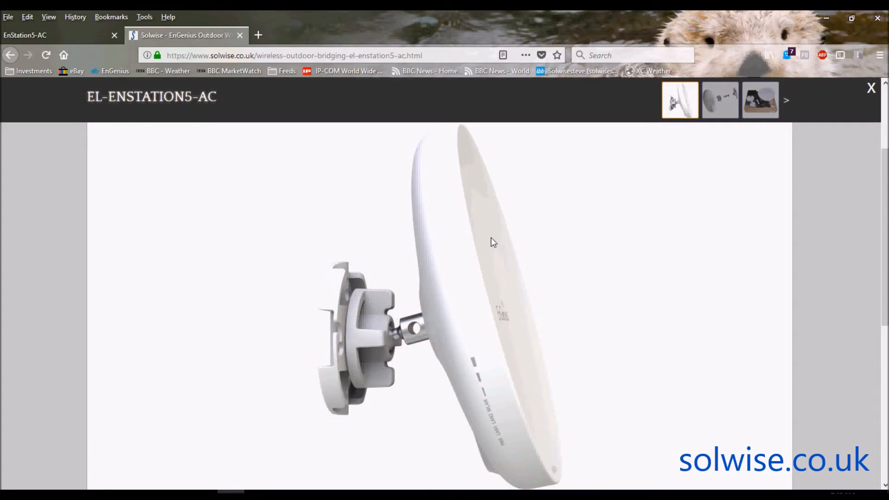
{"action": "mouse_move", "coordinate": [711, 216]}
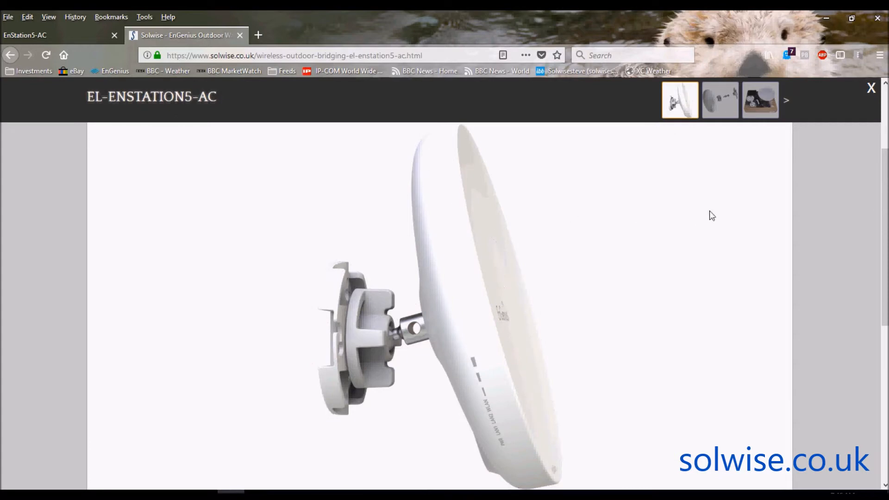
{"action": "mouse_move", "coordinate": [868, 116]}
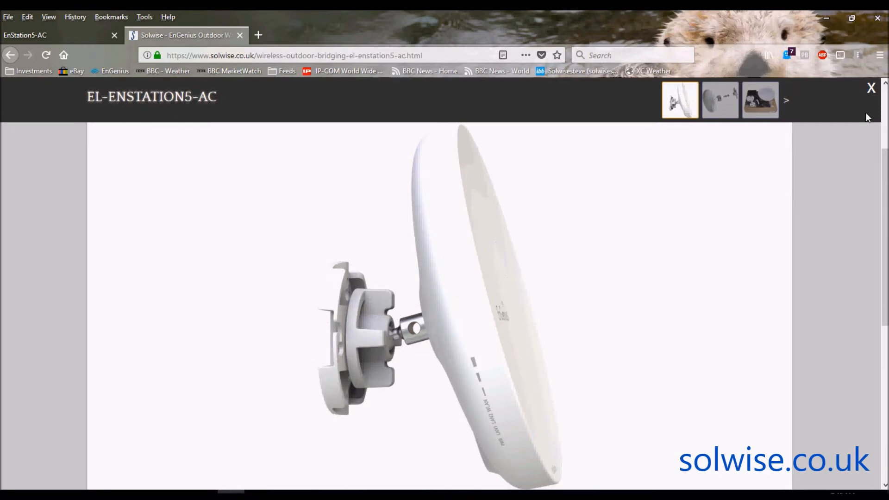
Close the enlarged photo to return to the EL-ENSTATION5-AC product page.
{"action": "left_click", "coordinate": [870, 88]}
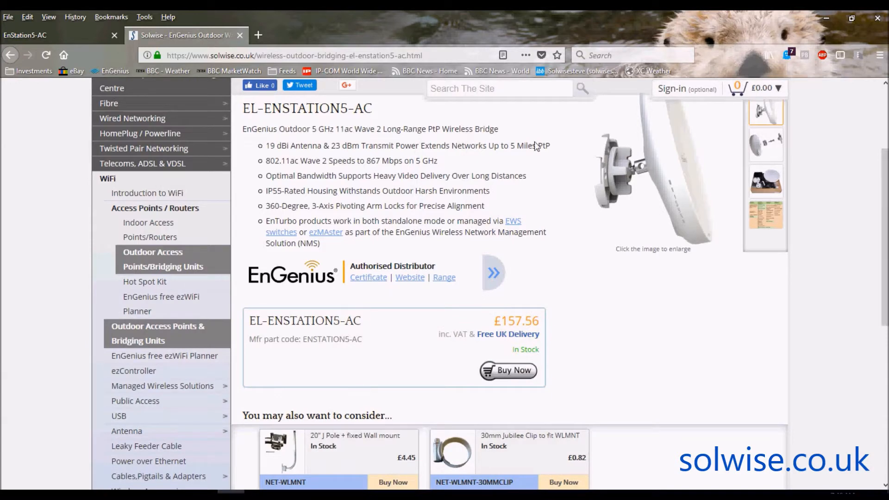
{"action": "mouse_move", "coordinate": [71, 41]}
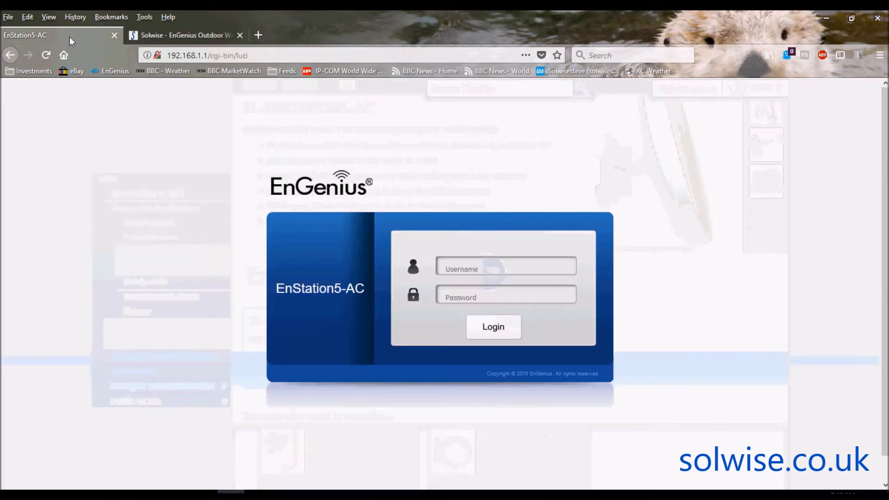
Log in to the EnStation5-AC as 'admin' to reach the Device Status overview.
{"action": "left_click", "coordinate": [207, 55]}
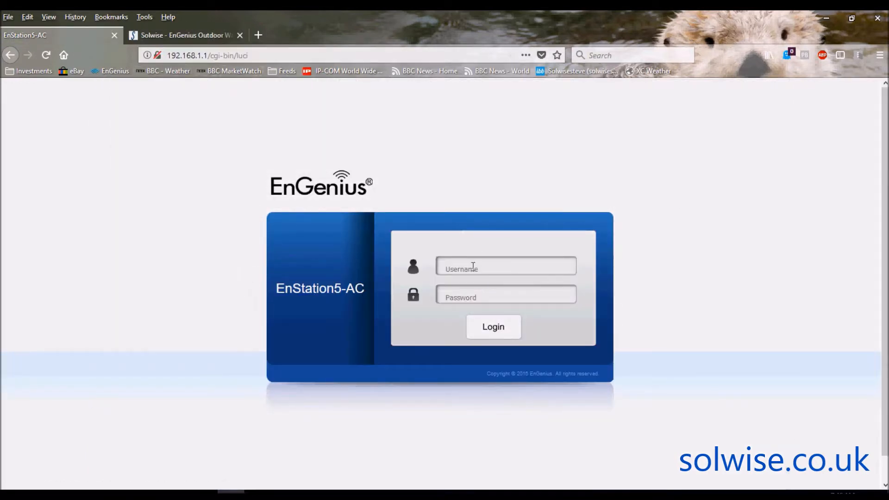
{"action": "type", "text": "a"}
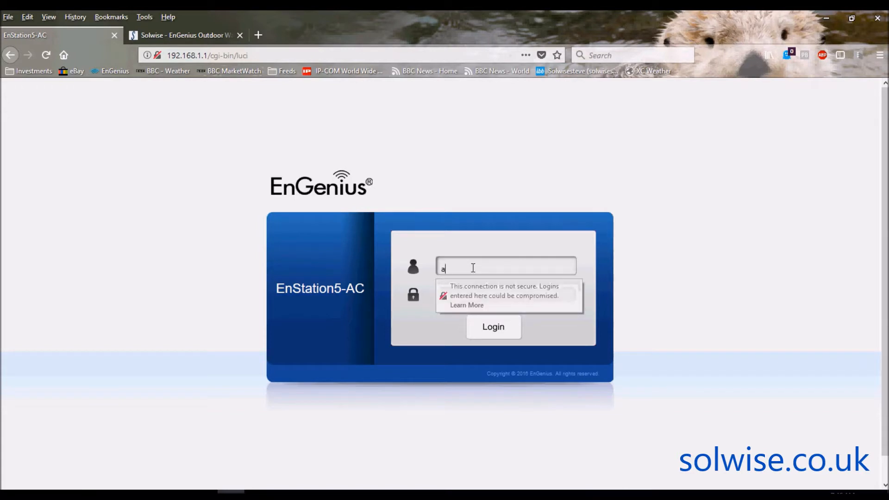
{"action": "type", "text": "d,m"}
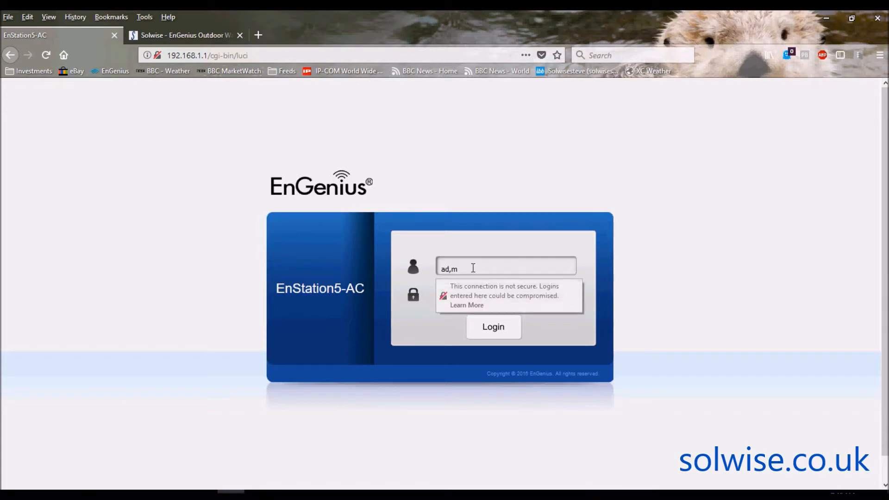
{"action": "type", "text": "in"}
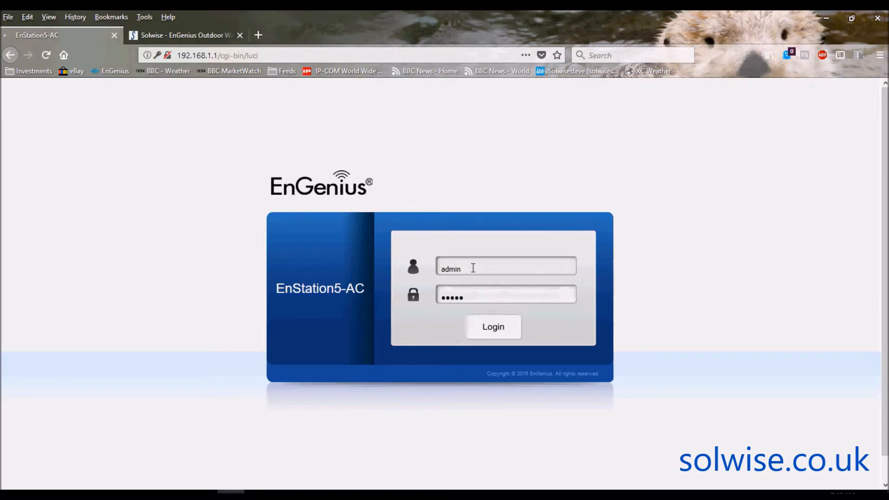
{"action": "left_click", "coordinate": [492, 326]}
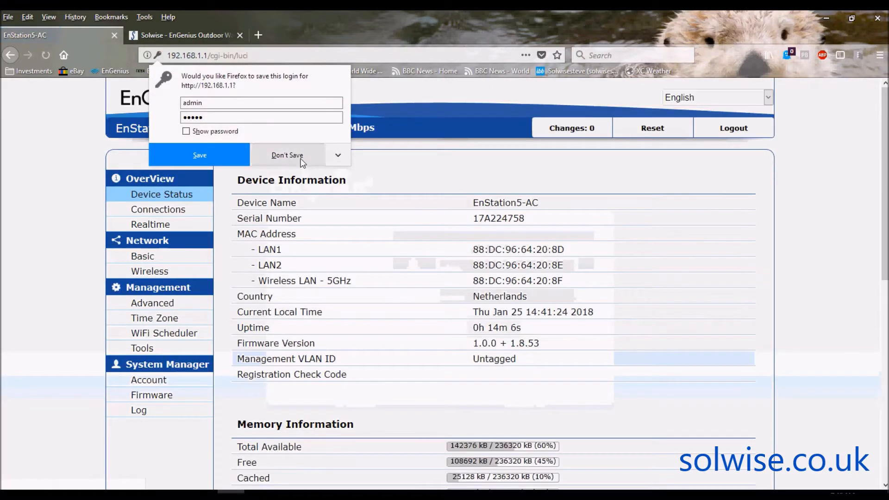
Decline Firefox's password save and review Device Status down to the 5GHz wireless details (Access Point, 40 MHz, Ch 100).
{"action": "left_click", "coordinate": [287, 155]}
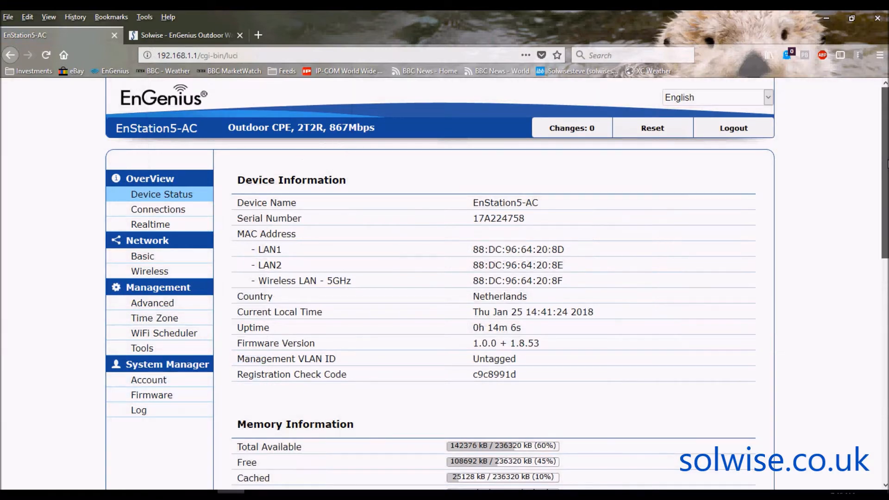
{"action": "scroll", "scroll_direction": "down", "scroll_amount": 3}
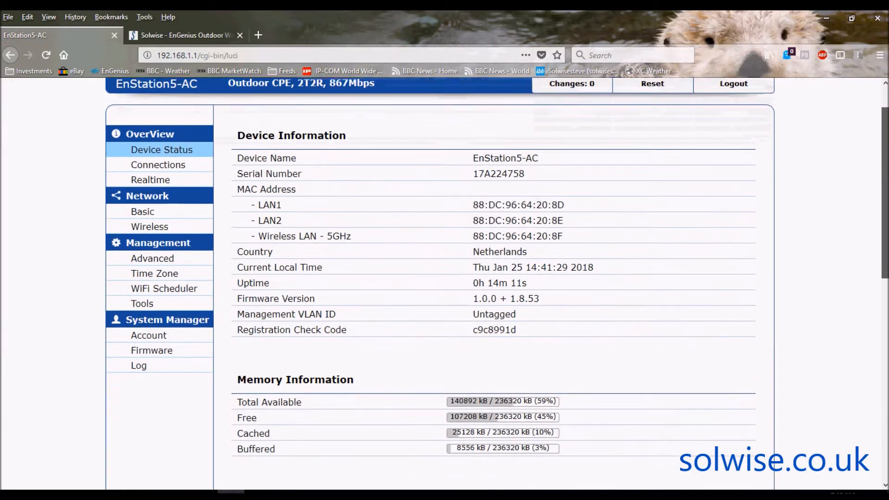
{"action": "scroll", "scroll_direction": "down", "scroll_amount": 3}
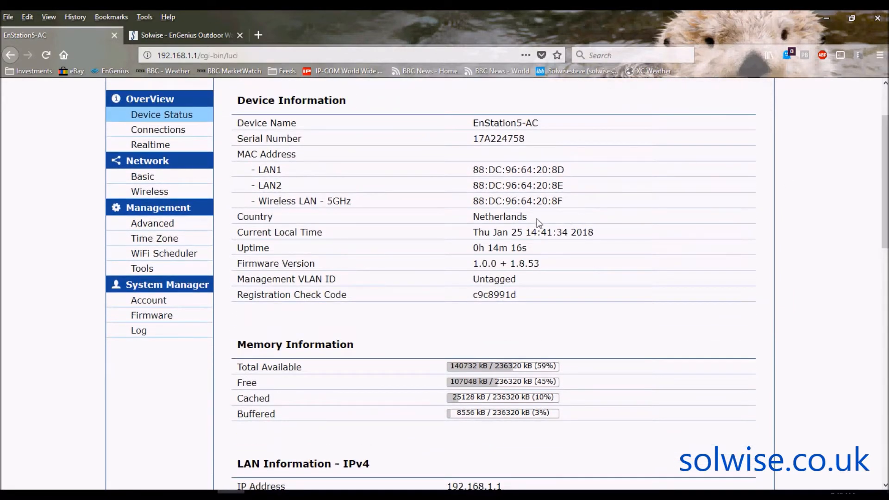
{"action": "mouse_move", "coordinate": [845, 186]}
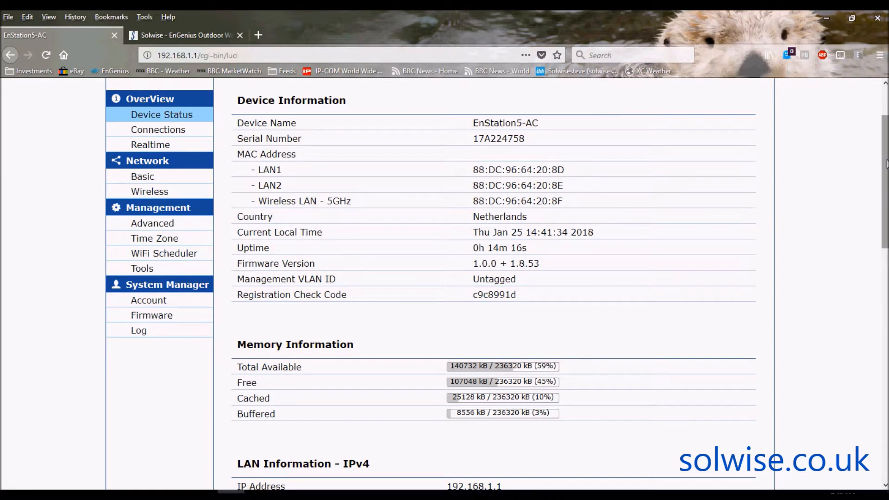
{"action": "scroll", "scroll_direction": "down", "scroll_amount": 3}
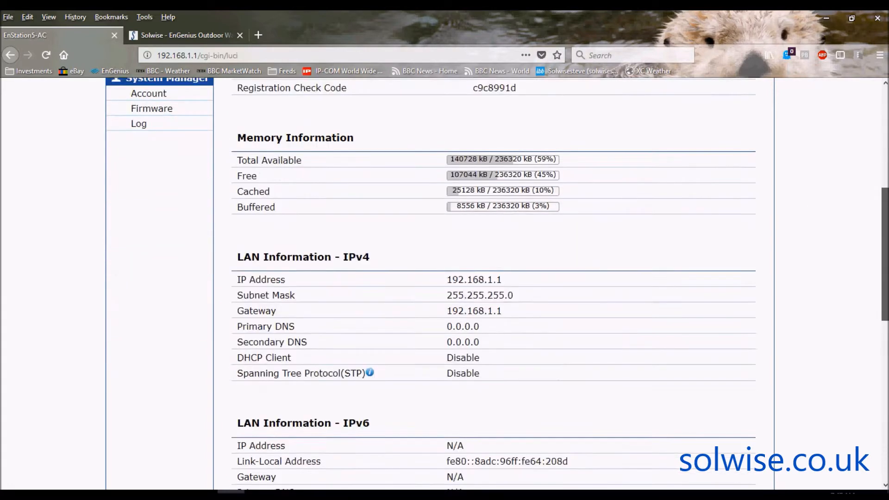
{"action": "scroll", "scroll_direction": "down", "scroll_amount": 3}
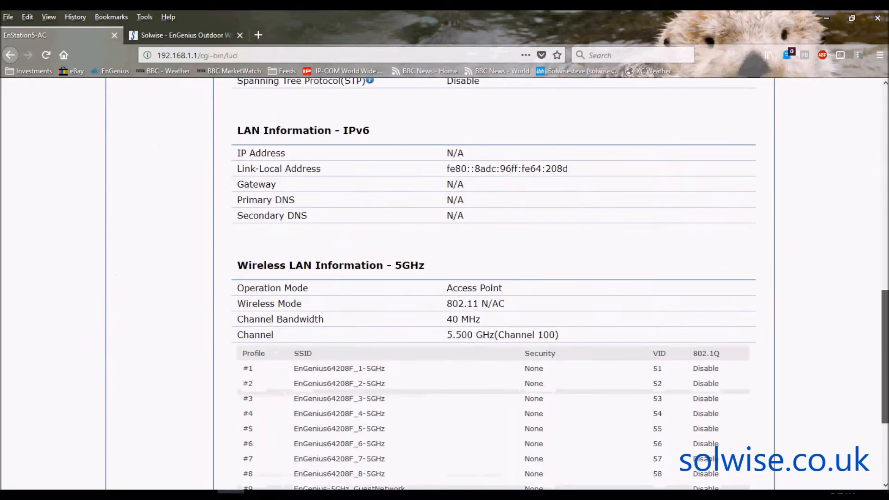
{"action": "scroll", "scroll_direction": "down", "scroll_amount": 3}
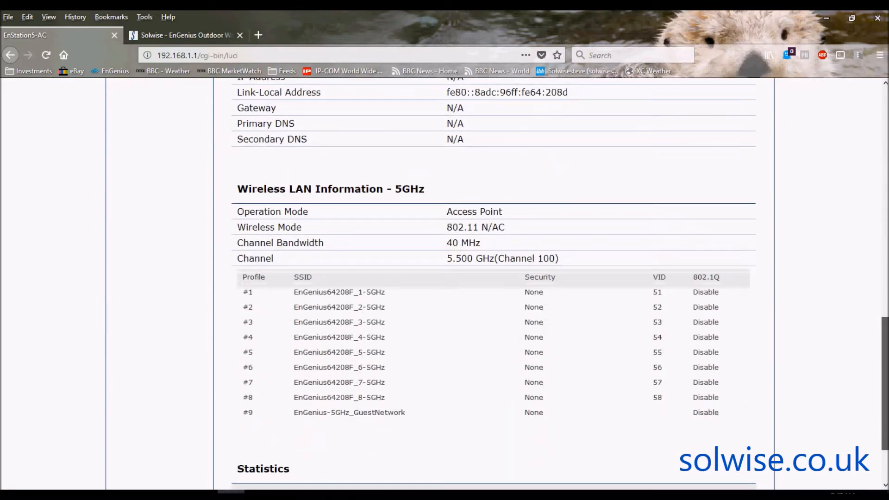
{"action": "mouse_move", "coordinate": [433, 221]}
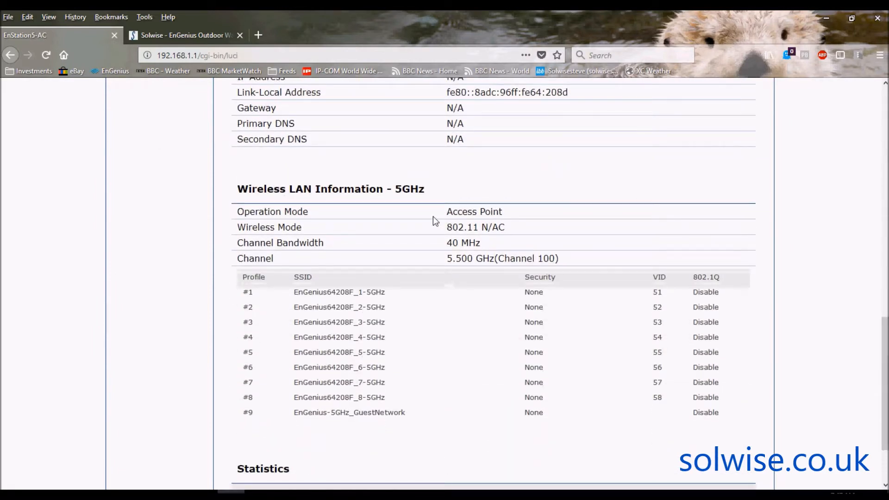
{"action": "mouse_move", "coordinate": [476, 222]}
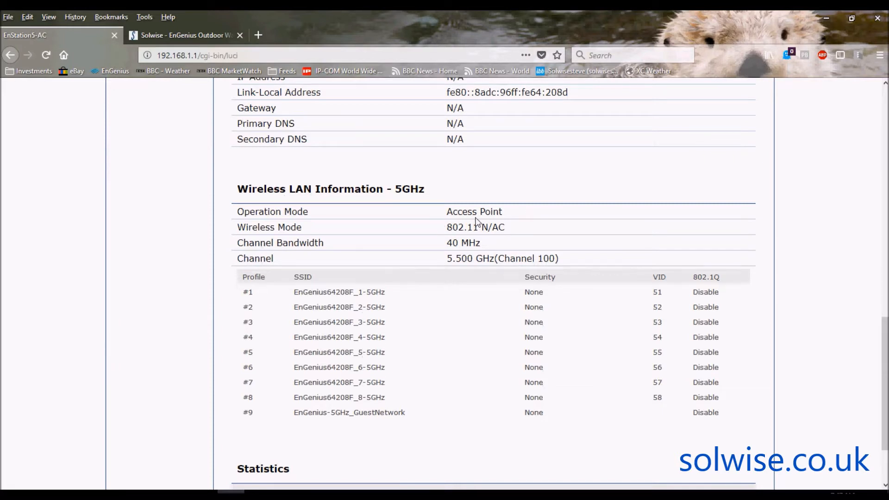
{"action": "mouse_move", "coordinate": [875, 354]}
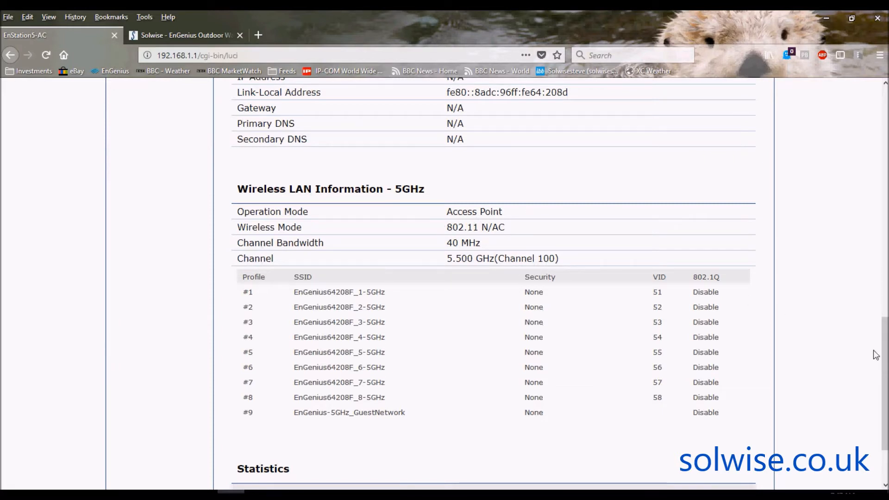
{"action": "scroll", "scroll_direction": "down", "scroll_amount": 3}
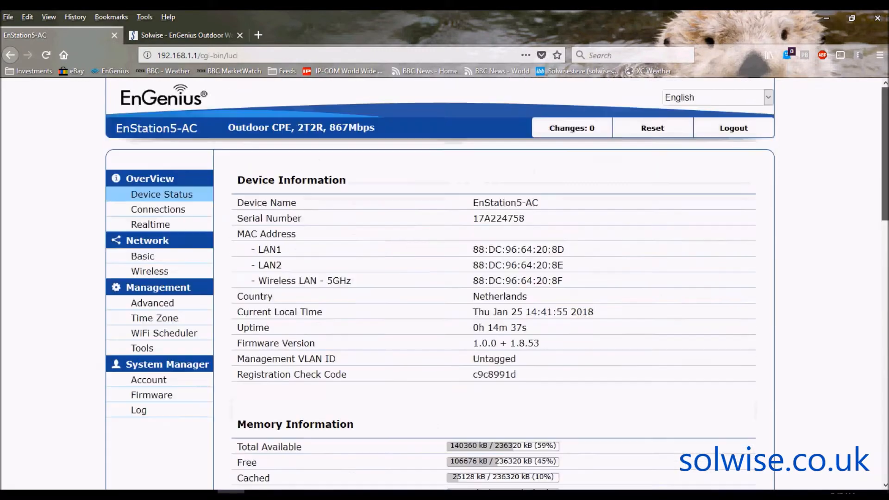
{"action": "mouse_move", "coordinate": [149, 224]}
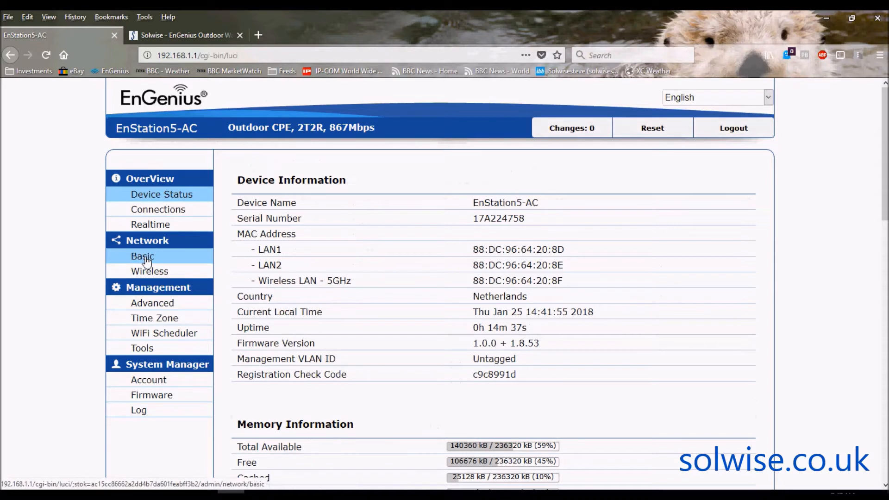
Show the Network Basic settings with static IPv4 192.168.1.1 and IPv6 link-local.
{"action": "left_click", "coordinate": [143, 257]}
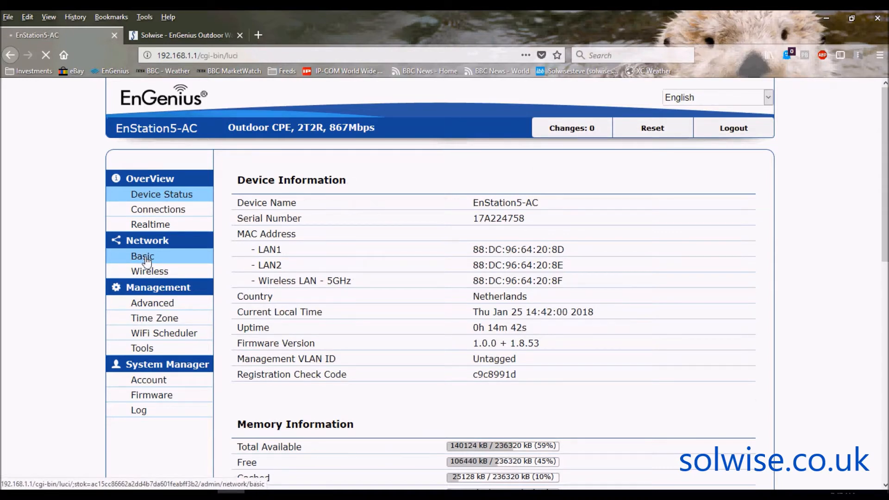
{"action": "left_click", "coordinate": [142, 255]}
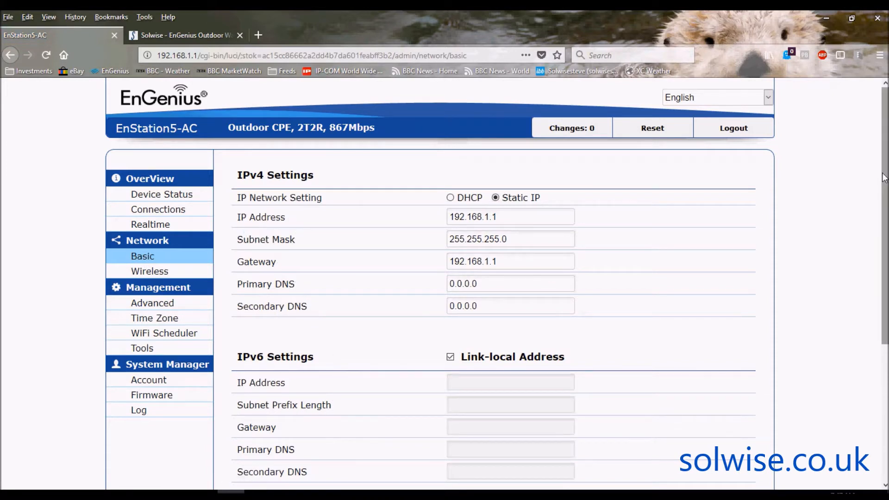
{"action": "mouse_move", "coordinate": [516, 229]}
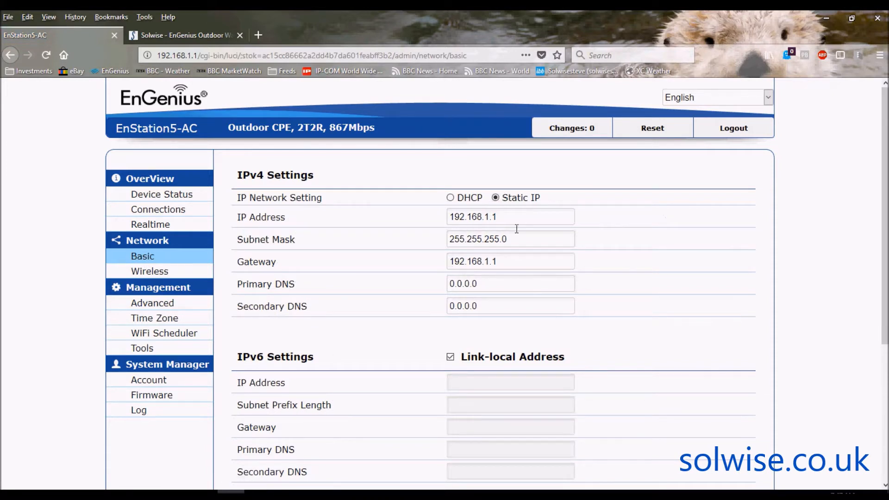
{"action": "mouse_move", "coordinate": [850, 200]}
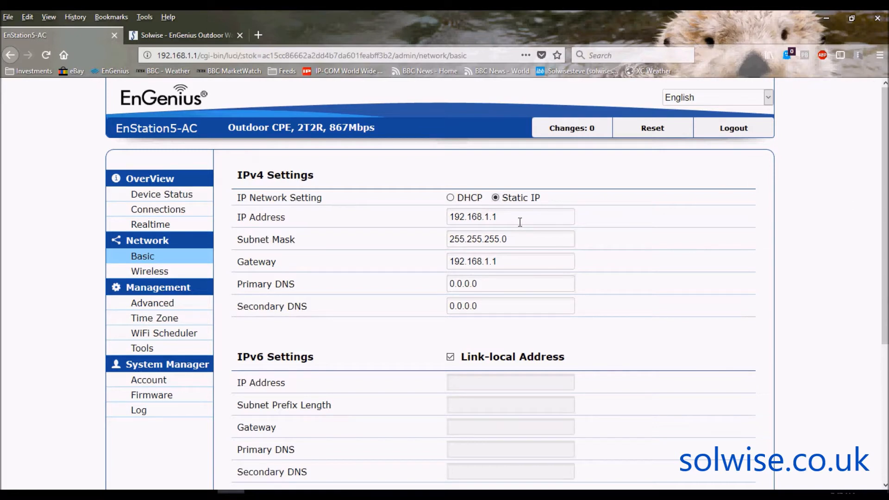
{"action": "mouse_move", "coordinate": [483, 211]}
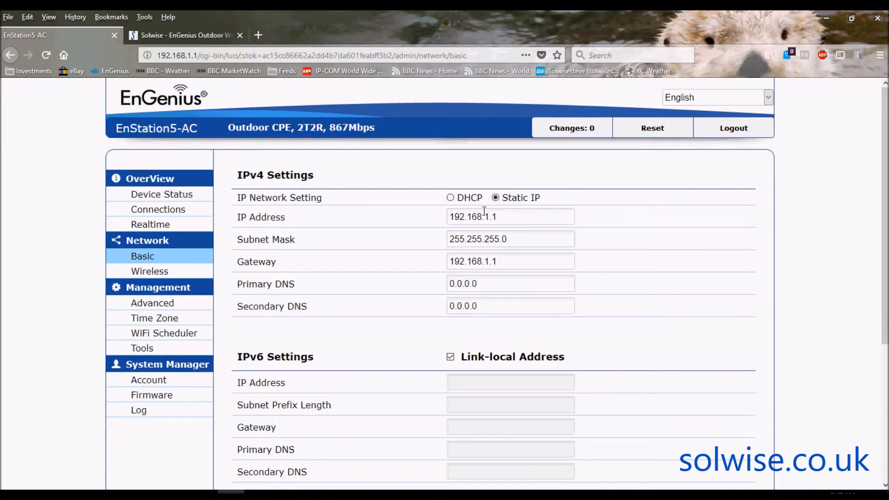
{"action": "mouse_move", "coordinate": [525, 257]}
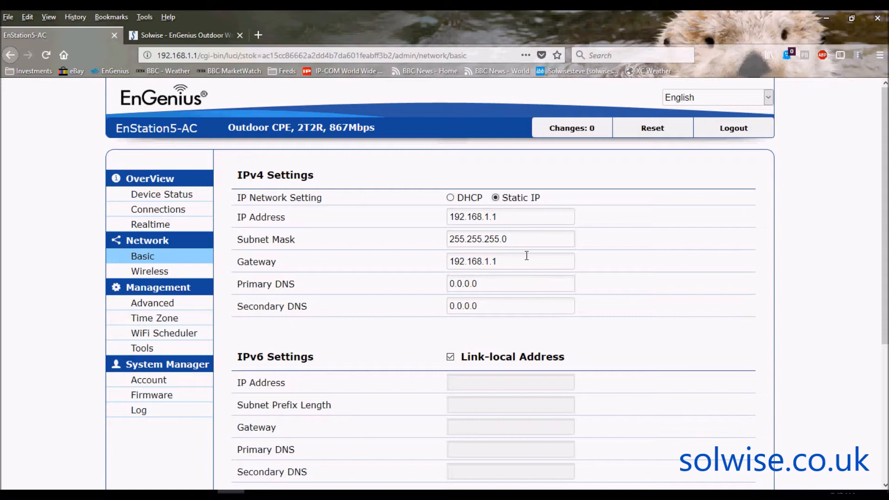
{"action": "mouse_move", "coordinate": [884, 175]}
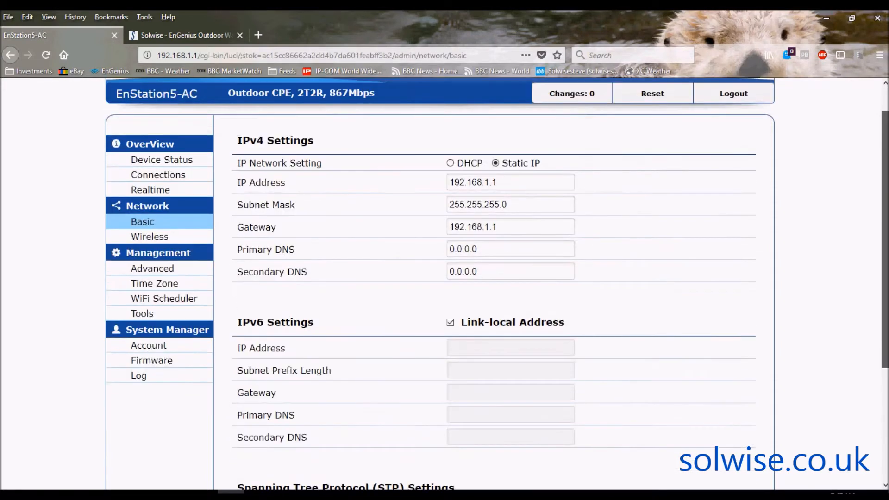
{"action": "mouse_move", "coordinate": [149, 236]}
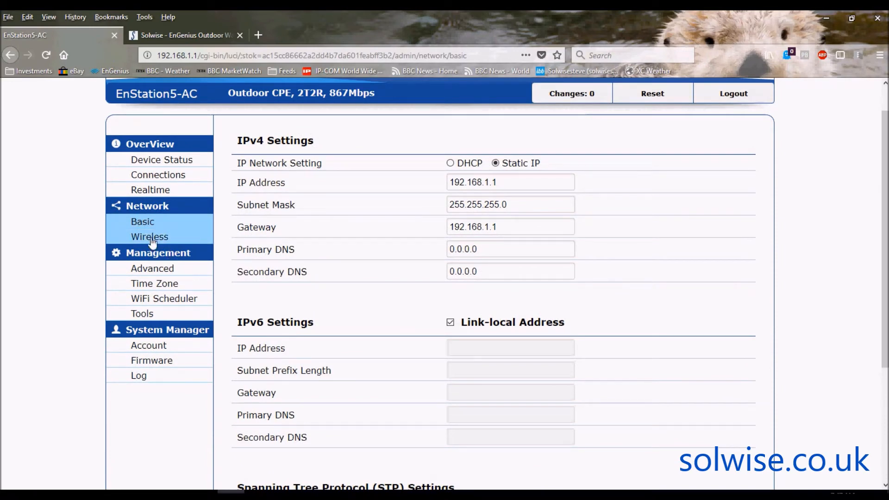
Change the wireless Country/Region from Netherlands to United Kingdom and acknowledge the channel-reset warning.
{"action": "left_click", "coordinate": [150, 236]}
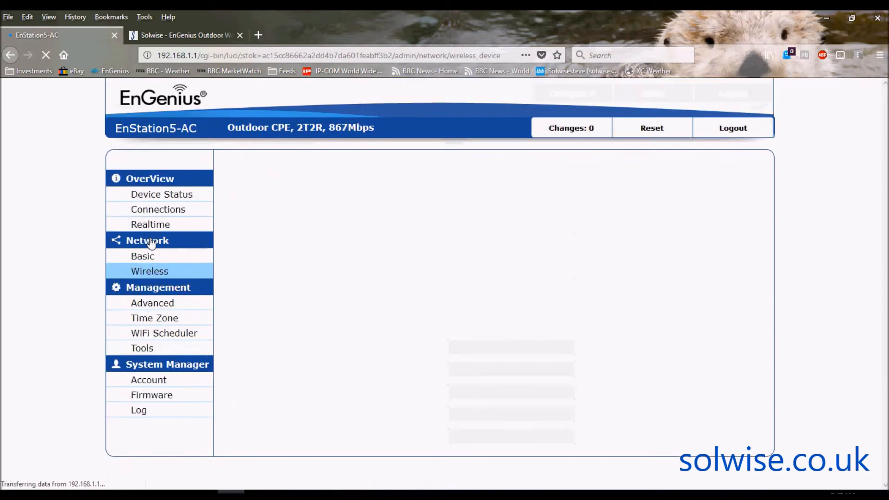
{"action": "left_click", "coordinate": [149, 271]}
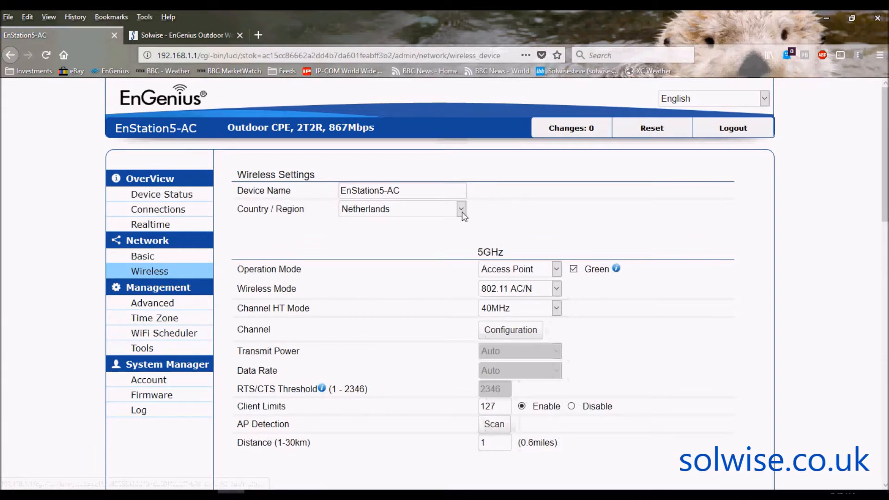
{"action": "left_click", "coordinate": [460, 208]}
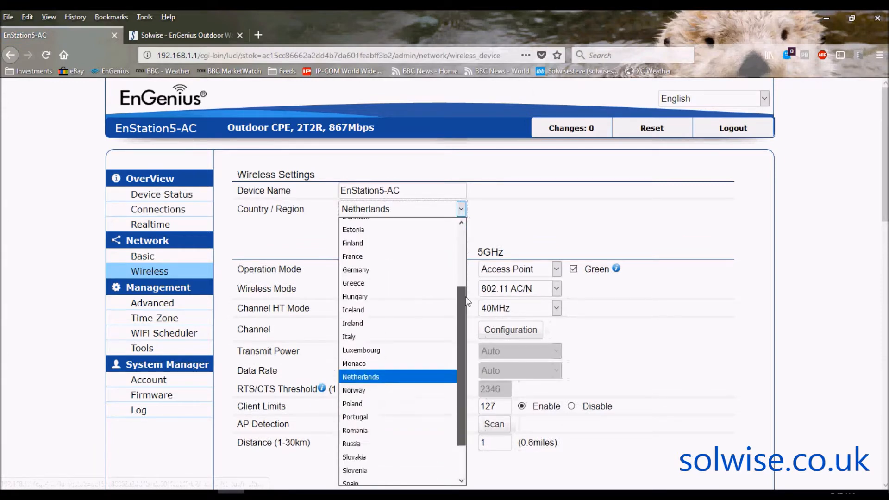
{"action": "scroll", "scroll_direction": "down", "scroll_amount": 3}
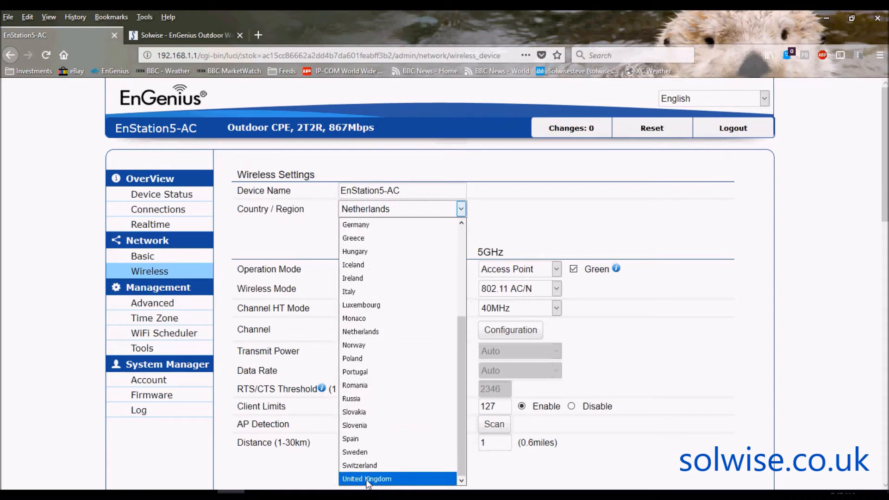
{"action": "left_click", "coordinate": [367, 479]}
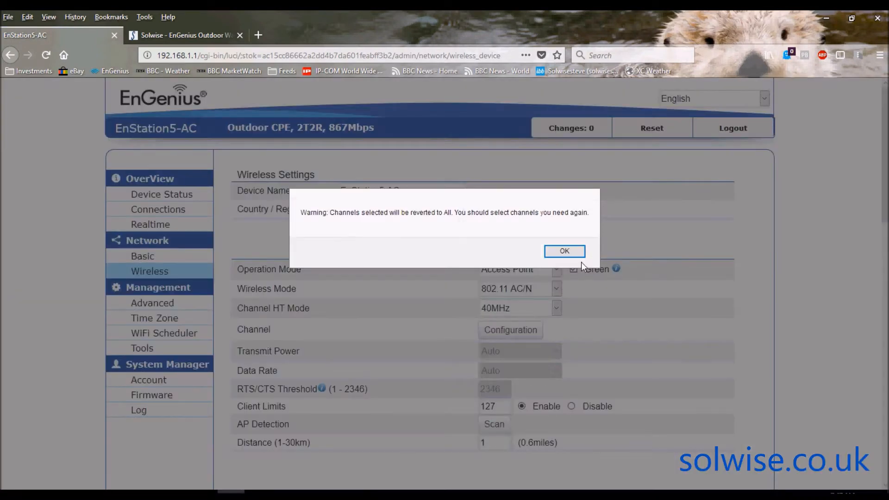
{"action": "left_click", "coordinate": [563, 251]}
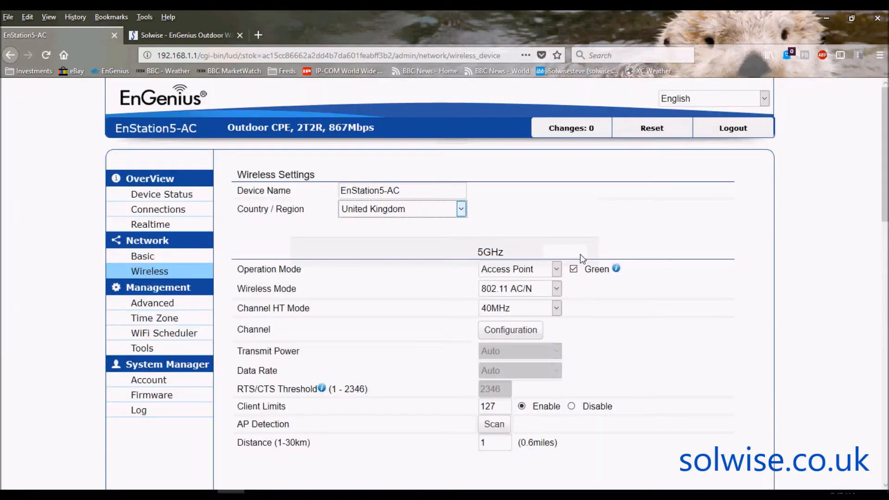
{"action": "mouse_move", "coordinate": [660, 253]}
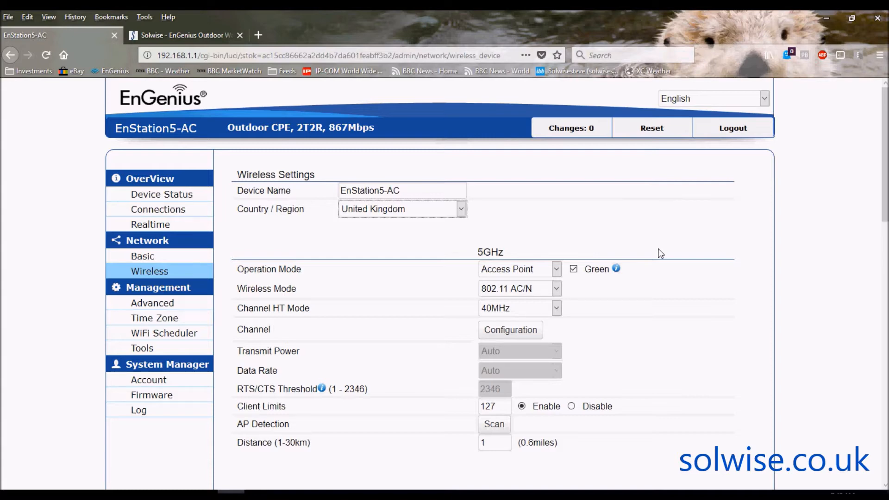
{"action": "mouse_move", "coordinate": [580, 246]}
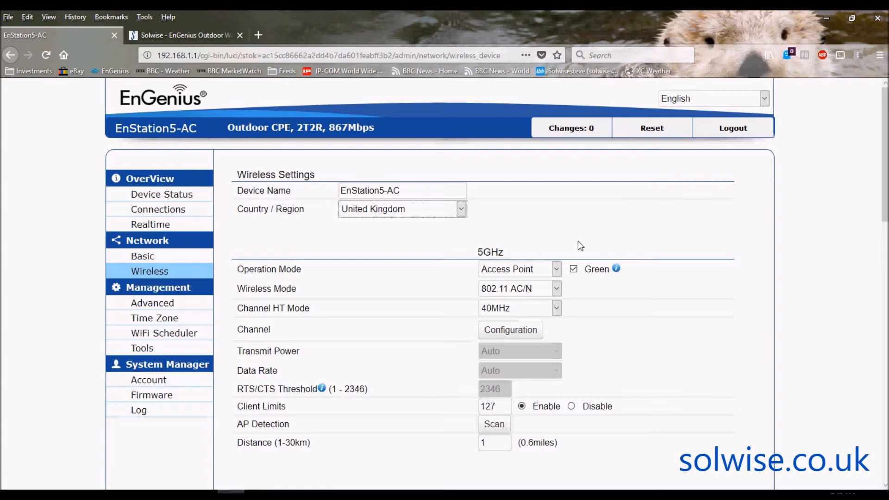
{"action": "mouse_move", "coordinate": [589, 266]}
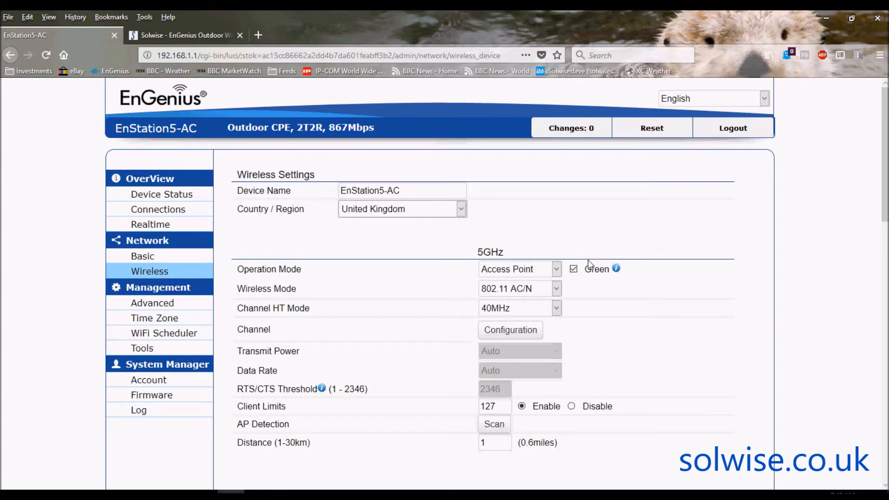
{"action": "mouse_move", "coordinate": [588, 281]}
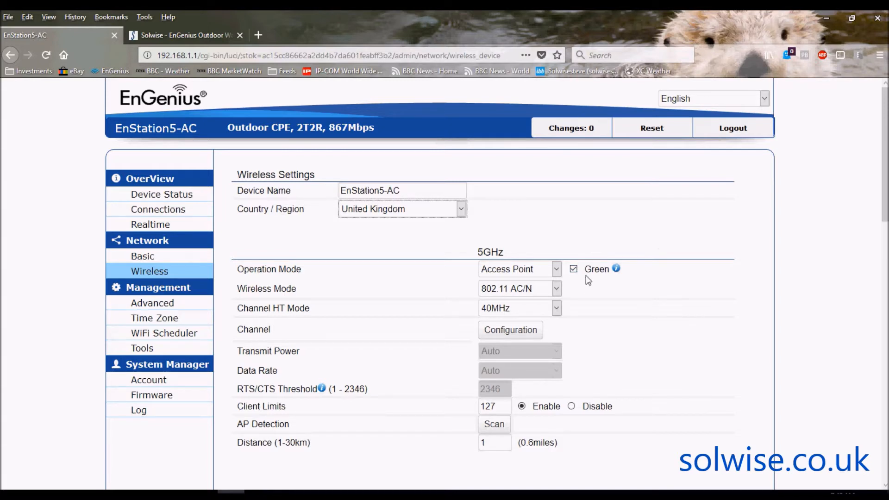
{"action": "mouse_move", "coordinate": [622, 240]}
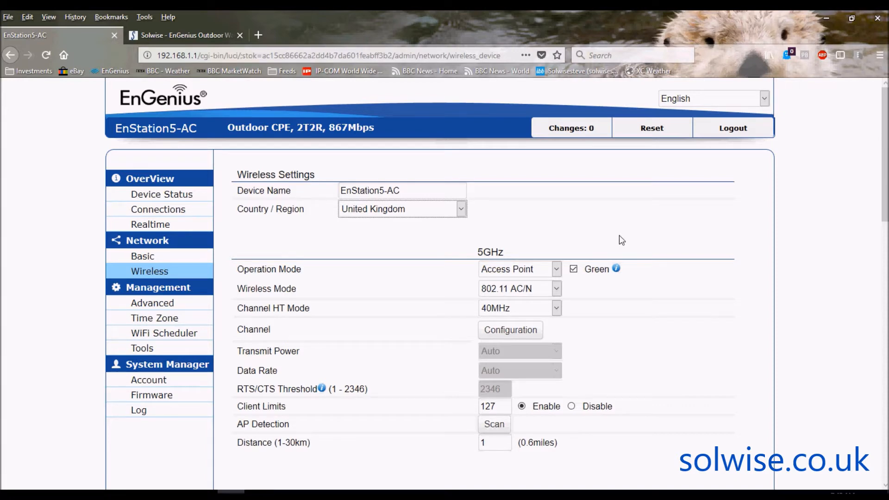
{"action": "mouse_move", "coordinate": [484, 220]}
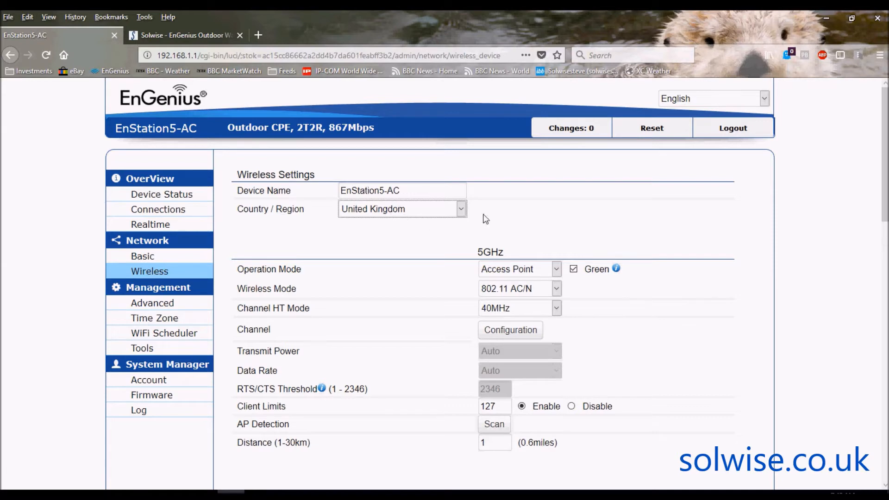
{"action": "mouse_move", "coordinate": [714, 234]}
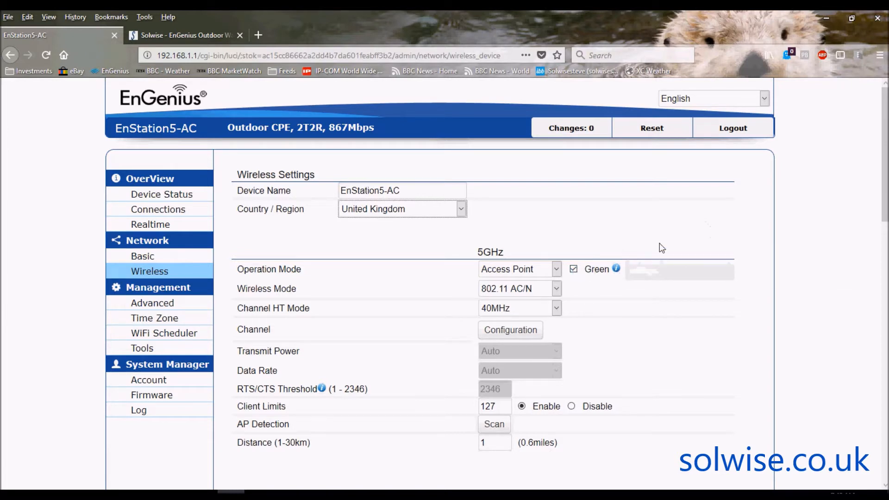
{"action": "mouse_move", "coordinate": [682, 235]}
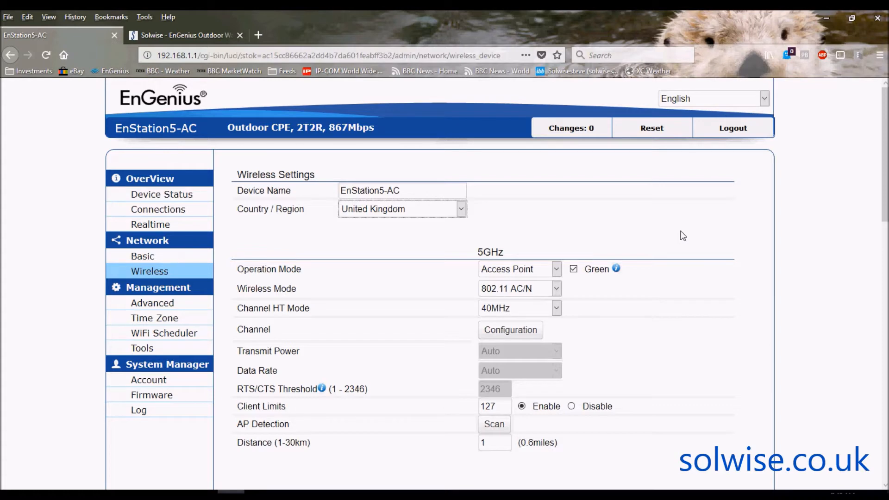
{"action": "mouse_move", "coordinate": [633, 228]}
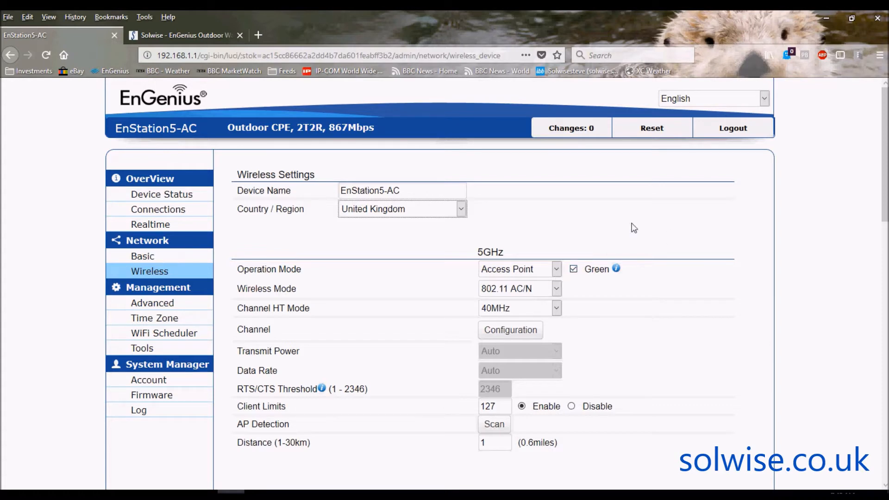
{"action": "mouse_move", "coordinate": [572, 243]}
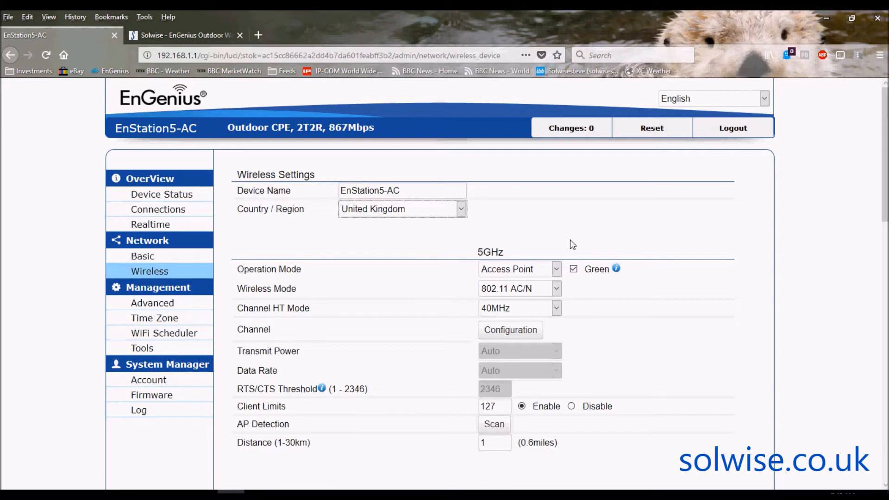
{"action": "mouse_move", "coordinate": [428, 258]}
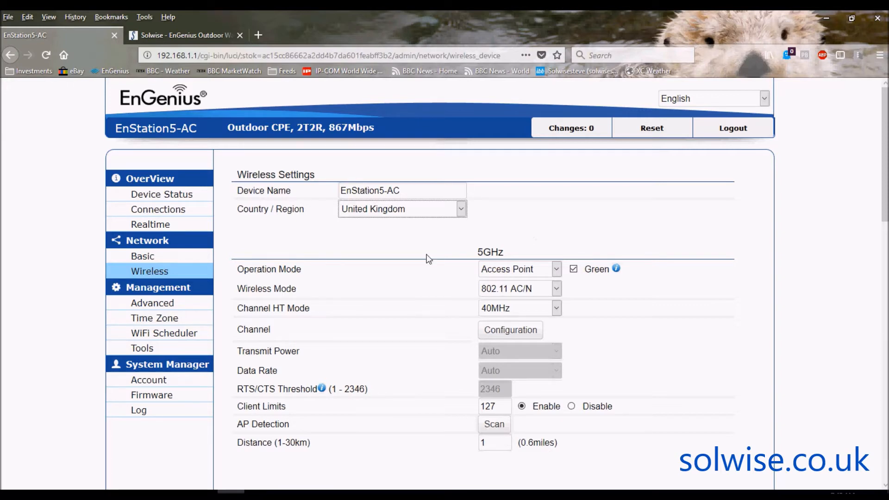
{"action": "mouse_move", "coordinate": [537, 192]}
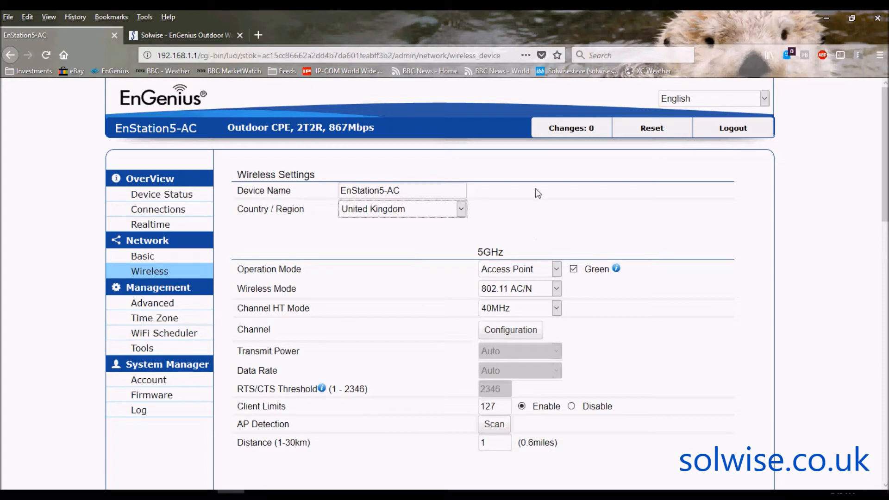
{"action": "mouse_move", "coordinate": [513, 240]}
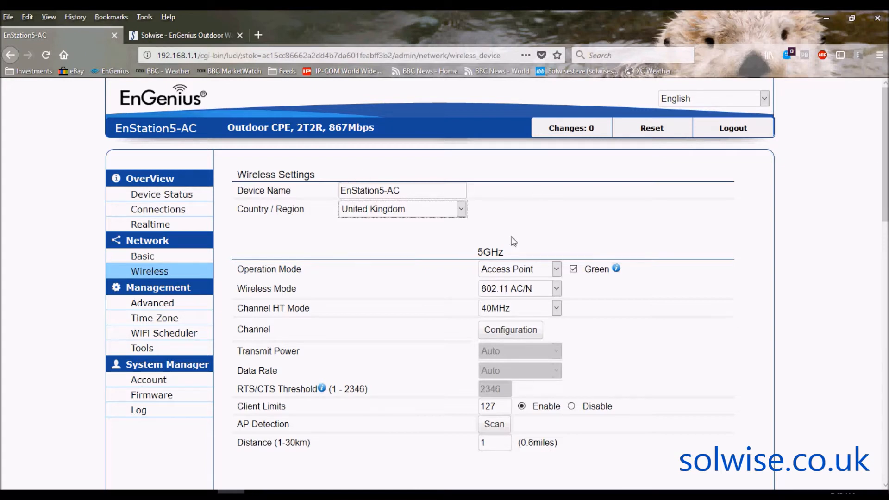
{"action": "mouse_move", "coordinate": [833, 223]}
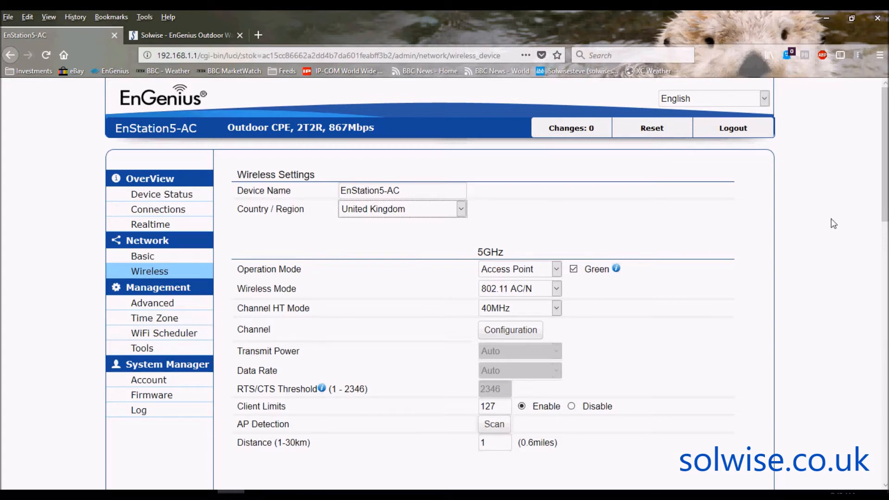
{"action": "mouse_move", "coordinate": [560, 271]}
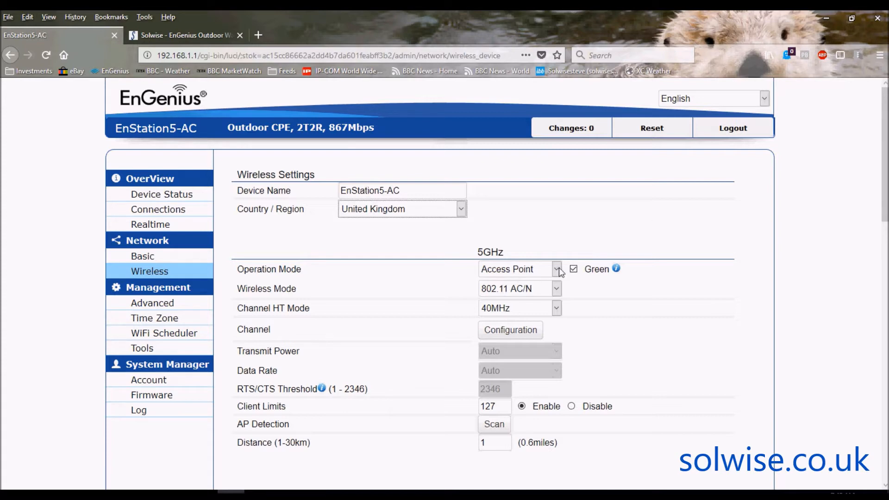
Set the 5GHz Operation Mode to WDS Bridge instead of Access Point.
{"action": "left_click", "coordinate": [557, 268]}
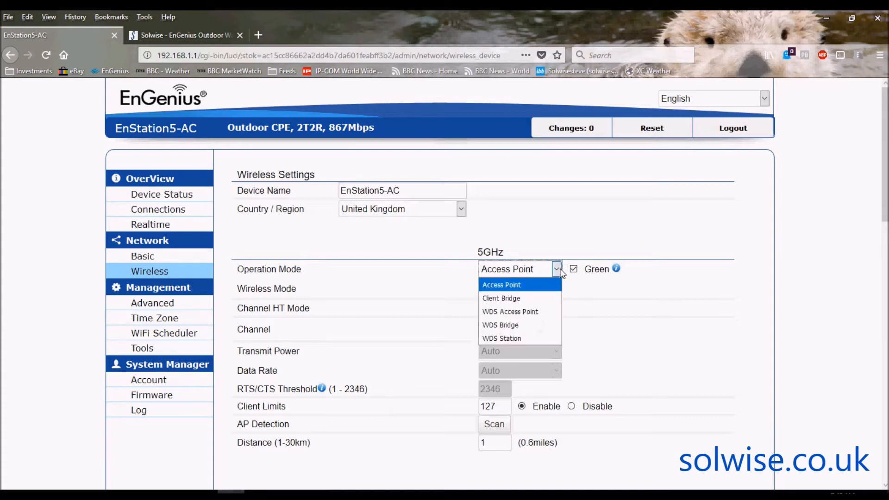
{"action": "mouse_move", "coordinate": [509, 311]}
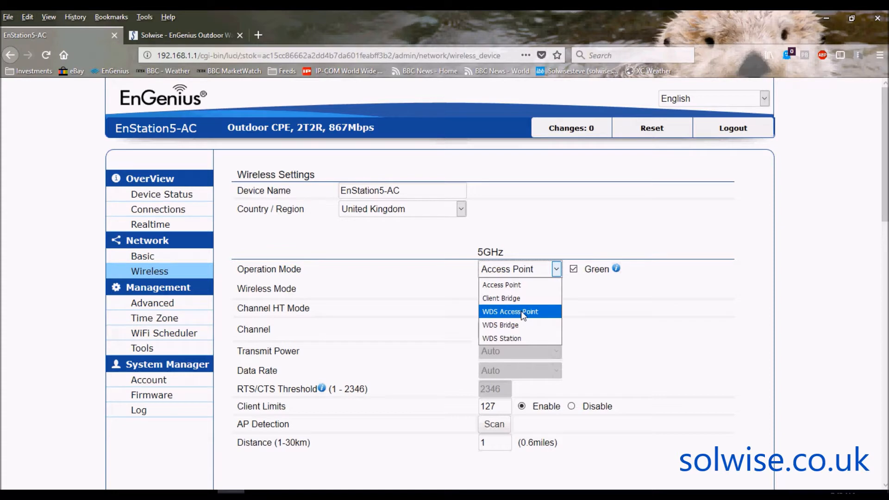
{"action": "mouse_move", "coordinate": [517, 323]}
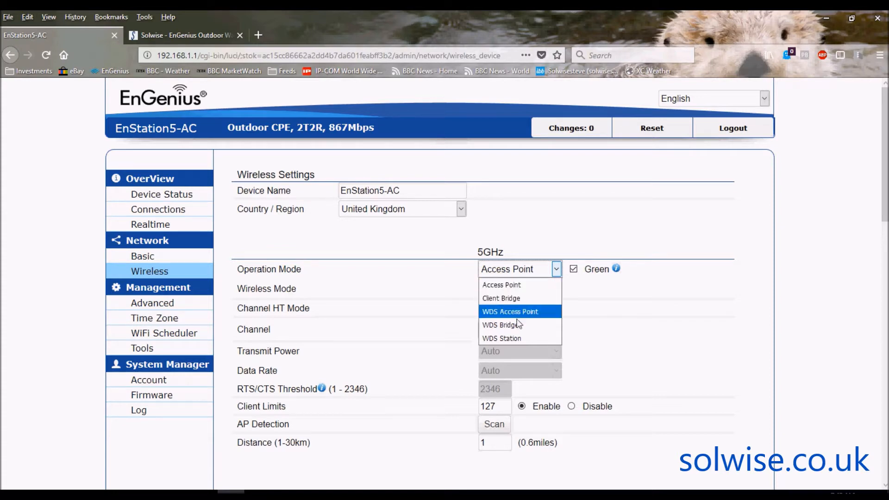
{"action": "mouse_move", "coordinate": [500, 325]}
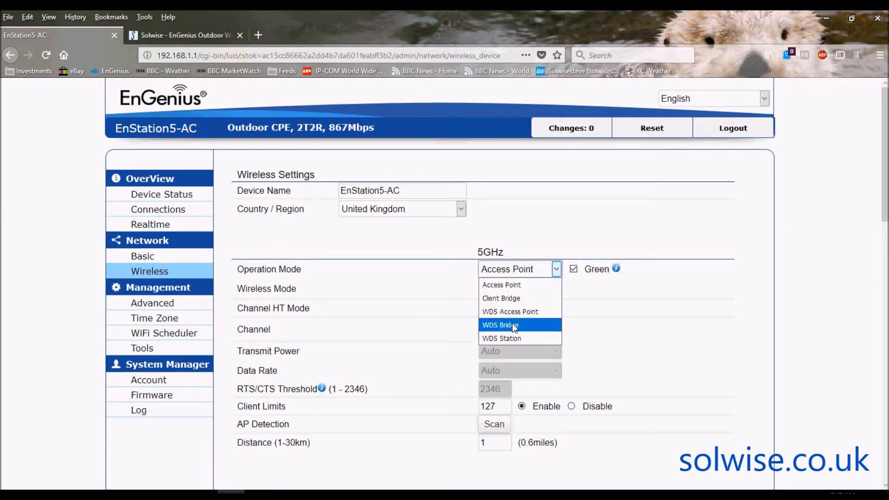
{"action": "left_click", "coordinate": [499, 325]}
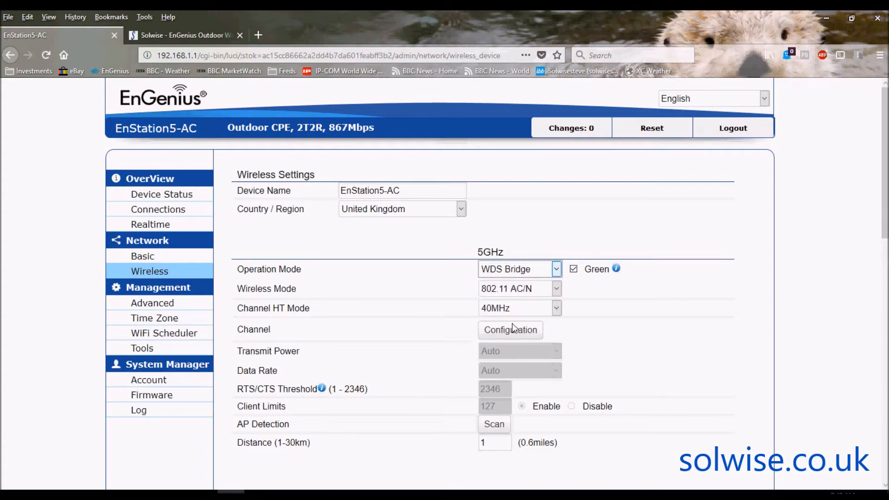
{"action": "mouse_move", "coordinate": [556, 307]}
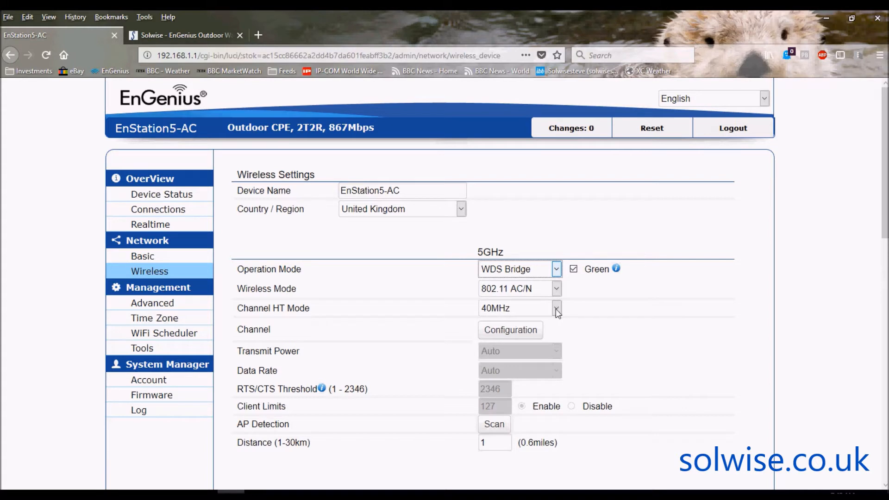
Change Channel HT Mode from 40MHz to 80MHz (AC Only).
{"action": "left_click", "coordinate": [554, 308]}
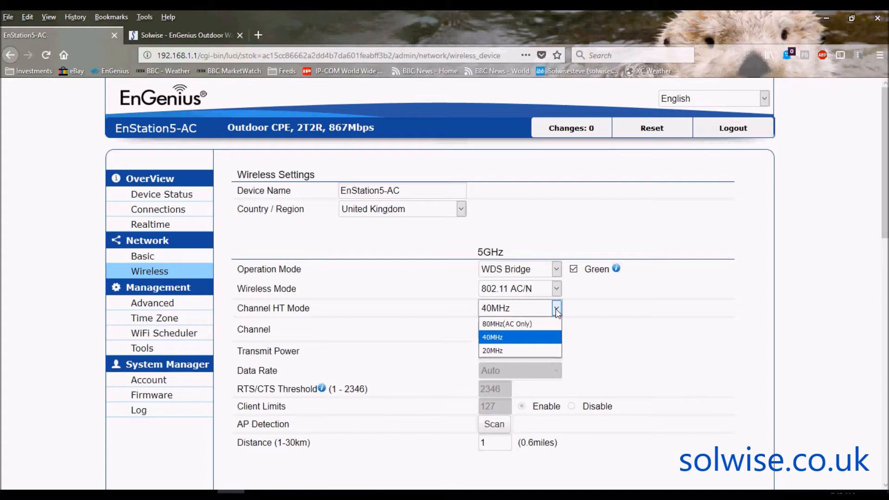
{"action": "mouse_move", "coordinate": [507, 324]}
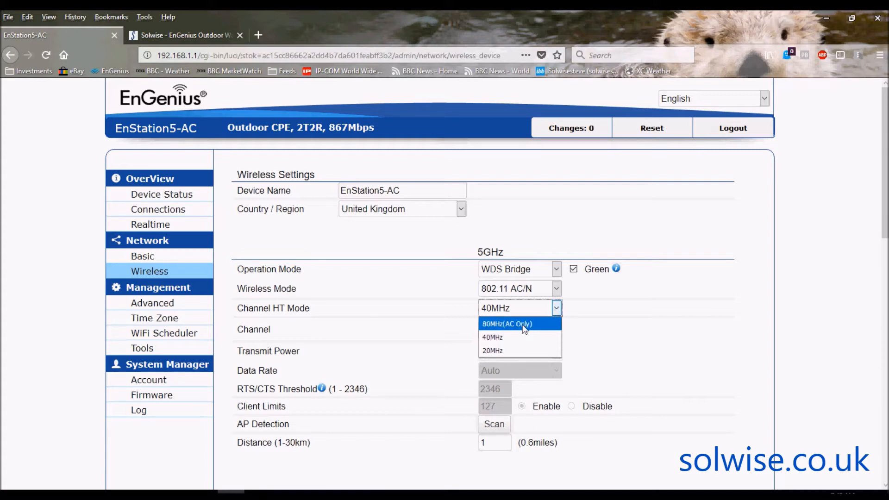
{"action": "left_click", "coordinate": [507, 324]}
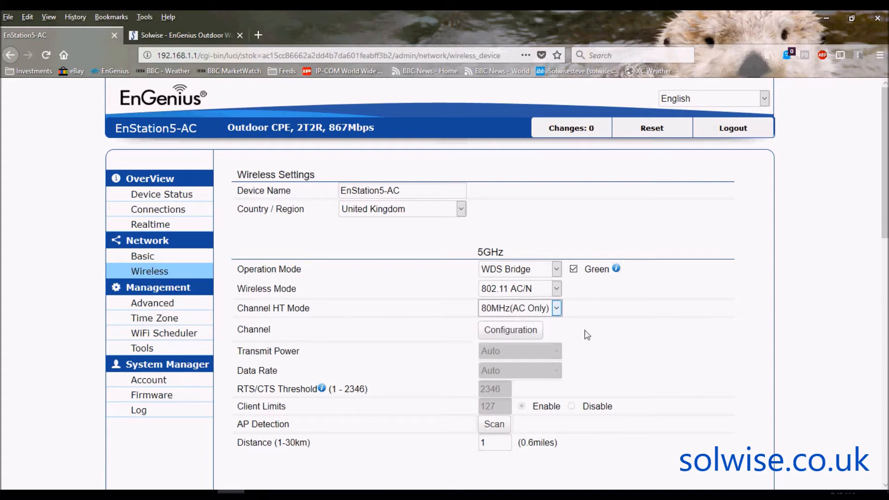
{"action": "mouse_move", "coordinate": [560, 338]}
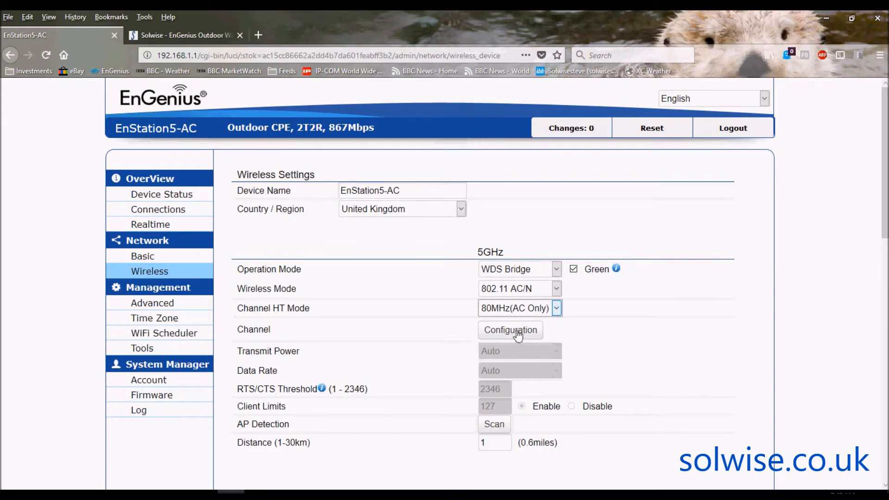
Select Ch 100 (5.500 GHz) as the 5GHz channel instead of Ch 36 and save it.
{"action": "left_click", "coordinate": [509, 329]}
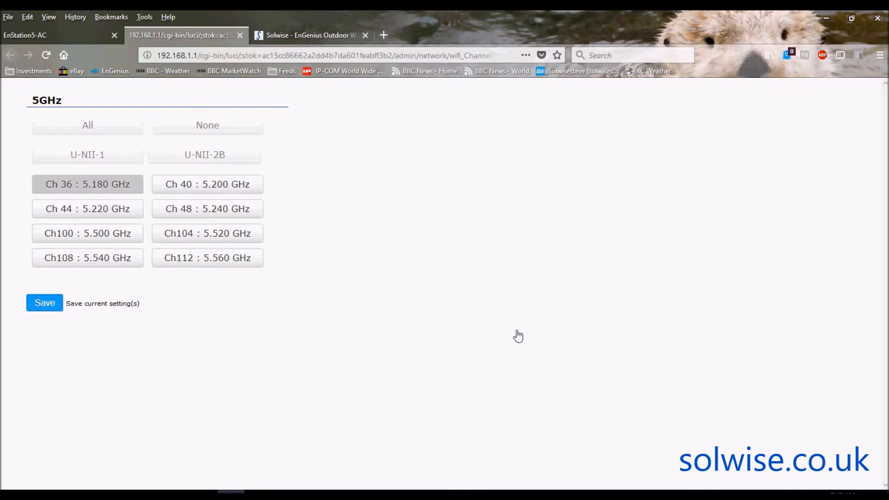
{"action": "mouse_move", "coordinate": [269, 195]}
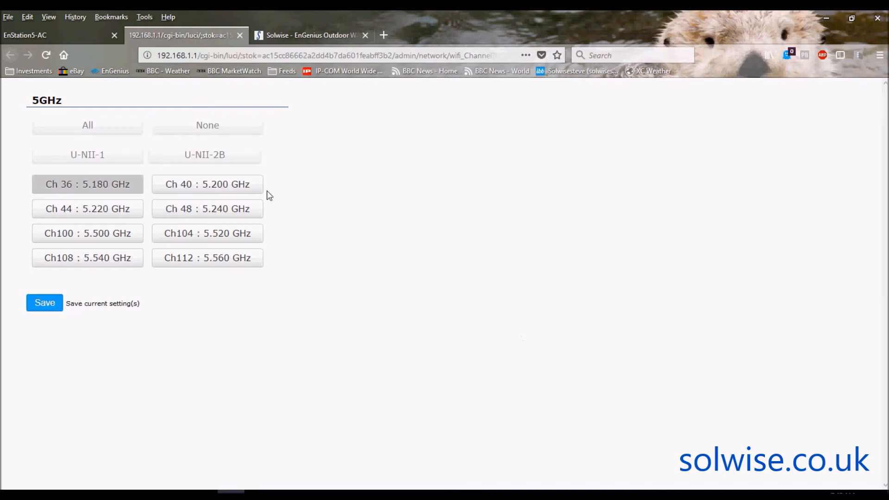
{"action": "mouse_move", "coordinate": [258, 265]}
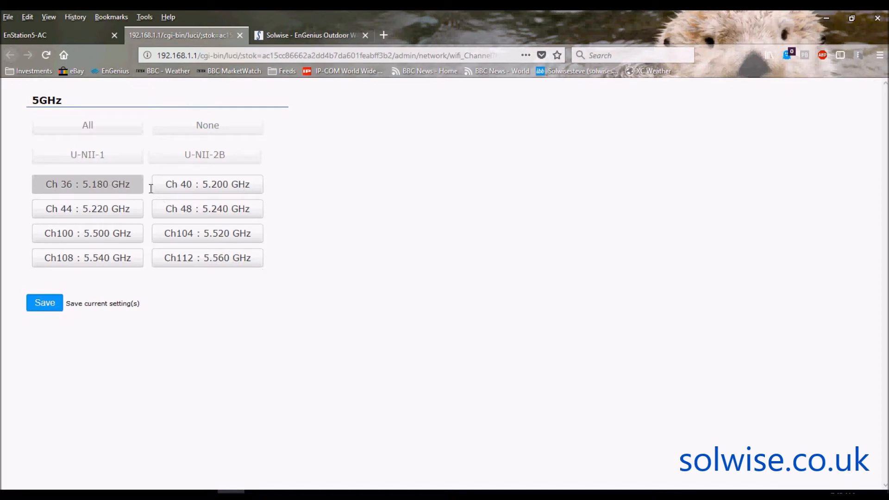
{"action": "mouse_move", "coordinate": [182, 208]}
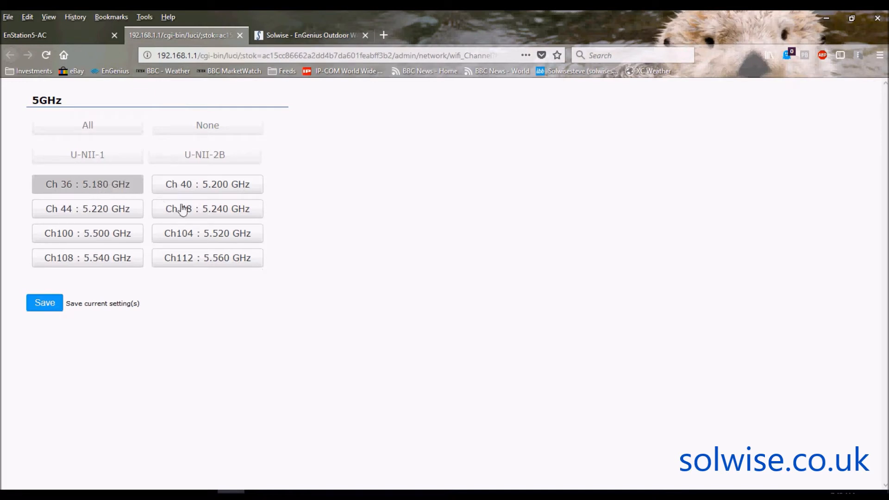
{"action": "mouse_move", "coordinate": [196, 216]}
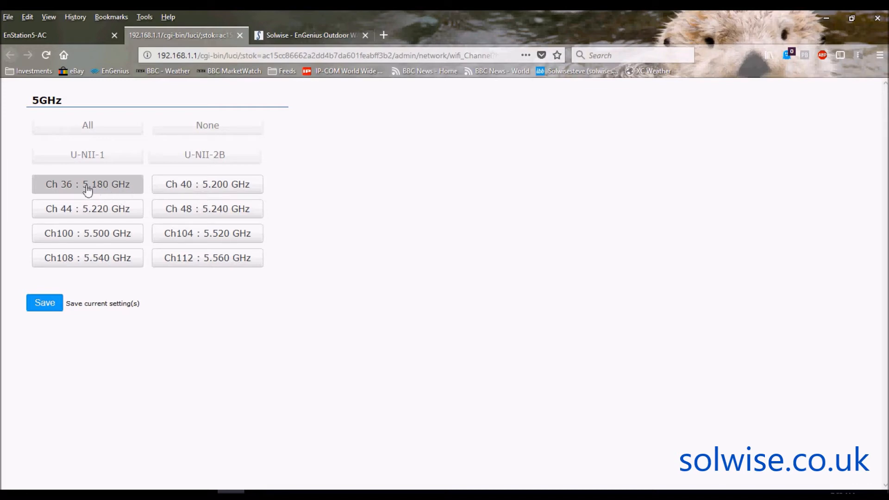
{"action": "mouse_move", "coordinate": [183, 290]}
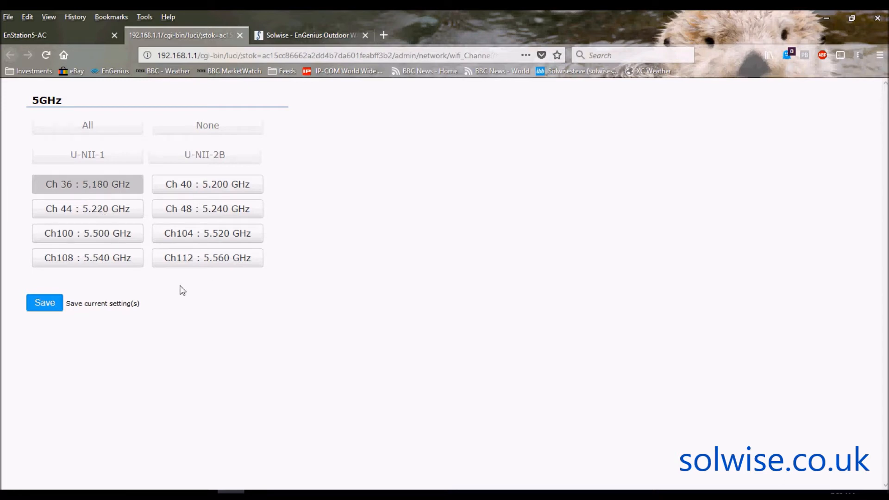
{"action": "mouse_move", "coordinate": [101, 245]}
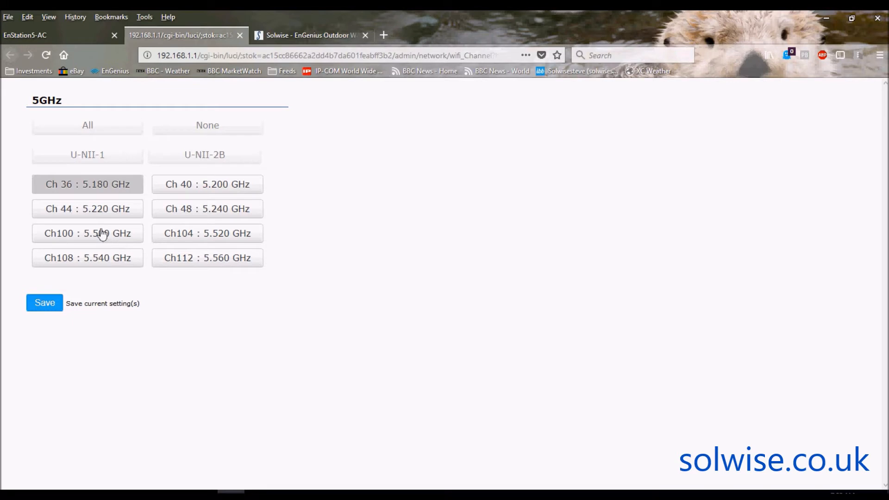
{"action": "left_click", "coordinate": [87, 233]}
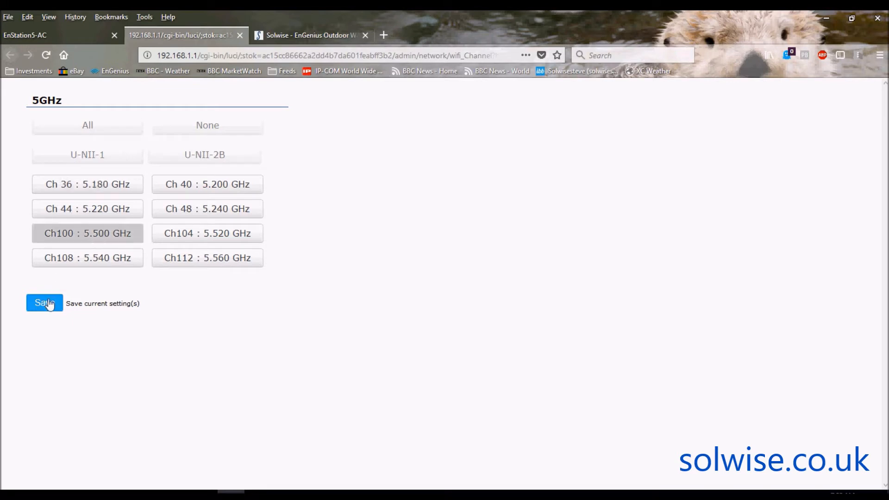
{"action": "left_click", "coordinate": [45, 304]}
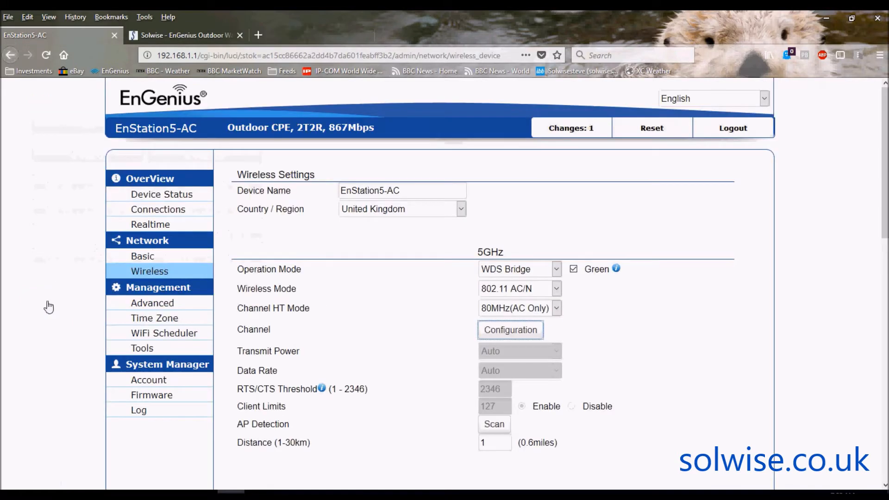
{"action": "mouse_move", "coordinate": [882, 178]}
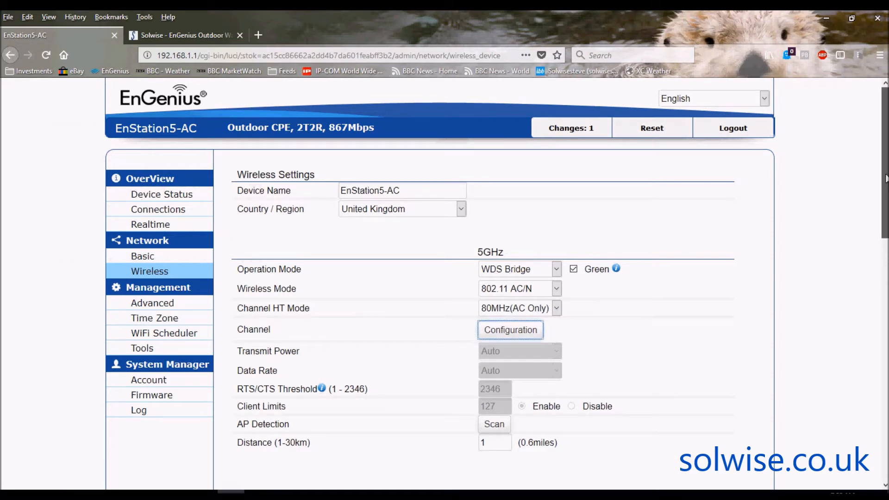
{"action": "scroll", "scroll_direction": "down", "scroll_amount": 3}
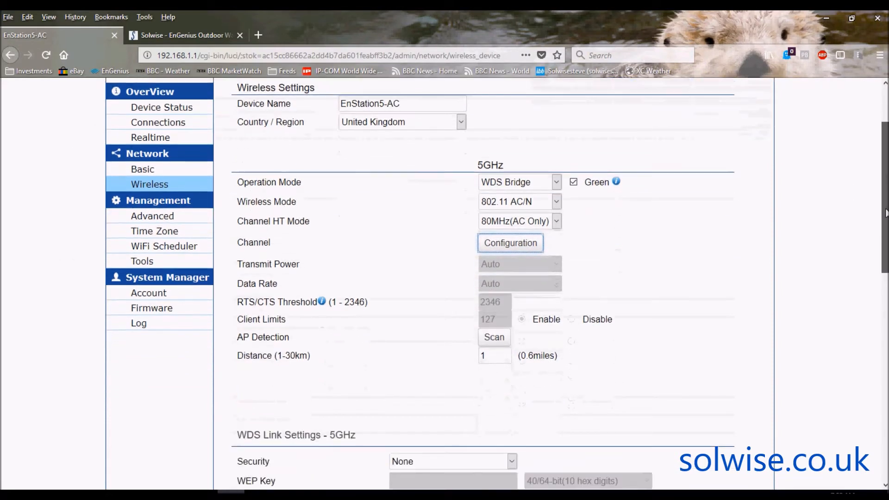
{"action": "scroll", "scroll_direction": "down", "scroll_amount": 3}
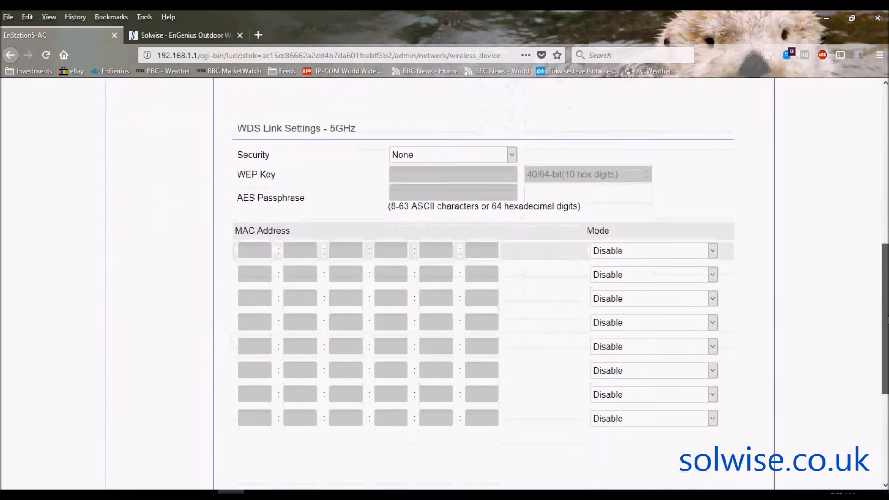
{"action": "scroll", "scroll_direction": "up", "scroll_amount": 3}
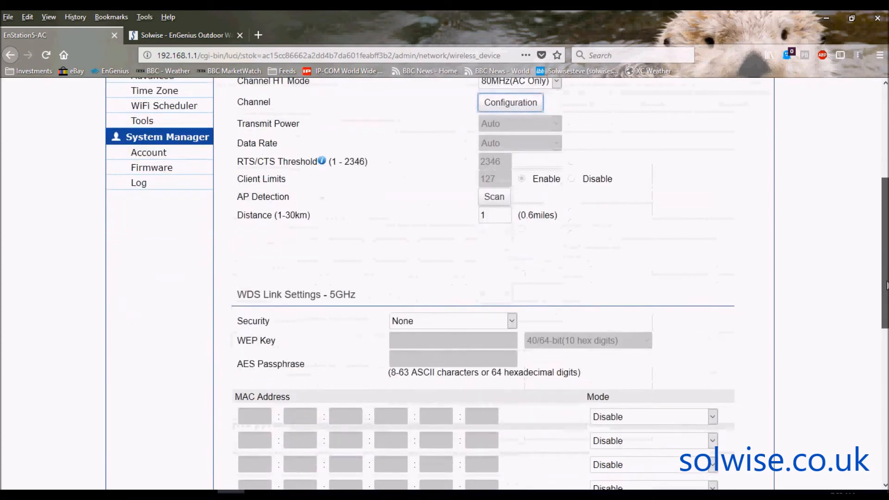
{"action": "scroll", "scroll_direction": "down", "scroll_amount": 3}
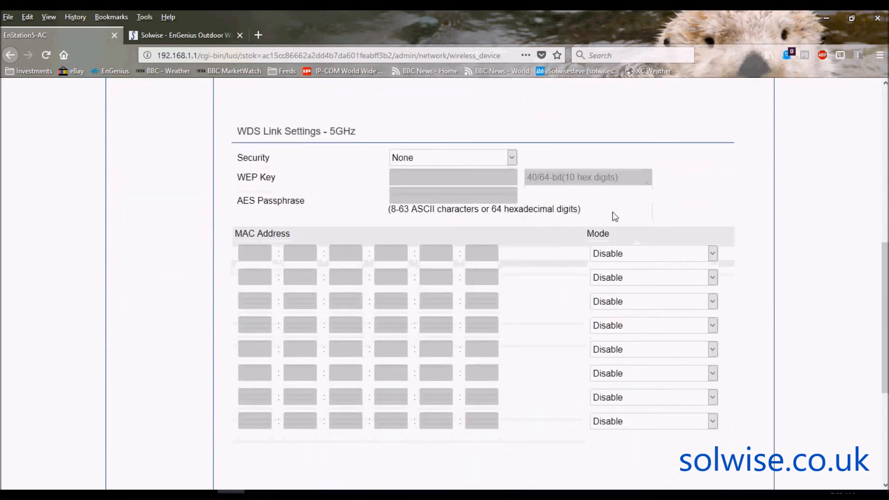
{"action": "mouse_move", "coordinate": [531, 93]}
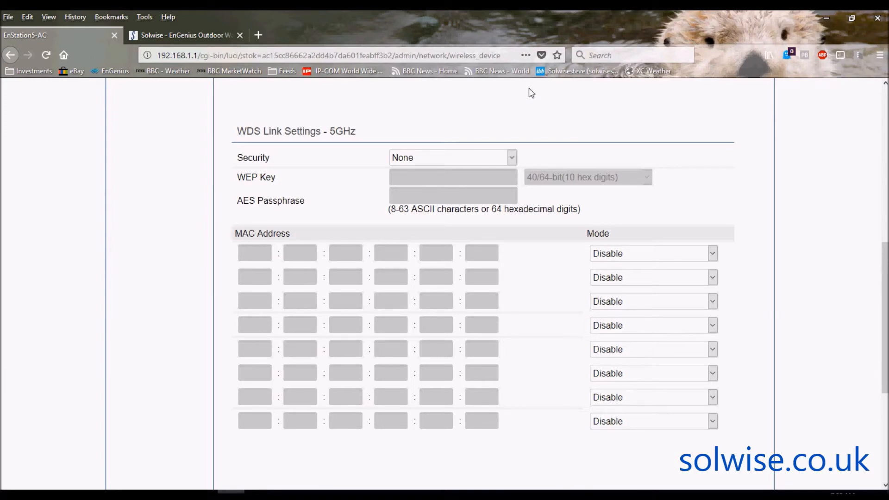
{"action": "mouse_move", "coordinate": [257, 257]}
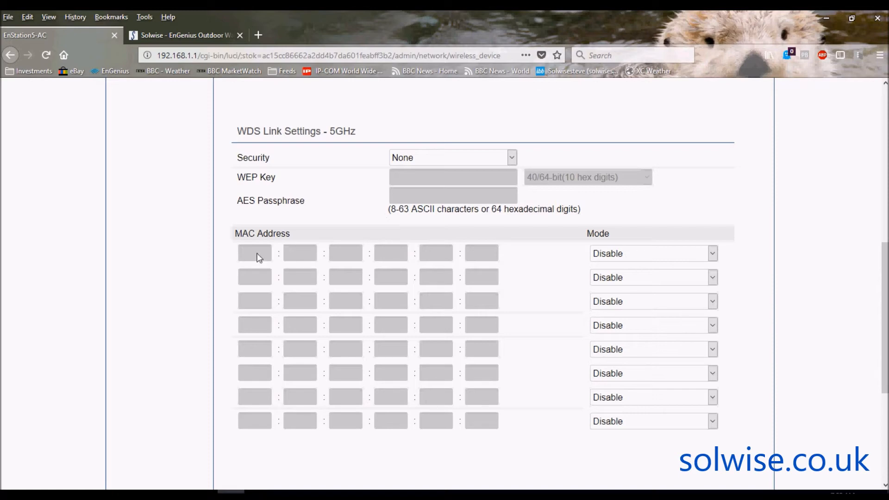
{"action": "mouse_move", "coordinate": [442, 266]}
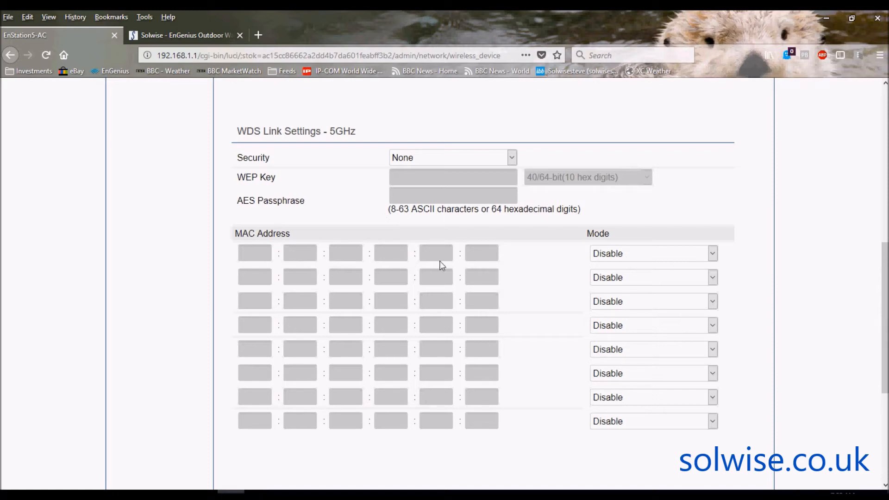
{"action": "mouse_move", "coordinate": [484, 264]}
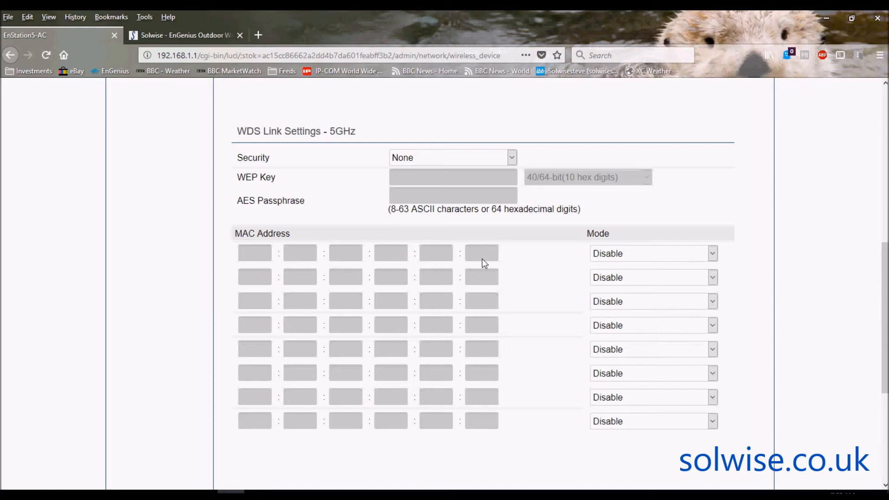
{"action": "mouse_move", "coordinate": [492, 262]}
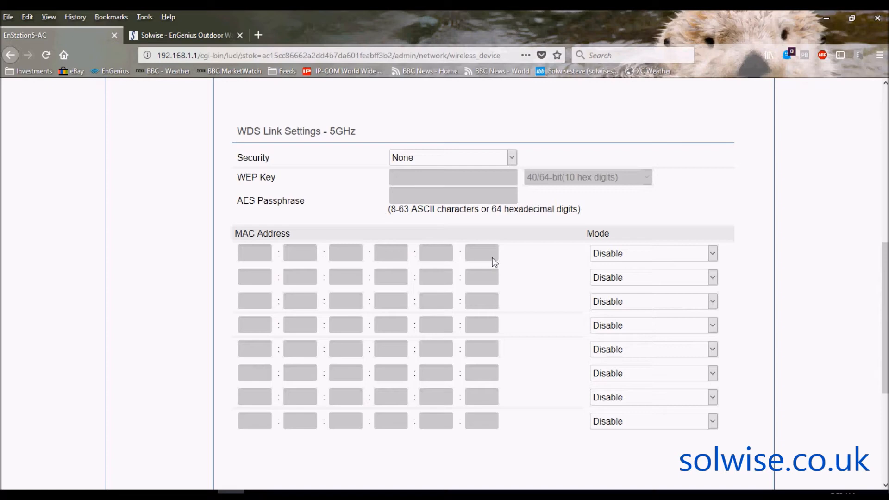
{"action": "mouse_move", "coordinate": [495, 259]}
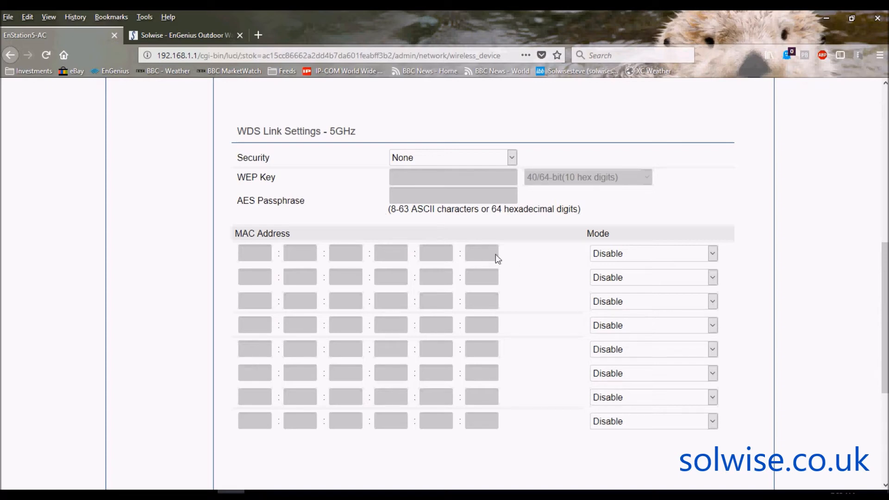
{"action": "mouse_move", "coordinate": [509, 259]}
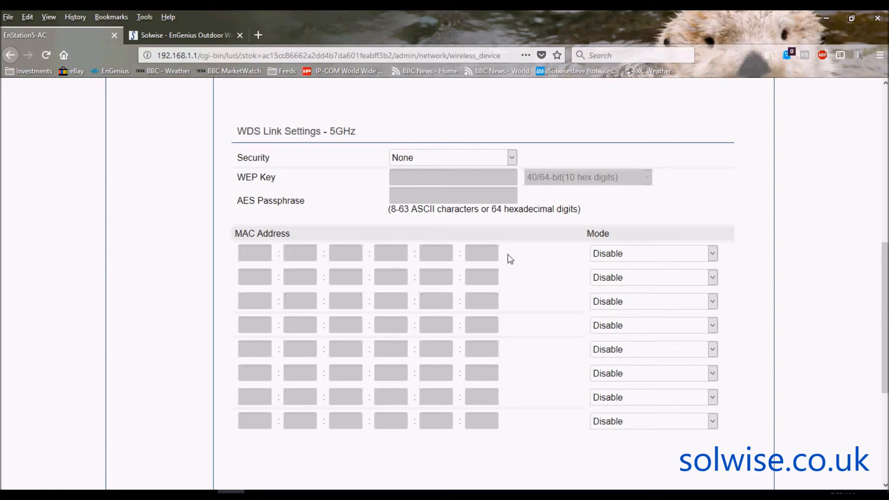
{"action": "mouse_move", "coordinate": [673, 258]}
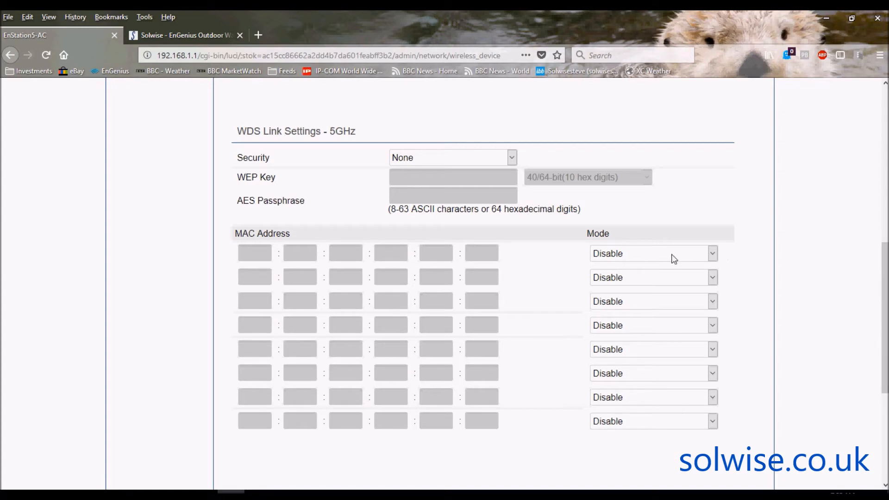
{"action": "mouse_move", "coordinate": [680, 345]}
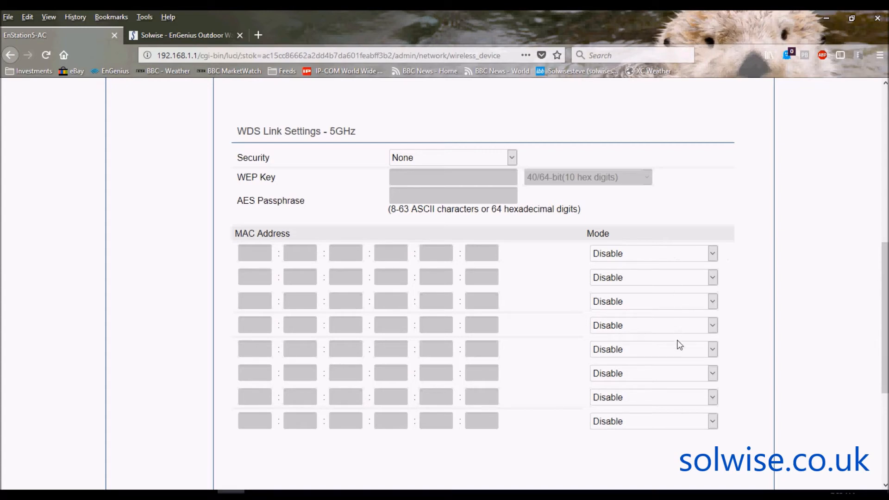
{"action": "mouse_move", "coordinate": [685, 406]}
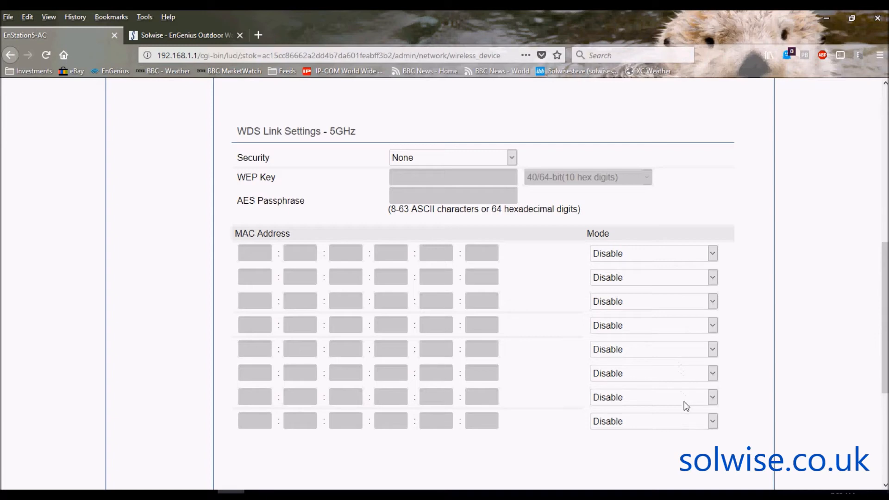
{"action": "mouse_move", "coordinate": [683, 273]}
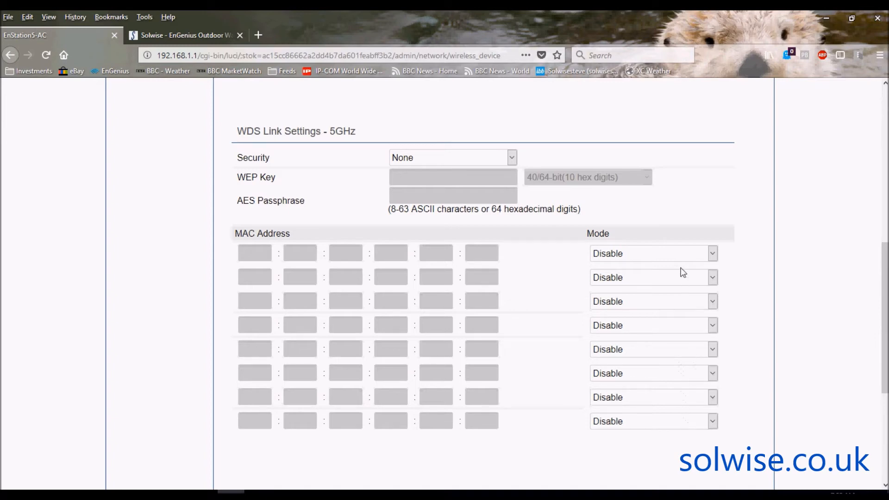
{"action": "mouse_move", "coordinate": [684, 325]}
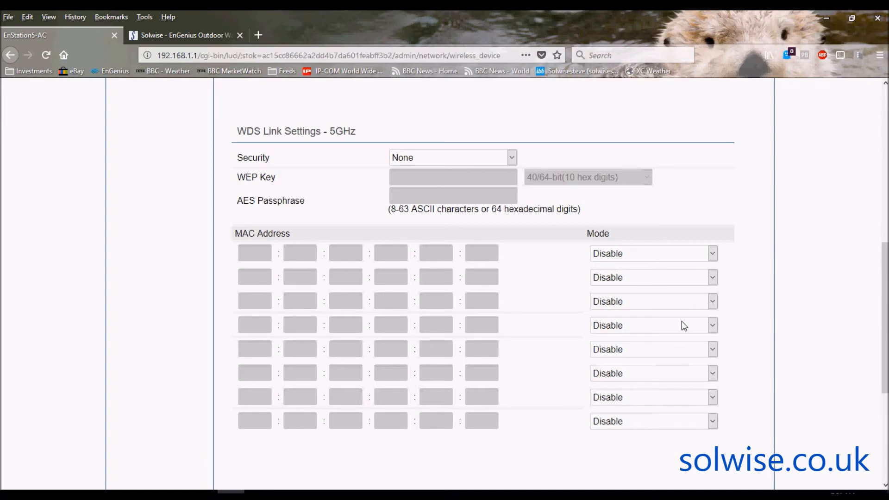
{"action": "mouse_move", "coordinate": [688, 408]}
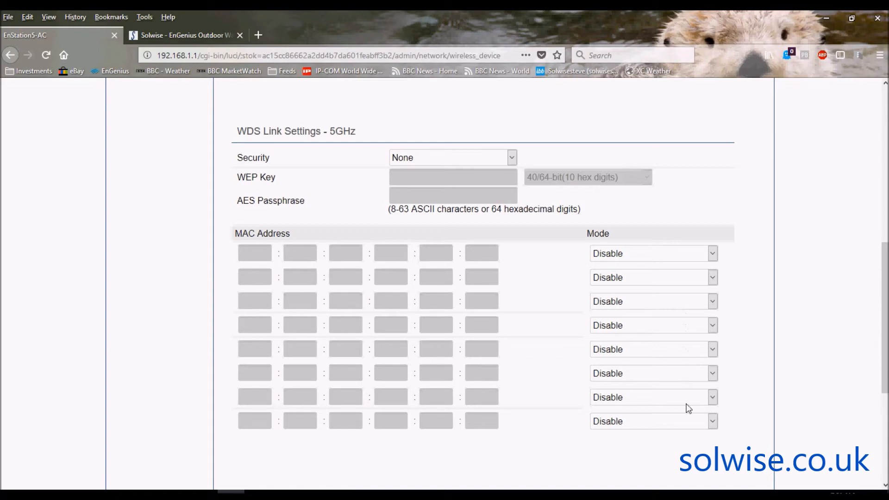
{"action": "mouse_move", "coordinate": [786, 274]}
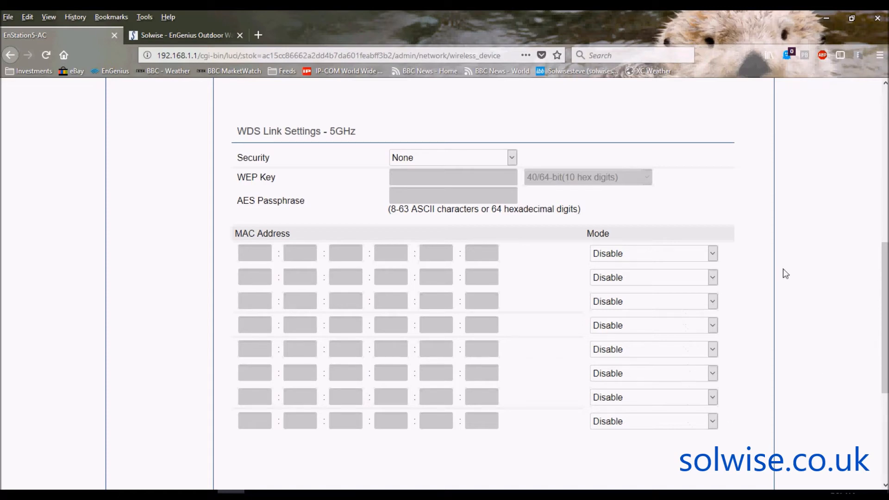
{"action": "mouse_move", "coordinate": [786, 254]}
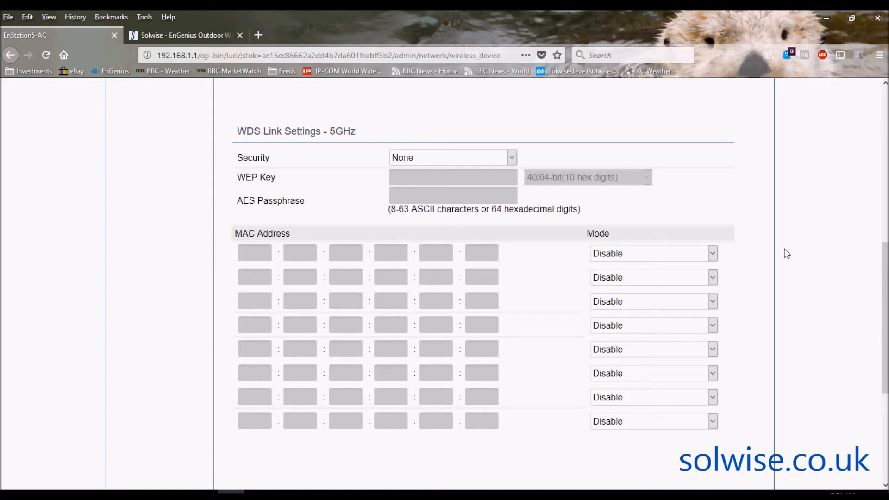
{"action": "mouse_move", "coordinate": [690, 266]}
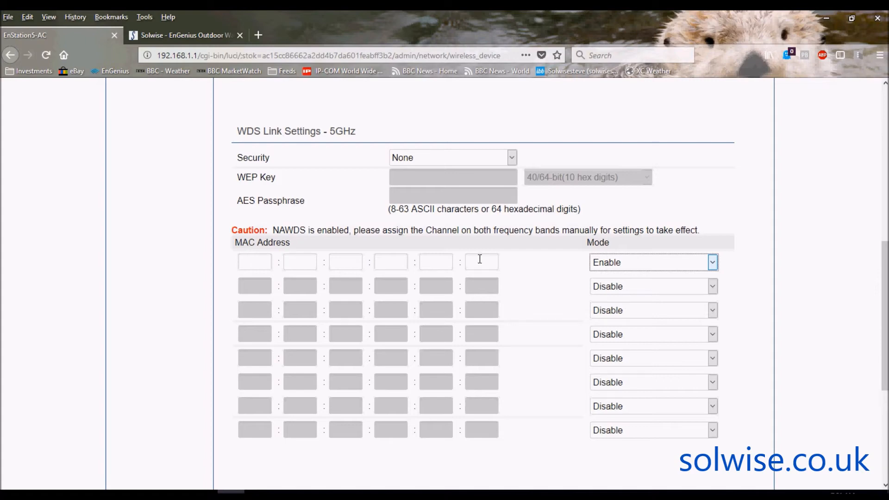
{"action": "mouse_move", "coordinate": [572, 180]}
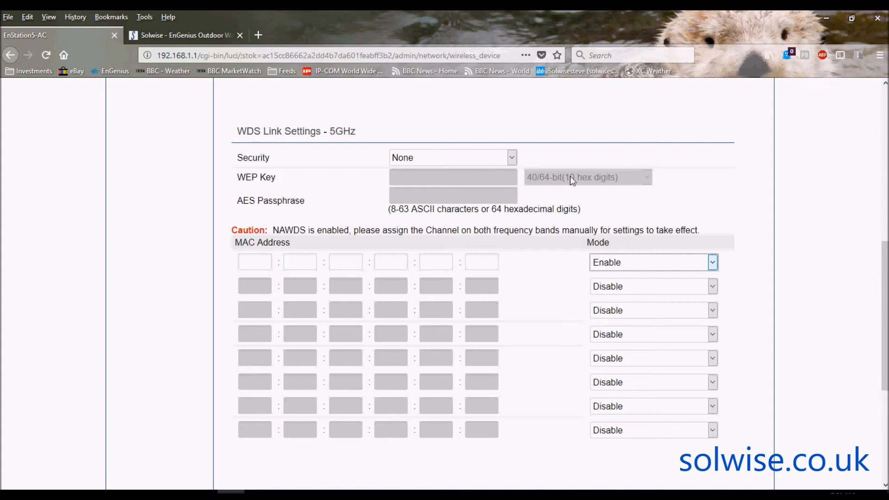
{"action": "mouse_move", "coordinate": [516, 160]}
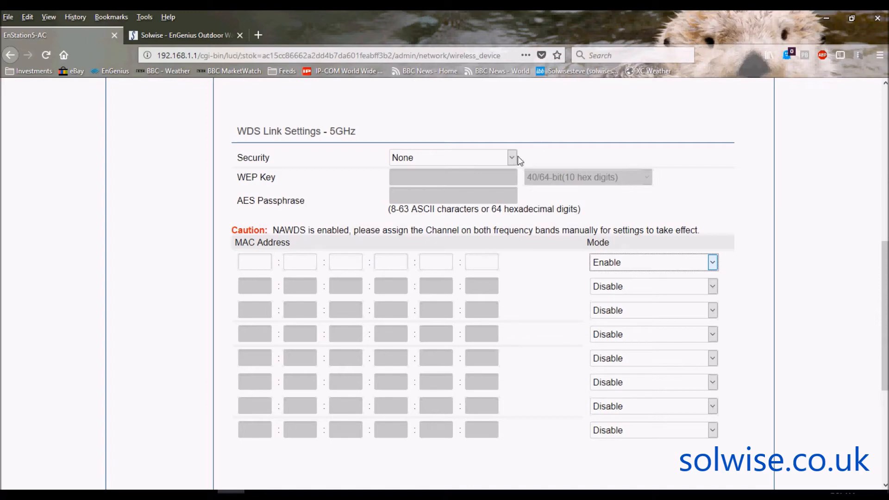
{"action": "mouse_move", "coordinate": [511, 159]}
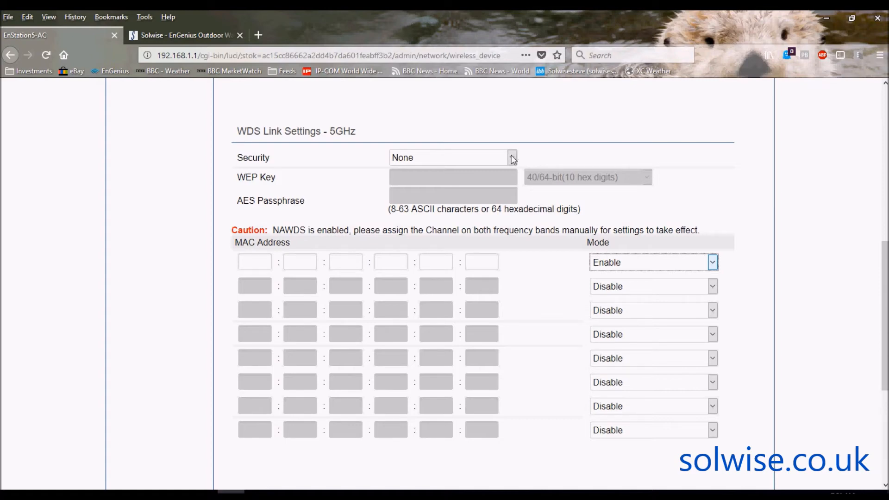
{"action": "mouse_move", "coordinate": [463, 300]}
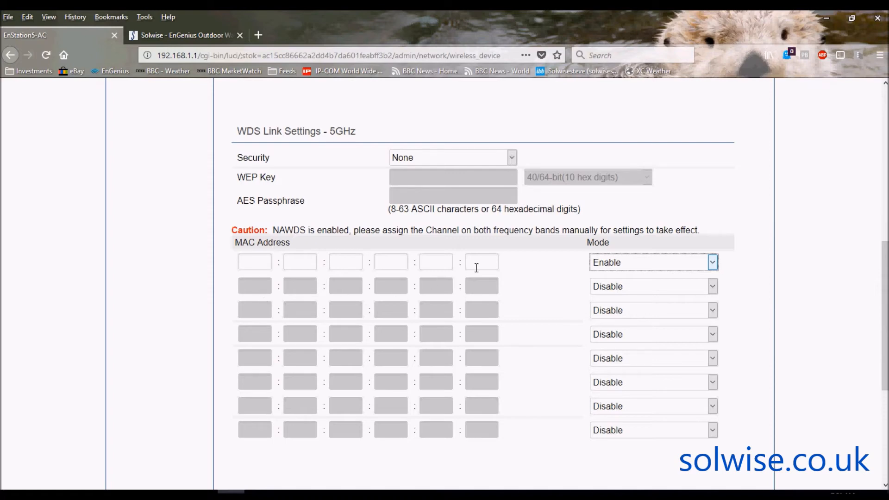
{"action": "mouse_move", "coordinate": [558, 125]}
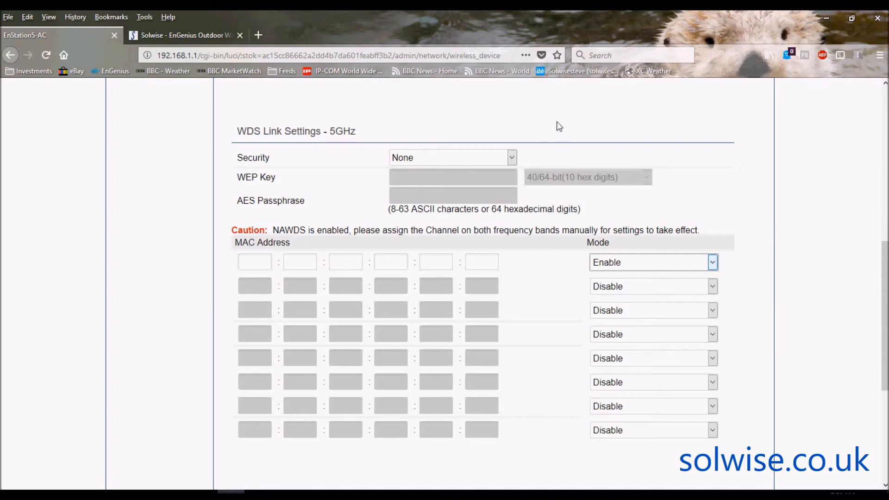
{"action": "mouse_move", "coordinate": [521, 144]}
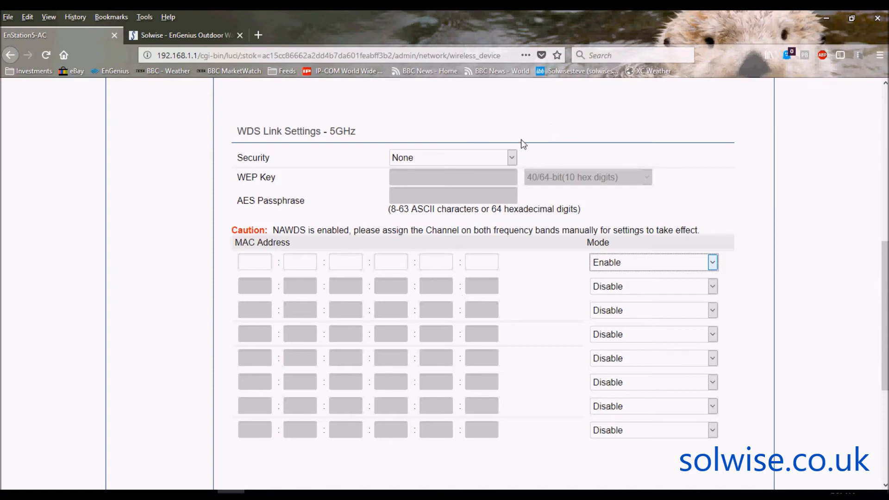
{"action": "left_click", "coordinate": [509, 157]}
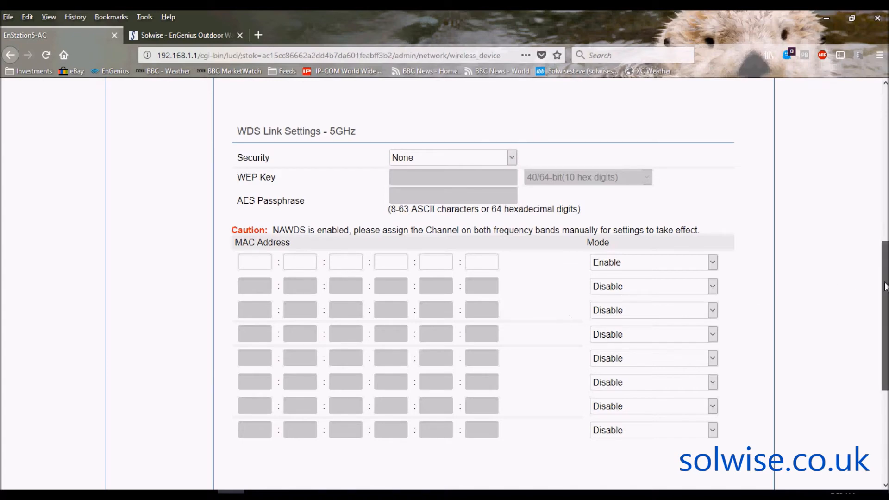
{"action": "scroll", "scroll_direction": "down", "scroll_amount": 3}
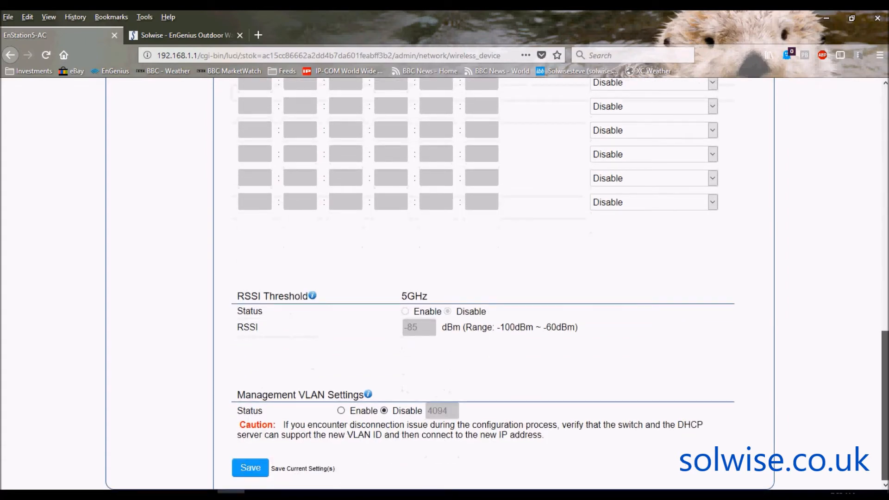
{"action": "mouse_move", "coordinate": [406, 354]}
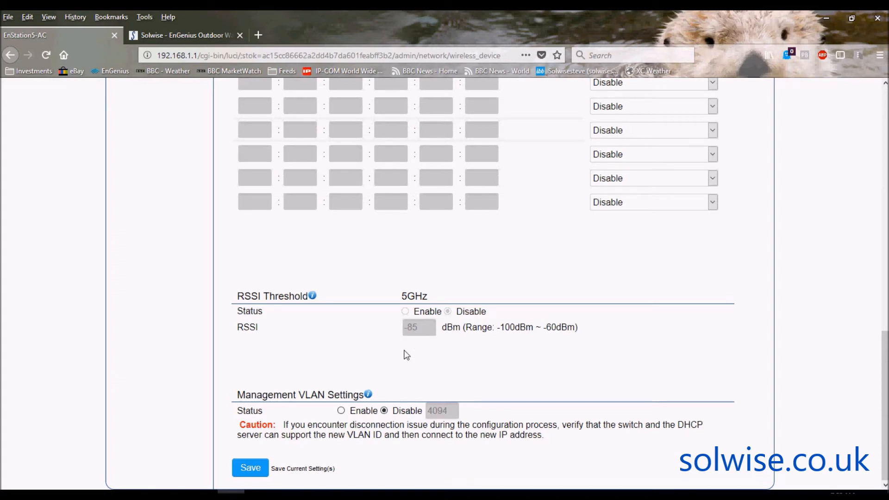
{"action": "mouse_move", "coordinate": [363, 323]}
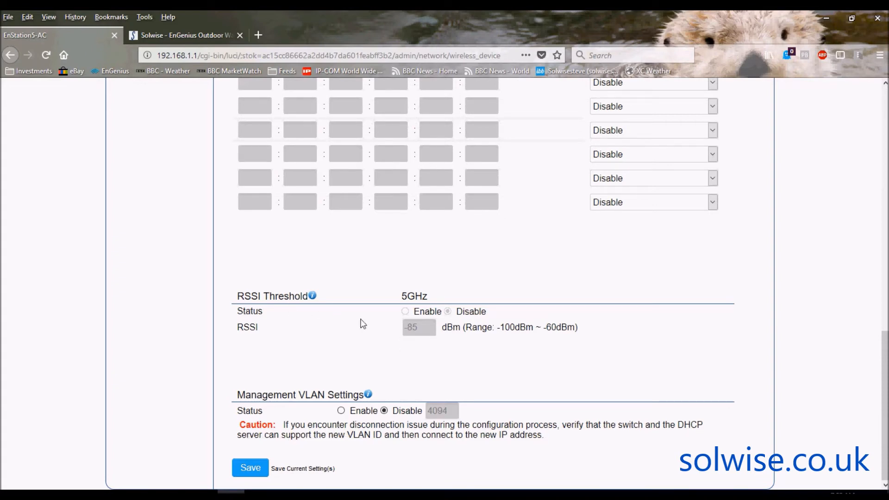
{"action": "mouse_move", "coordinate": [422, 354]}
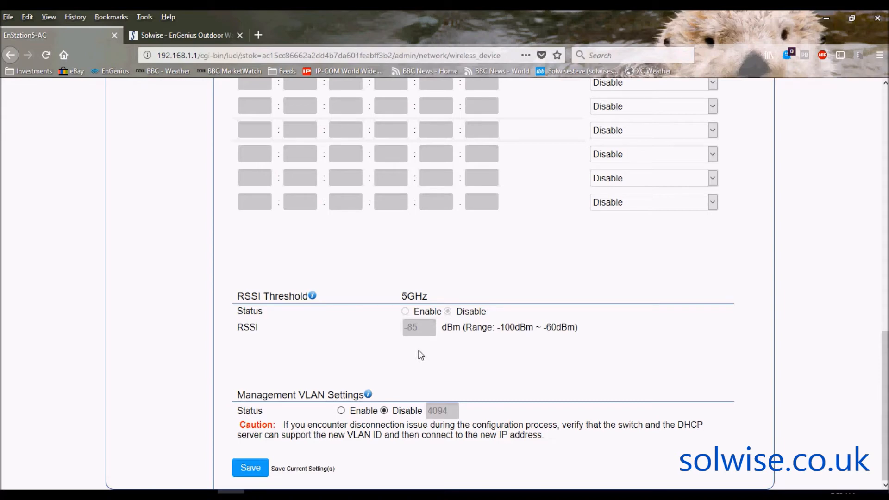
{"action": "mouse_move", "coordinate": [476, 362]}
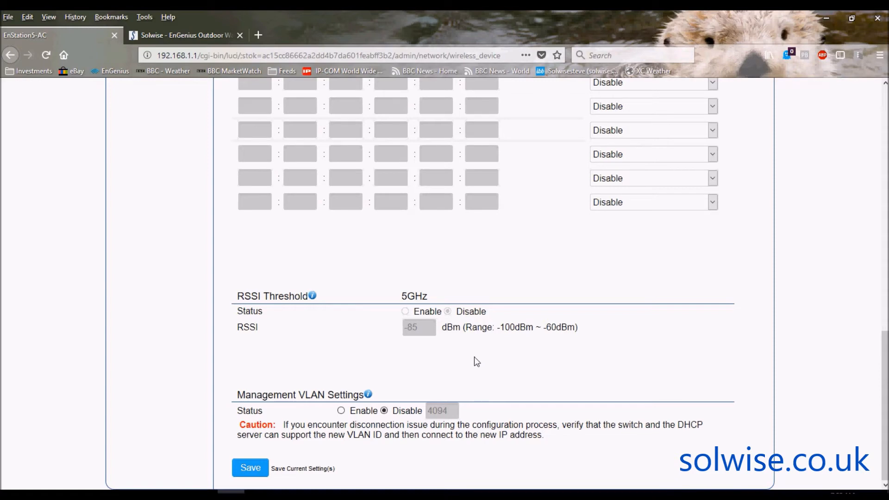
{"action": "mouse_move", "coordinate": [679, 394]}
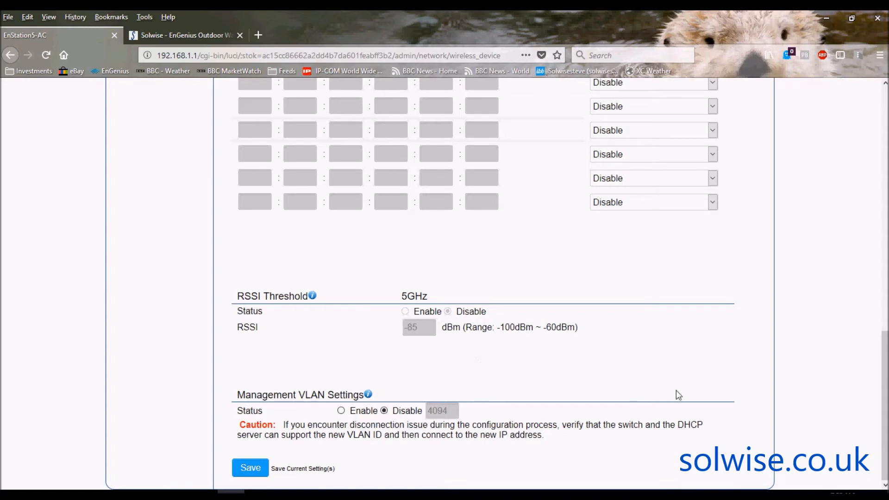
{"action": "scroll", "scroll_direction": "up", "scroll_amount": 3}
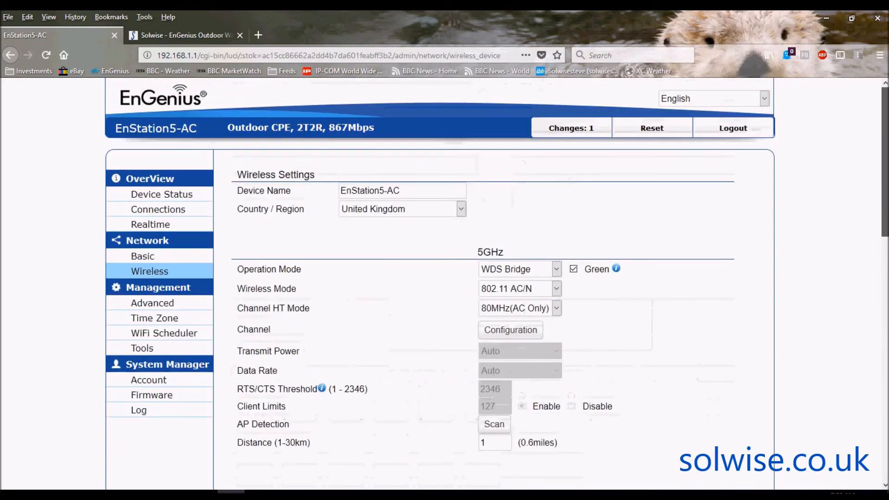
{"action": "scroll", "scroll_direction": "down", "scroll_amount": 3}
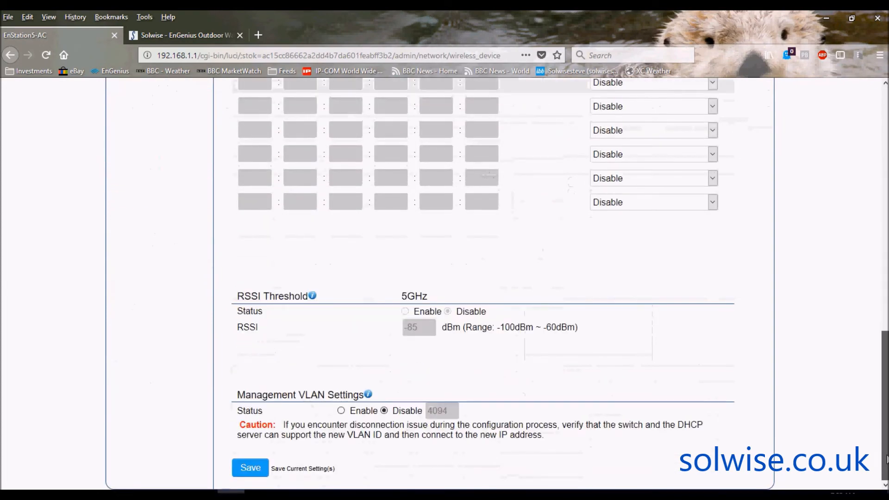
{"action": "scroll", "scroll_direction": "up", "scroll_amount": 3}
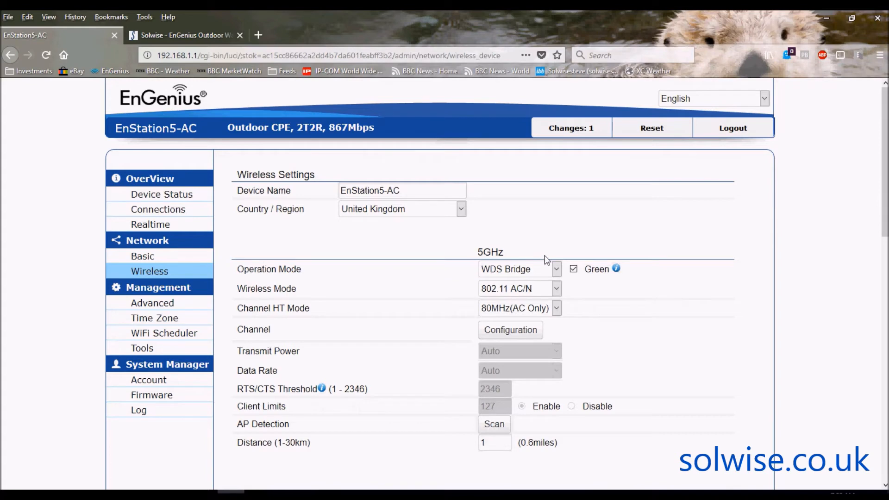
{"action": "mouse_move", "coordinate": [509, 329]}
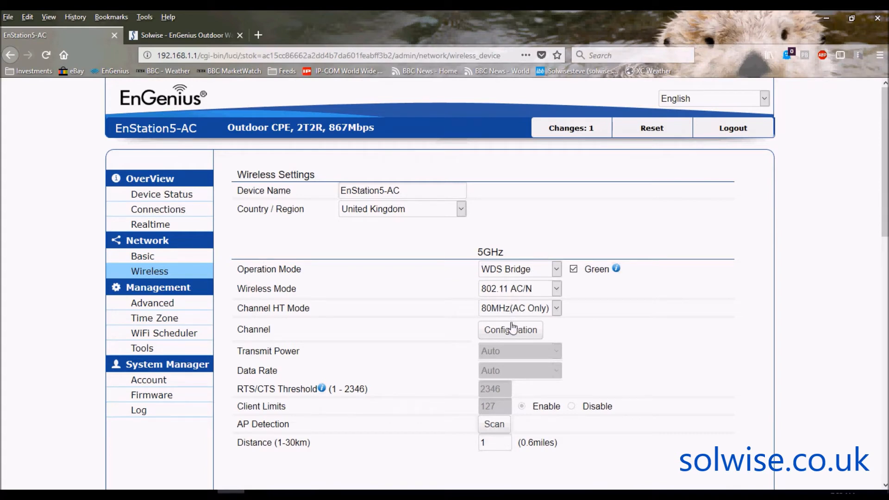
{"action": "mouse_move", "coordinate": [672, 315]}
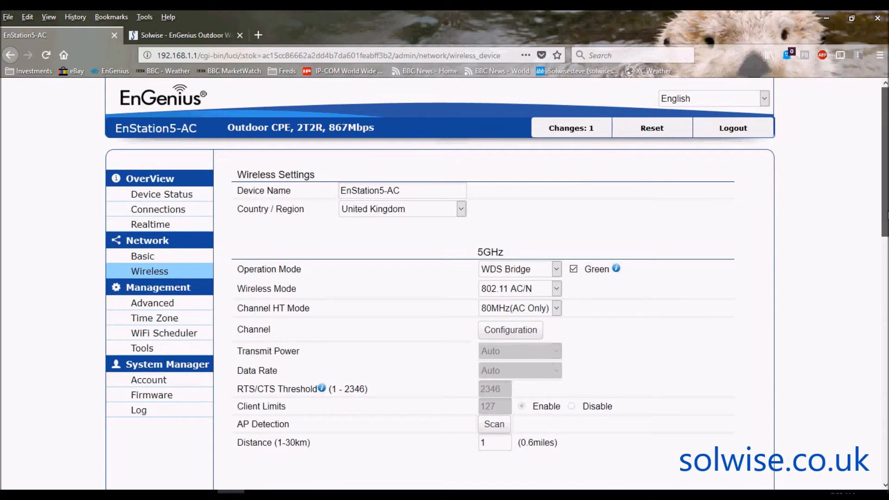
{"action": "scroll", "scroll_direction": "down", "scroll_amount": 3}
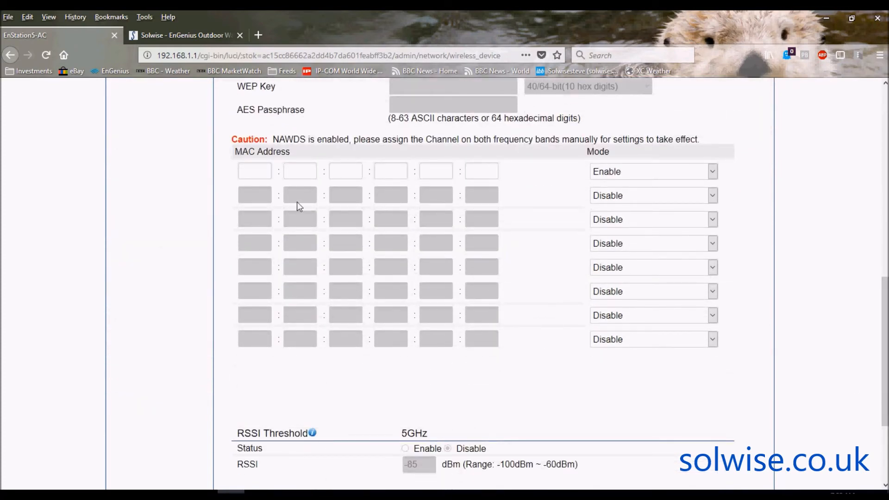
{"action": "mouse_move", "coordinate": [650, 173]}
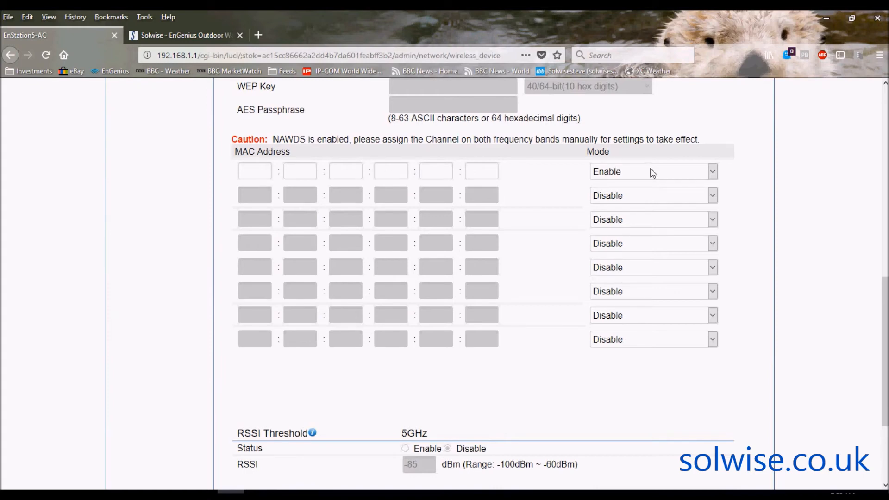
{"action": "mouse_move", "coordinate": [365, 151]}
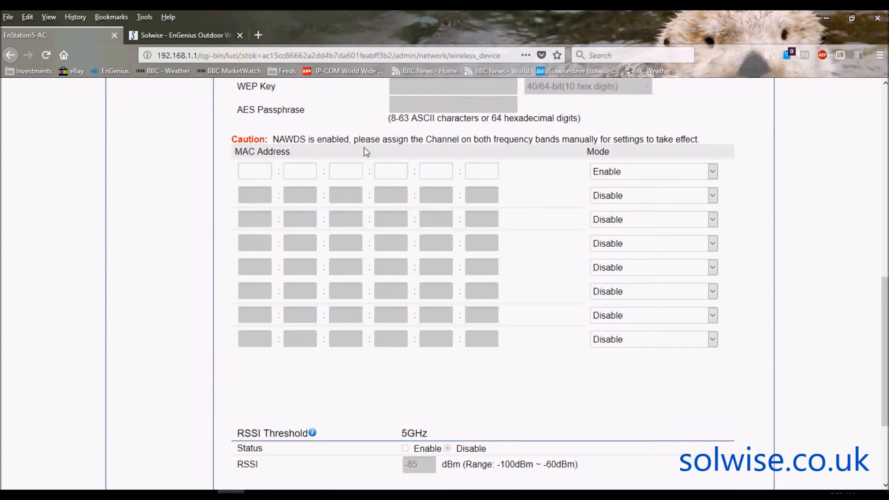
{"action": "mouse_move", "coordinate": [416, 188]}
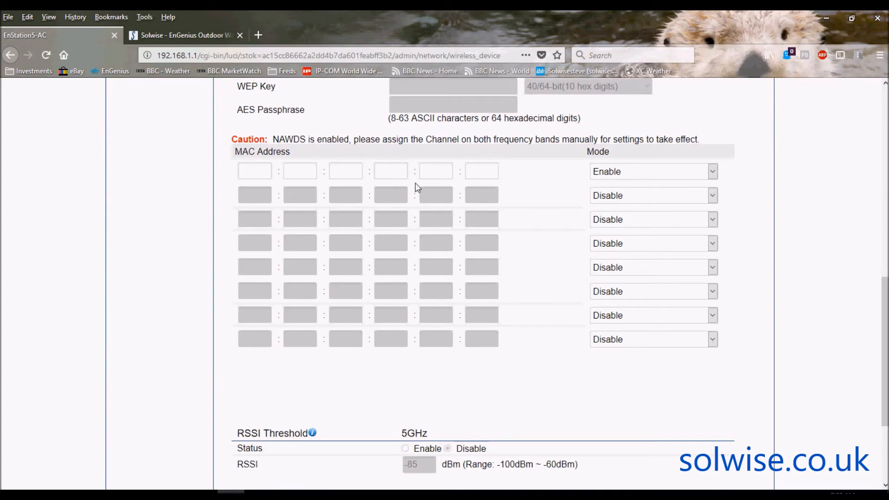
{"action": "mouse_move", "coordinate": [258, 165]}
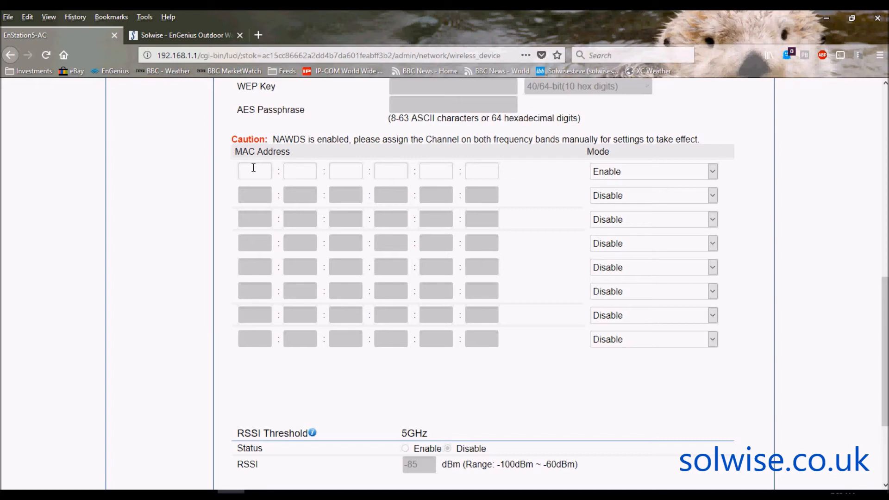
{"action": "mouse_move", "coordinate": [611, 172]}
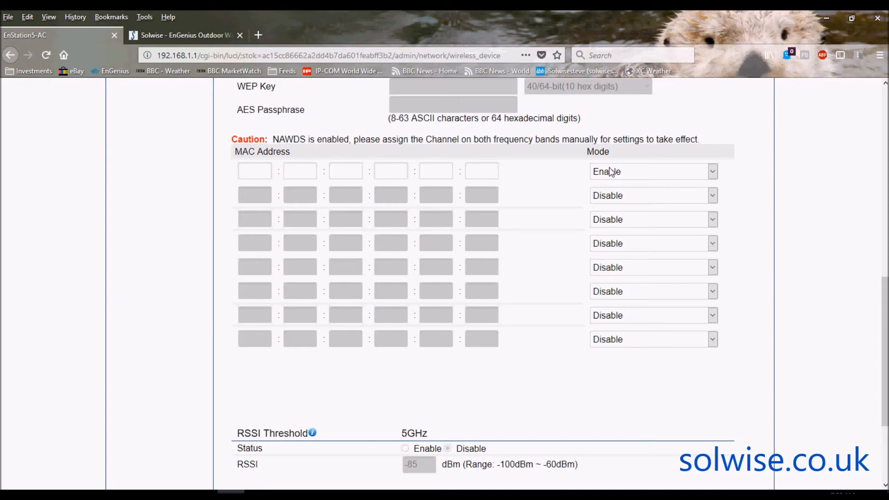
{"action": "scroll", "scroll_direction": "down", "scroll_amount": 3}
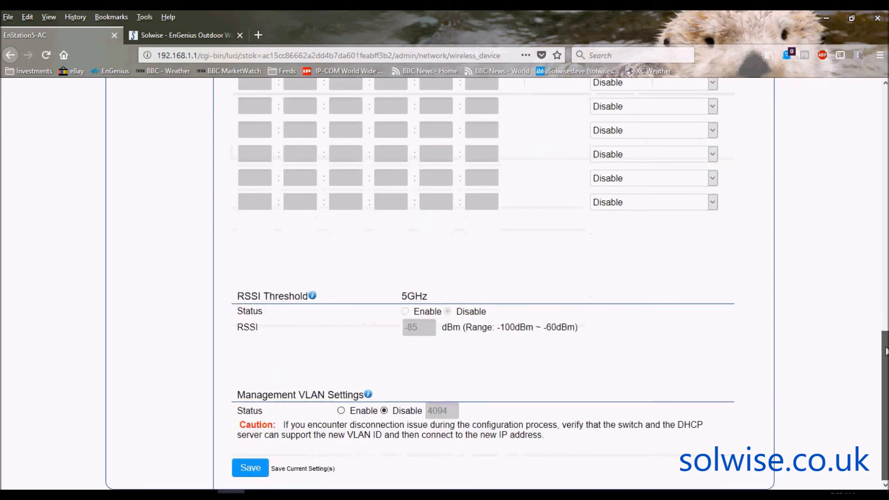
Save the WDS Bridge / 80MHz wireless settings, leaving 3 pending changes, and go to Management Advanced.
{"action": "left_click", "coordinate": [250, 468]}
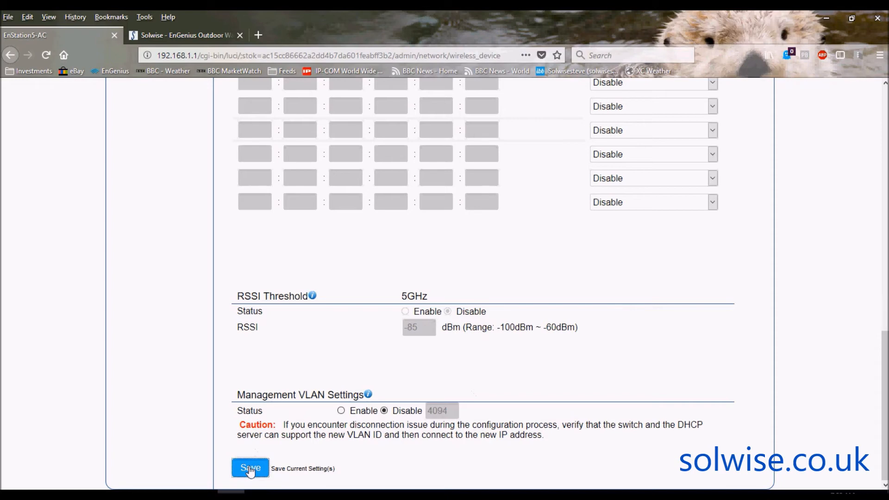
{"action": "left_click", "coordinate": [250, 468]}
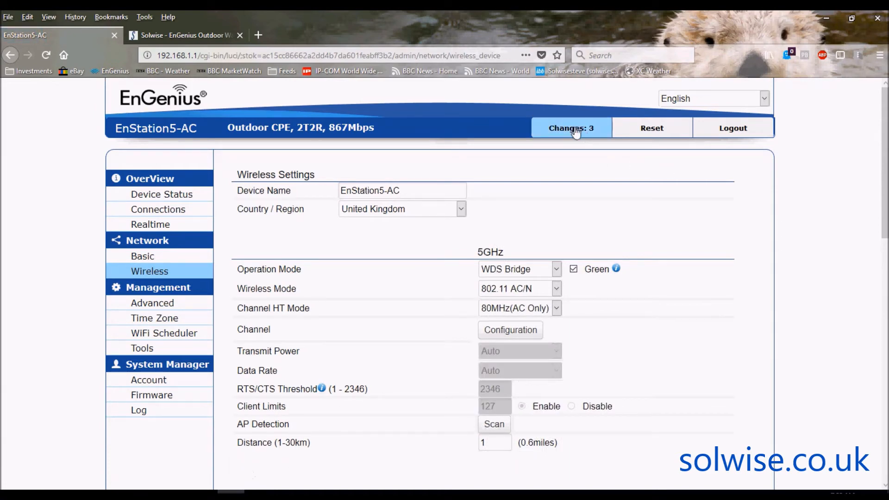
{"action": "mouse_move", "coordinate": [533, 282]}
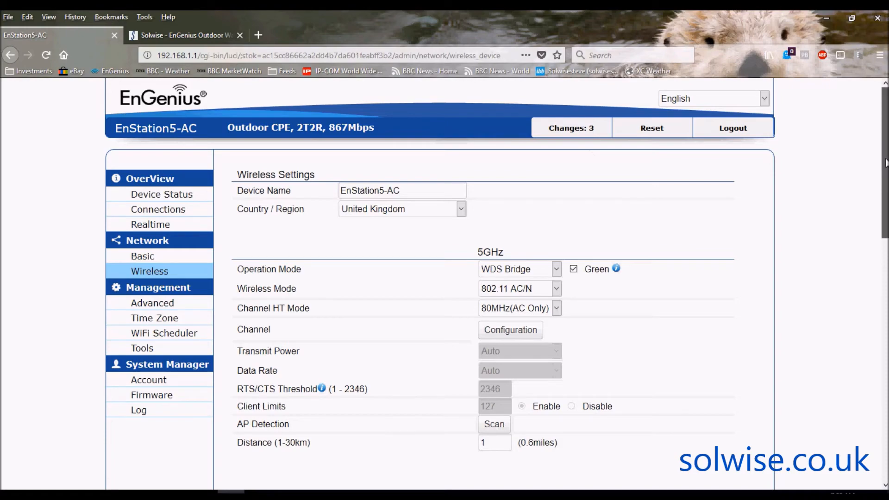
{"action": "scroll", "scroll_direction": "down", "scroll_amount": 3}
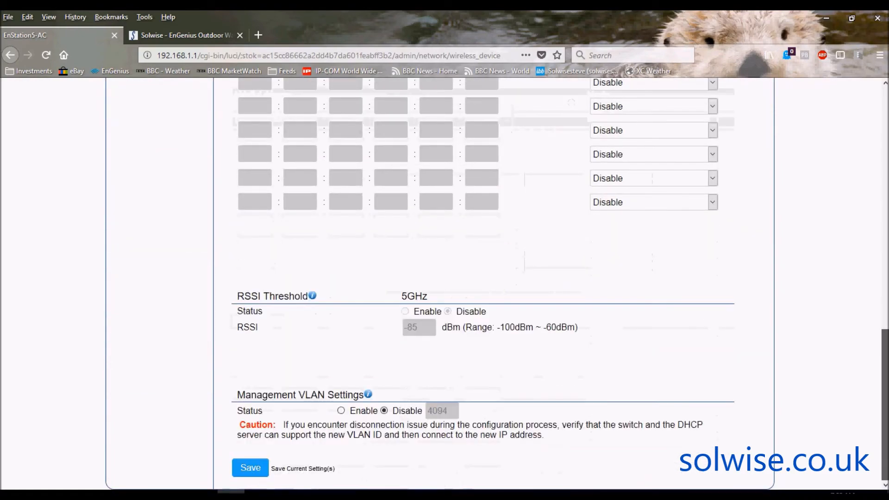
{"action": "scroll", "scroll_direction": "up", "scroll_amount": 3}
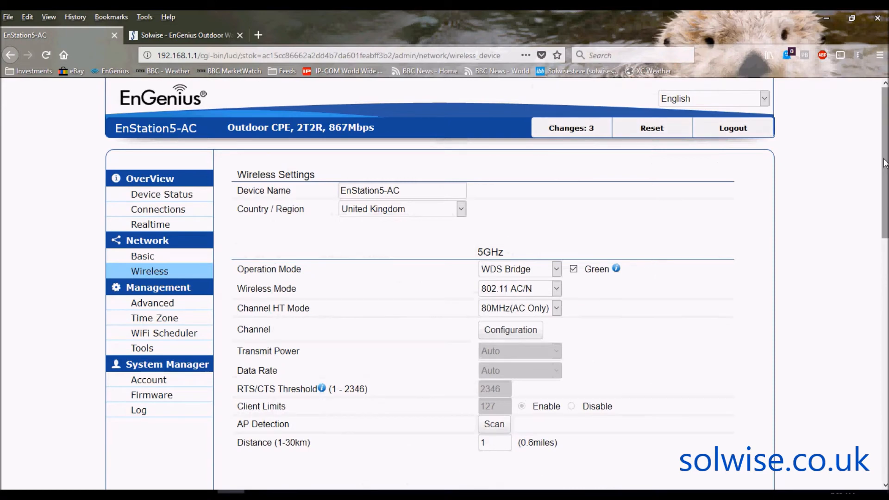
{"action": "mouse_move", "coordinate": [592, 149]}
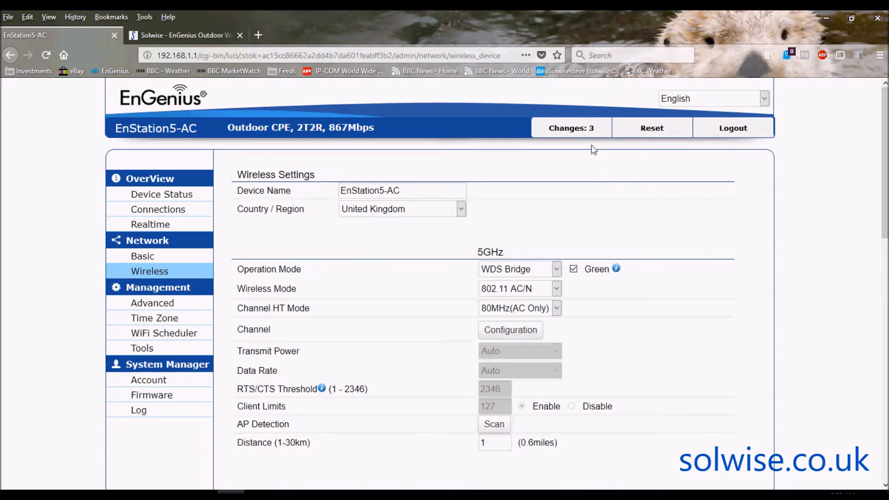
{"action": "mouse_move", "coordinate": [492, 248]}
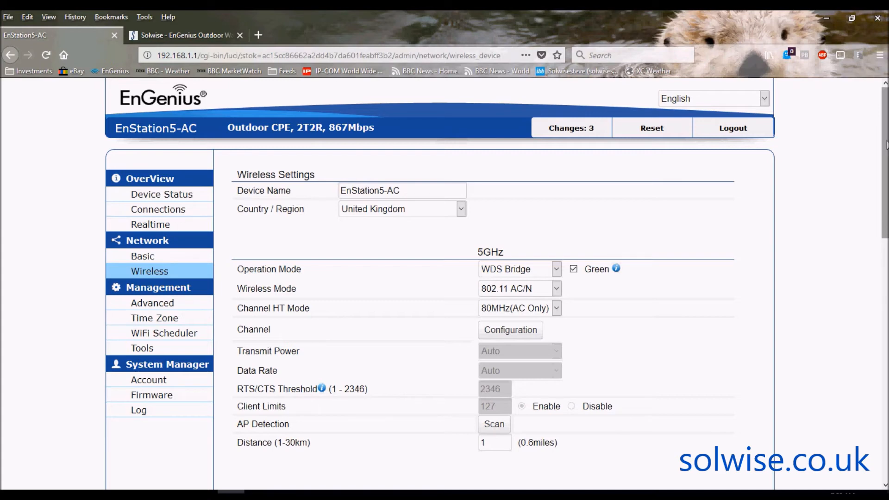
{"action": "mouse_move", "coordinate": [667, 153]}
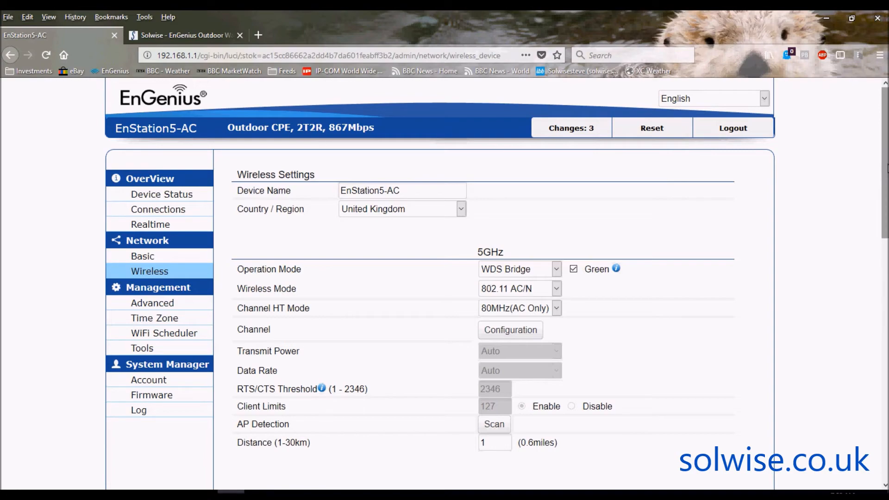
{"action": "scroll", "scroll_direction": "down", "scroll_amount": 3}
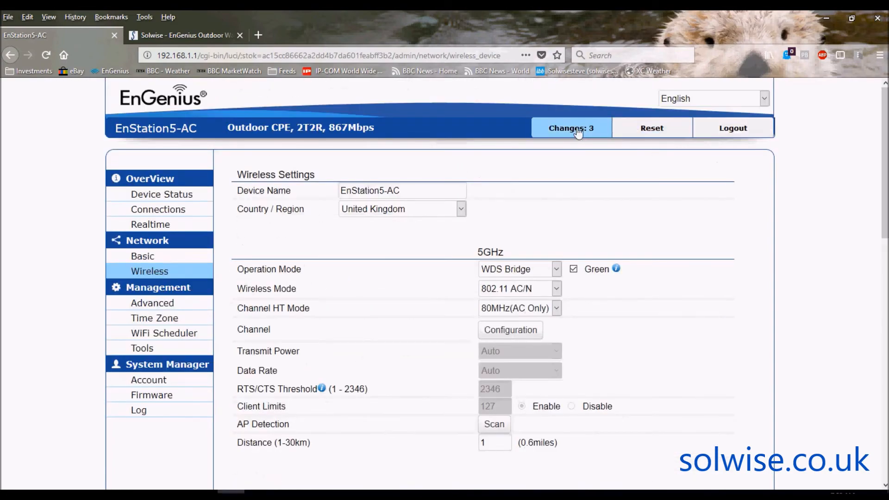
{"action": "mouse_move", "coordinate": [352, 223]}
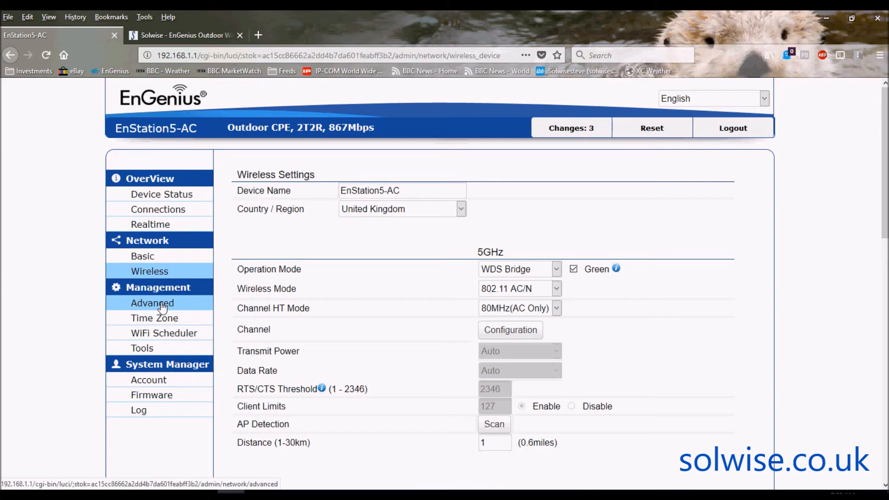
{"action": "left_click", "coordinate": [152, 303]}
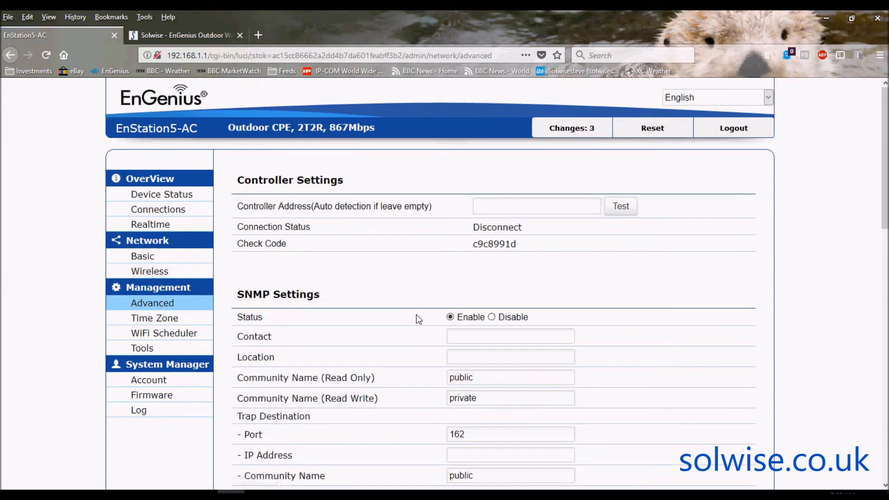
{"action": "mouse_move", "coordinate": [494, 237]}
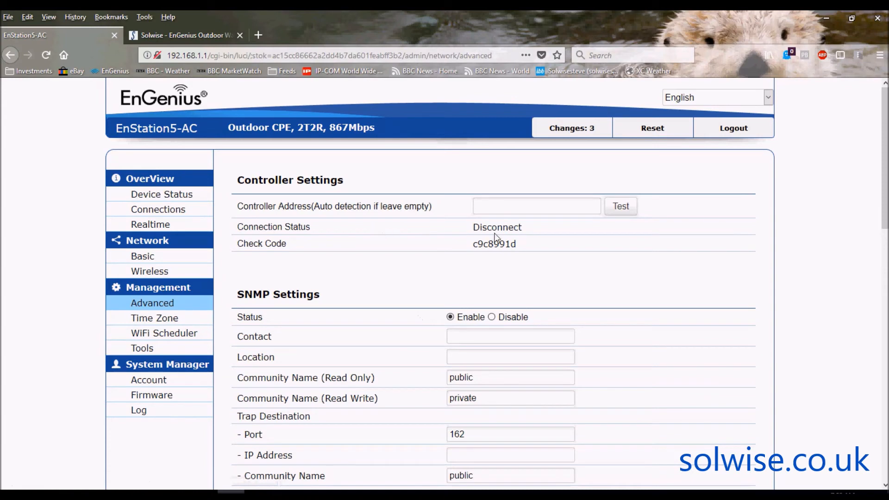
{"action": "mouse_move", "coordinate": [842, 206]}
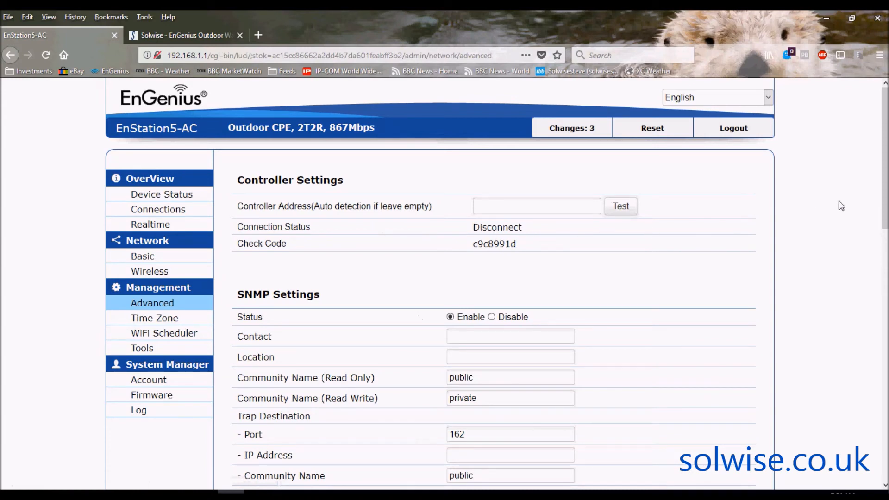
{"action": "mouse_move", "coordinate": [412, 215]}
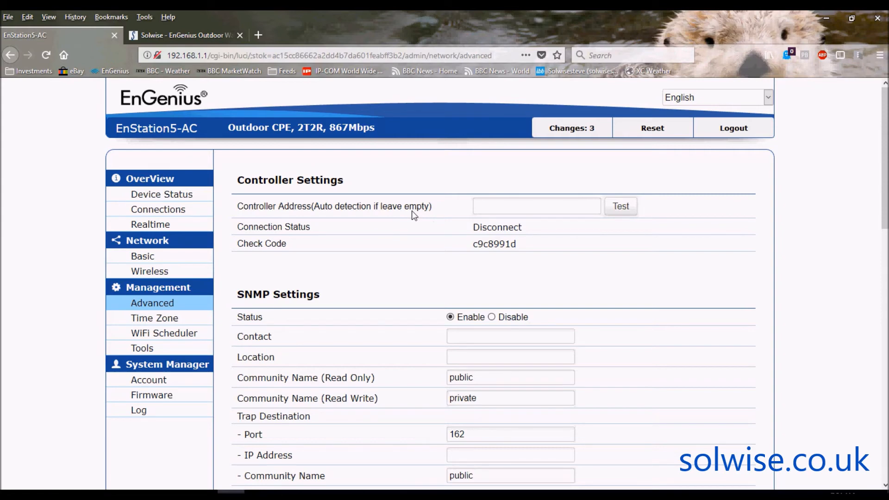
{"action": "mouse_move", "coordinate": [606, 228]}
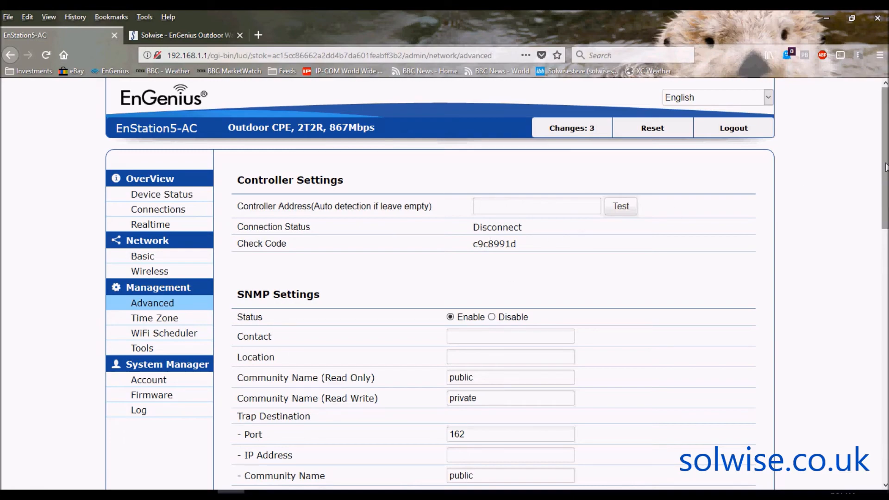
Scroll the Advanced page to the SNMPv3 settings (enabled, admin, MD5/DES).
{"action": "scroll", "scroll_direction": "down", "scroll_amount": 3}
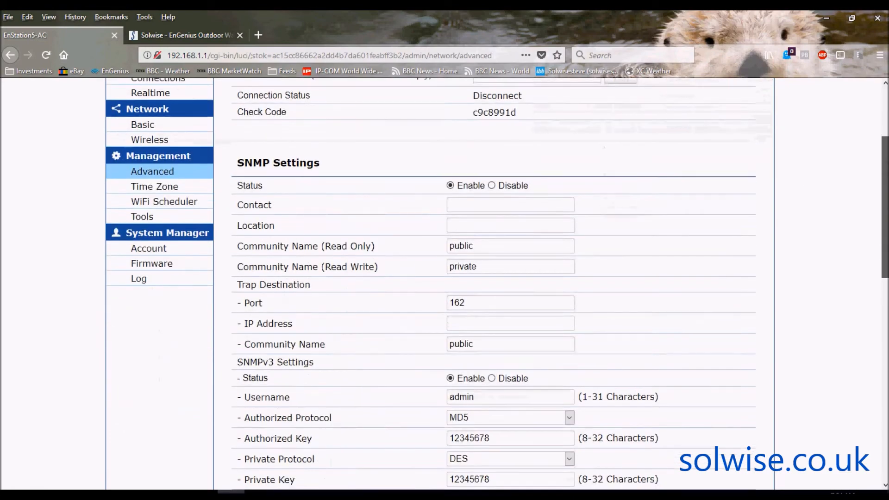
{"action": "scroll", "scroll_direction": "down", "scroll_amount": 3}
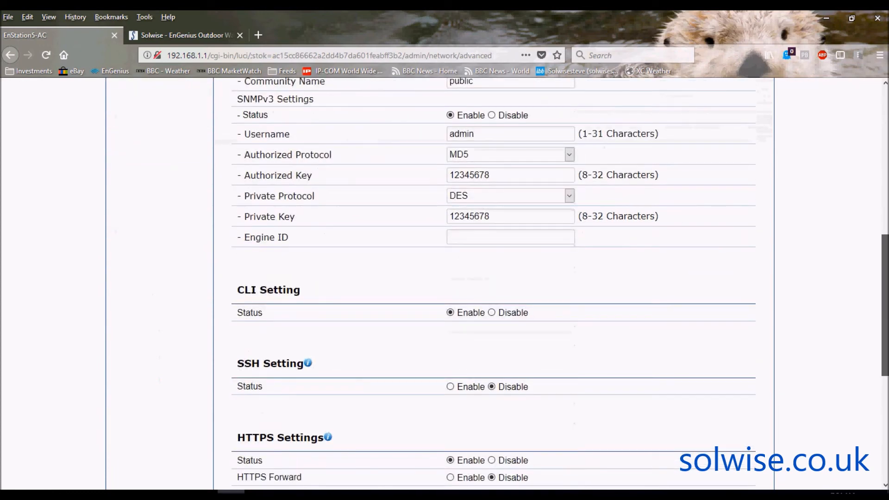
{"action": "scroll", "scroll_direction": "down", "scroll_amount": 3}
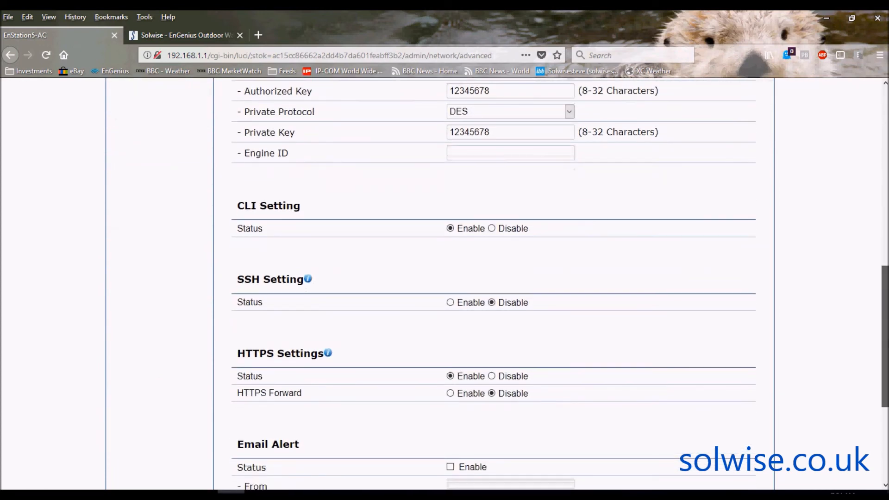
{"action": "scroll", "scroll_direction": "down", "scroll_amount": 3}
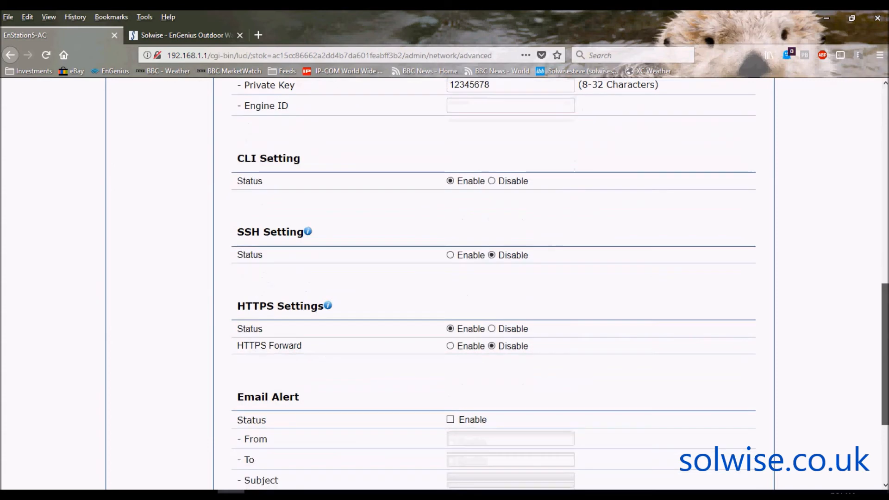
{"action": "scroll", "scroll_direction": "down", "scroll_amount": 3}
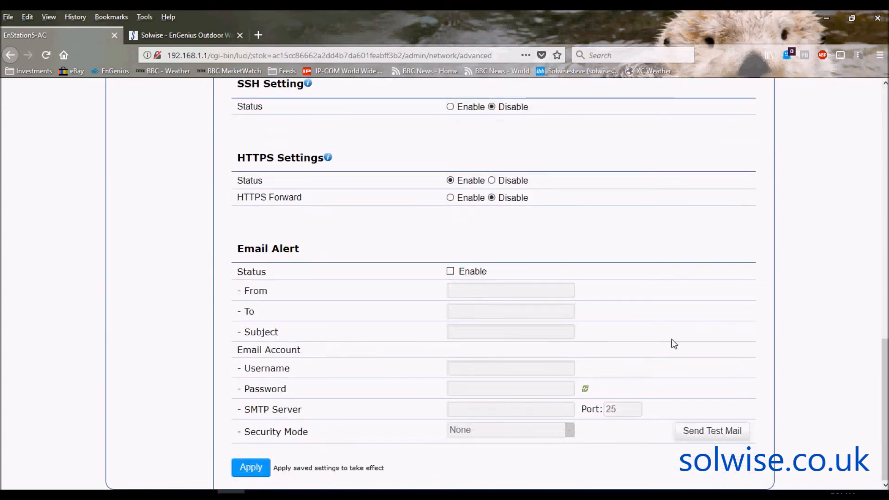
{"action": "mouse_move", "coordinate": [616, 410]}
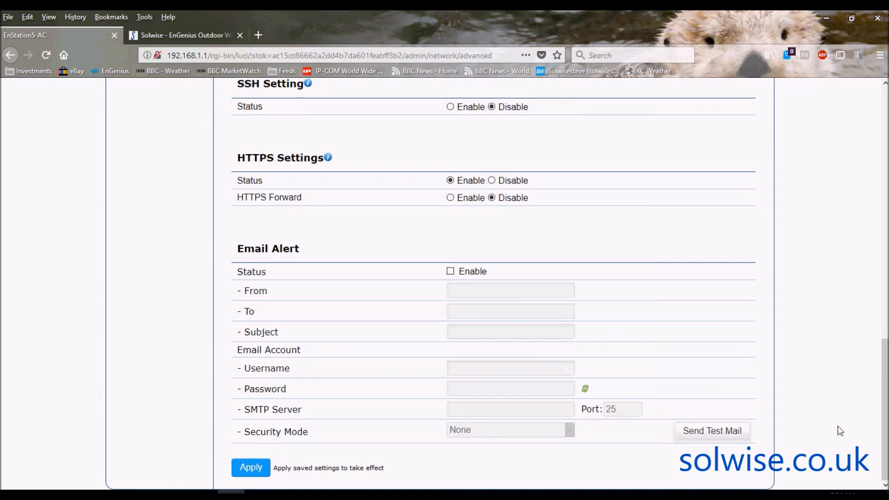
{"action": "mouse_move", "coordinate": [886, 436]}
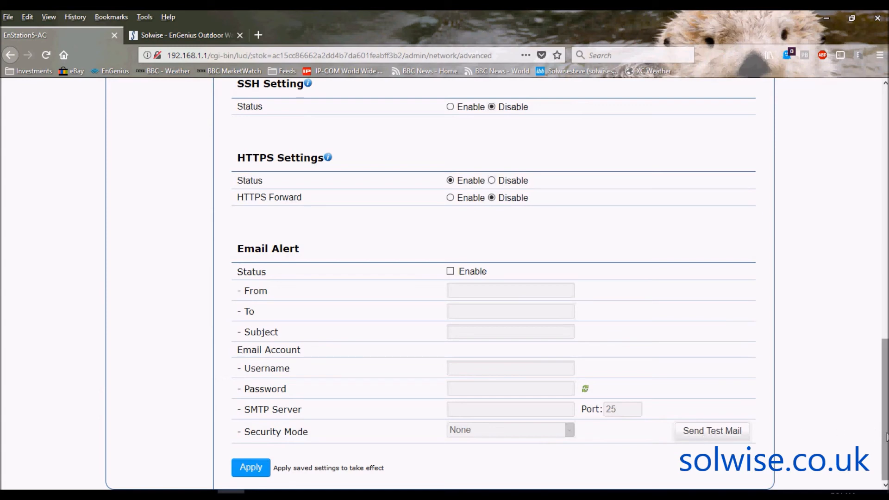
{"action": "scroll", "scroll_direction": "up", "scroll_amount": 3}
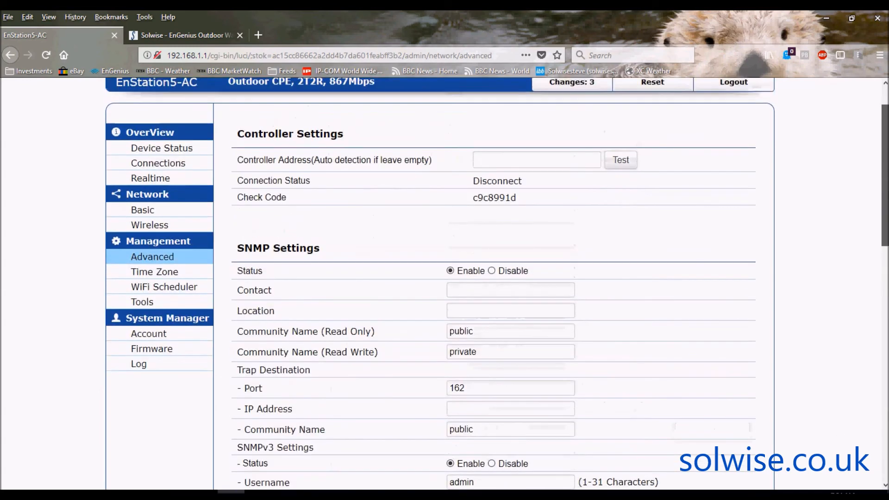
{"action": "scroll", "scroll_direction": "up", "scroll_amount": 3}
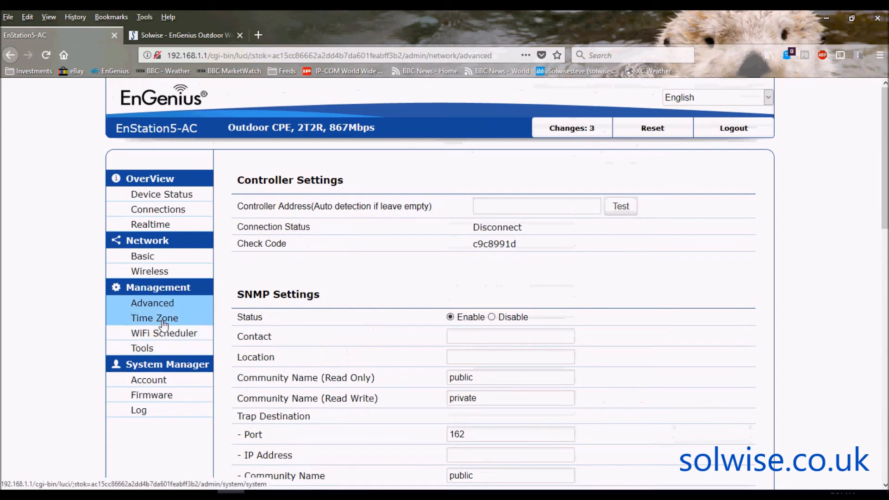
Pass through Time Zone to the WiFi Scheduler page showing Auto Reboot disabled and the weekly schedule table.
{"action": "left_click", "coordinate": [154, 318]}
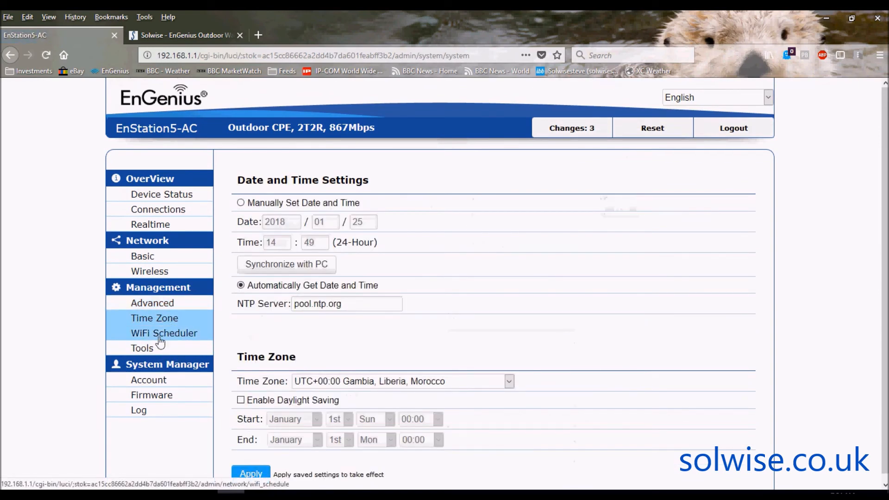
{"action": "left_click", "coordinate": [164, 332]}
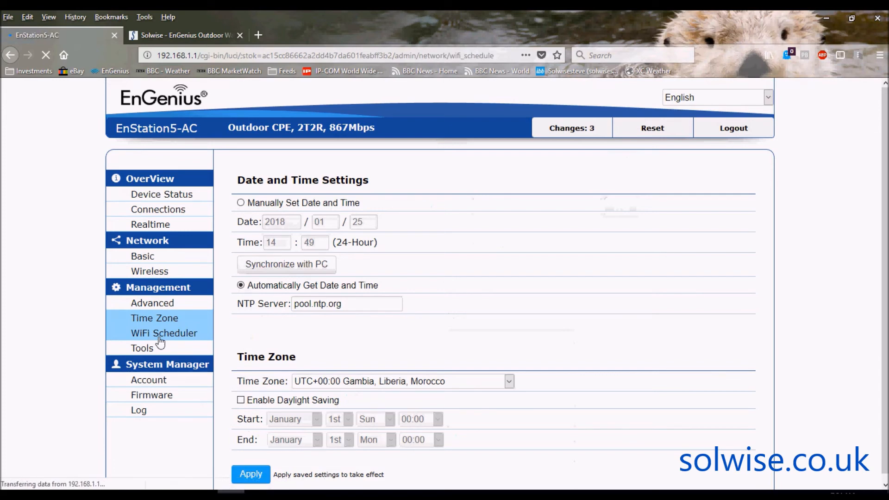
{"action": "left_click", "coordinate": [164, 332]}
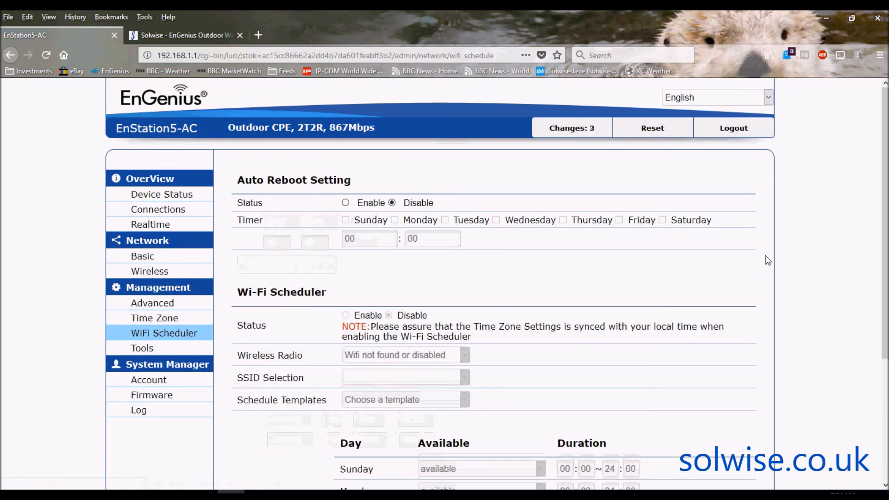
{"action": "mouse_move", "coordinate": [497, 239]}
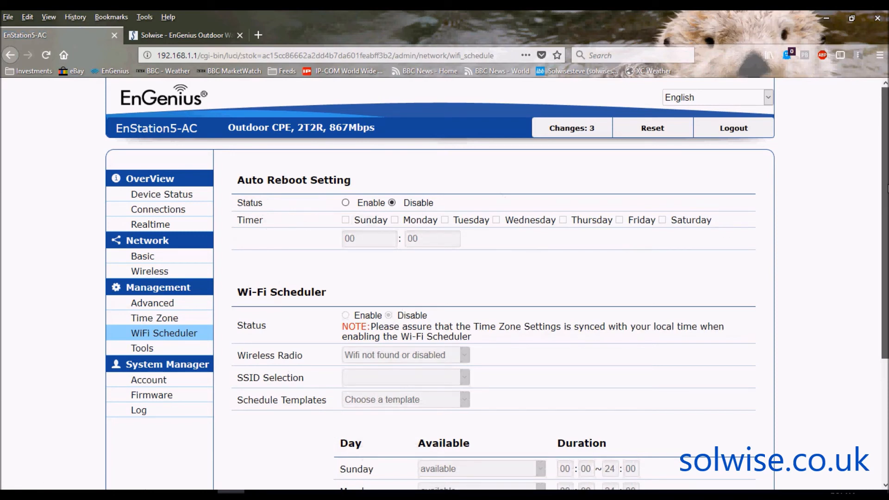
{"action": "scroll", "scroll_direction": "down", "scroll_amount": 3}
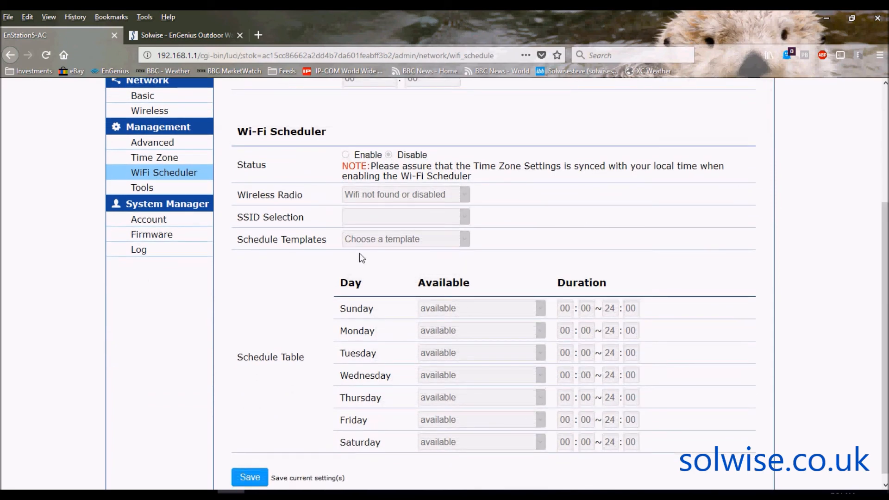
{"action": "mouse_move", "coordinate": [314, 344]}
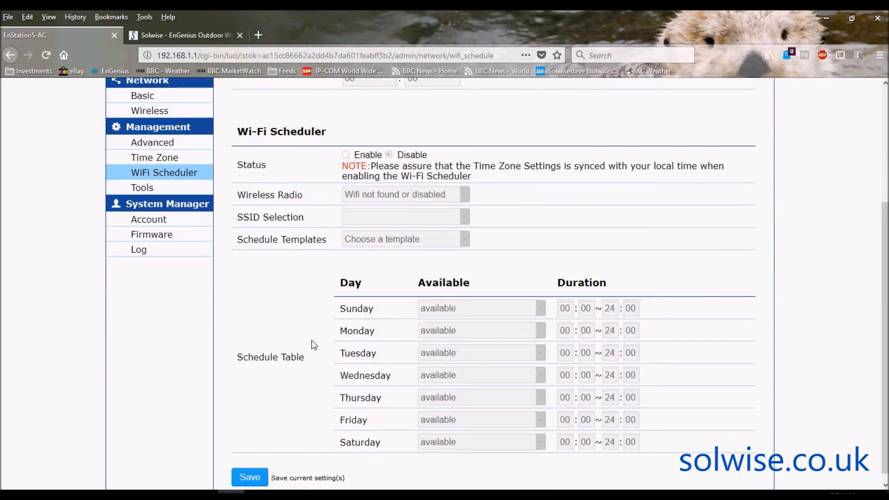
{"action": "mouse_move", "coordinate": [829, 249]}
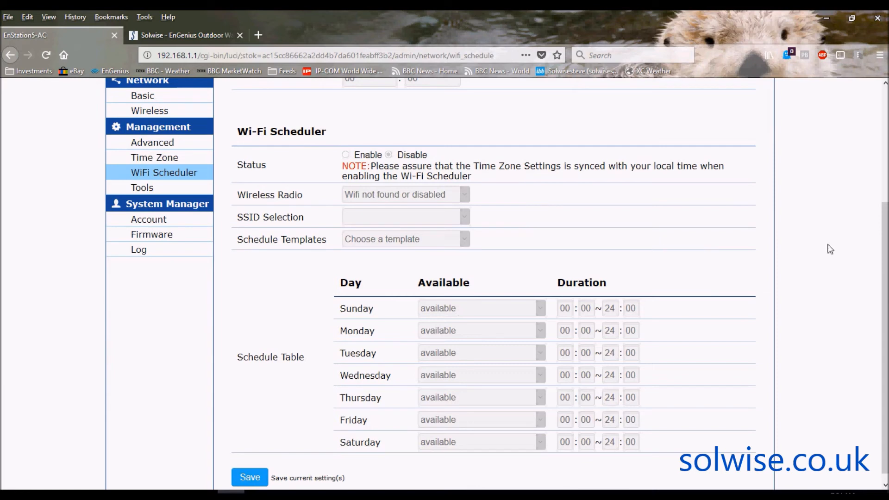
{"action": "mouse_move", "coordinate": [885, 264]}
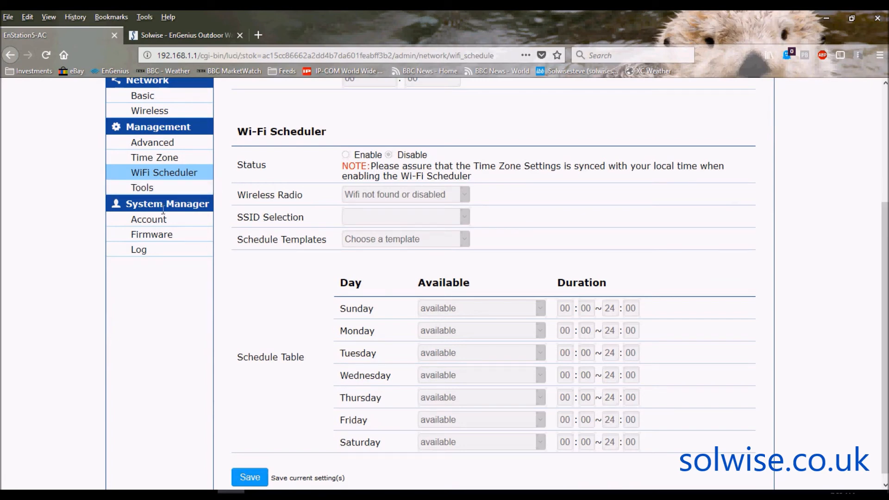
{"action": "mouse_move", "coordinate": [136, 180]}
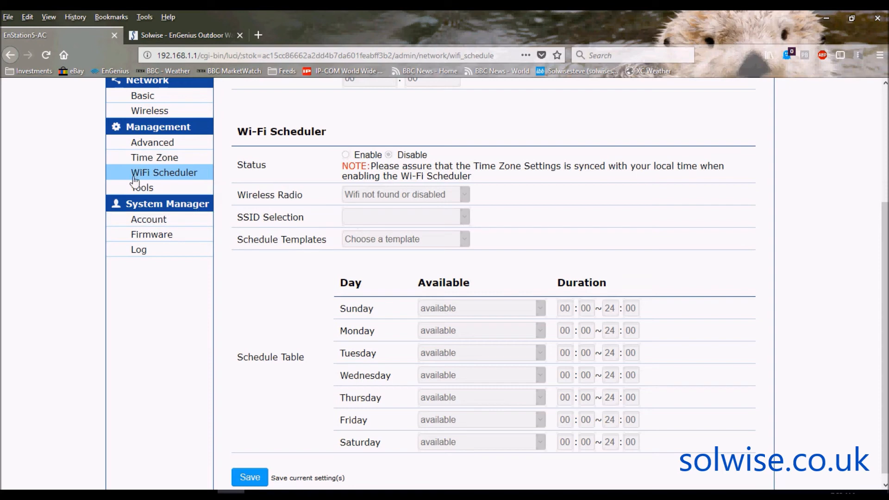
Review the diagnostic Tools page and the administrator Account settings.
{"action": "left_click", "coordinate": [142, 187]}
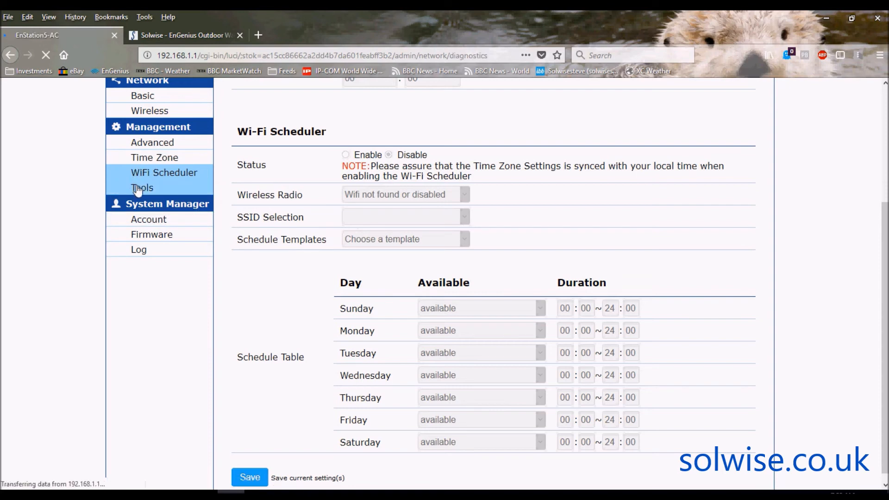
{"action": "left_click", "coordinate": [142, 187]}
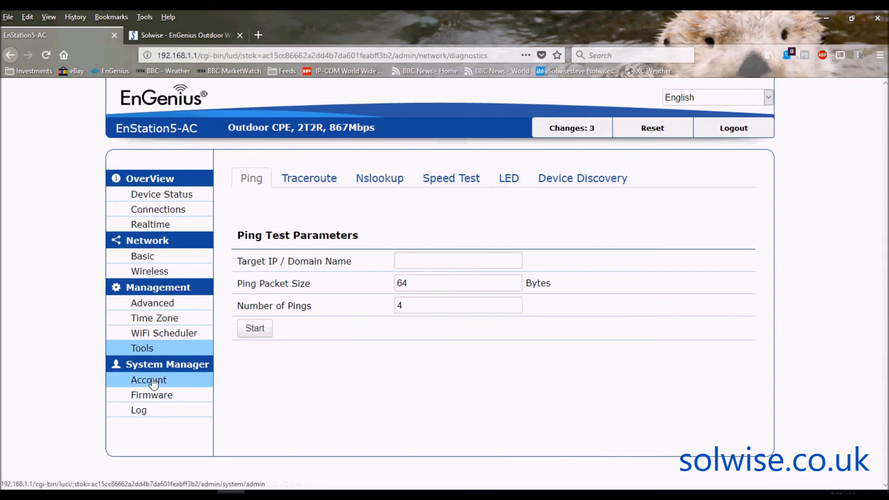
{"action": "left_click", "coordinate": [148, 380]}
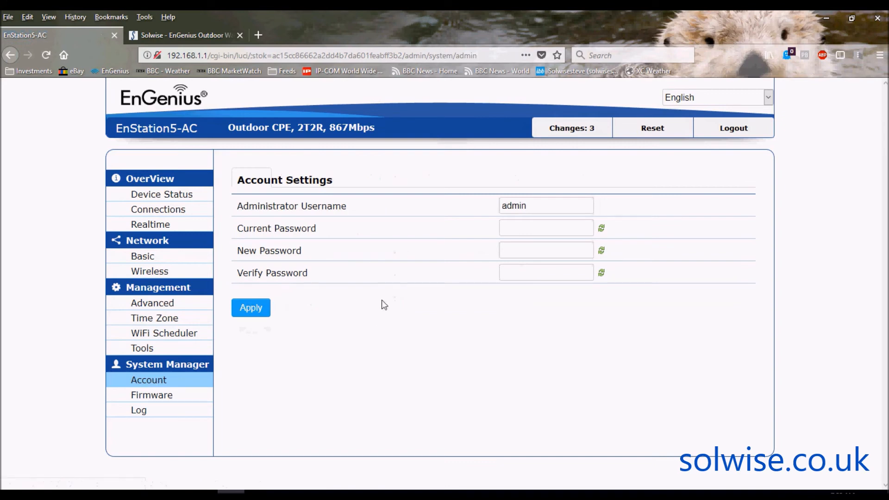
Review the Firmware page, then the System Log showing logging enabled and remote log disabled.
{"action": "left_click", "coordinate": [151, 394]}
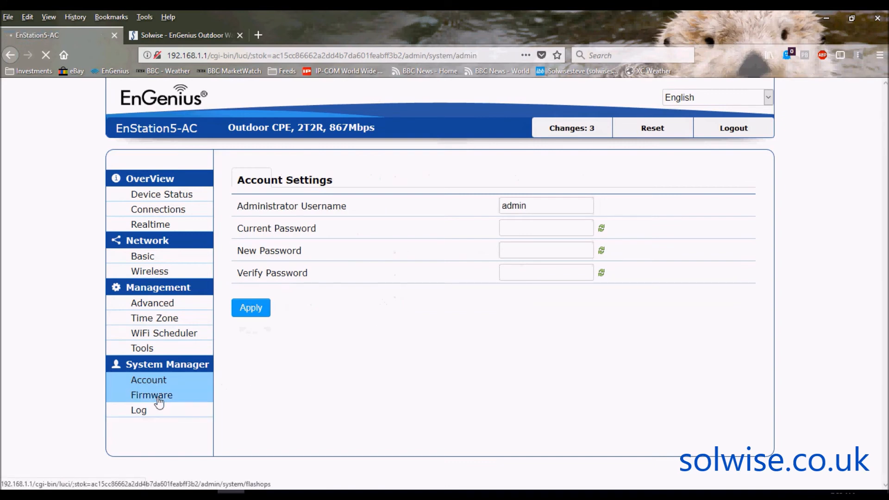
{"action": "left_click", "coordinate": [151, 394]}
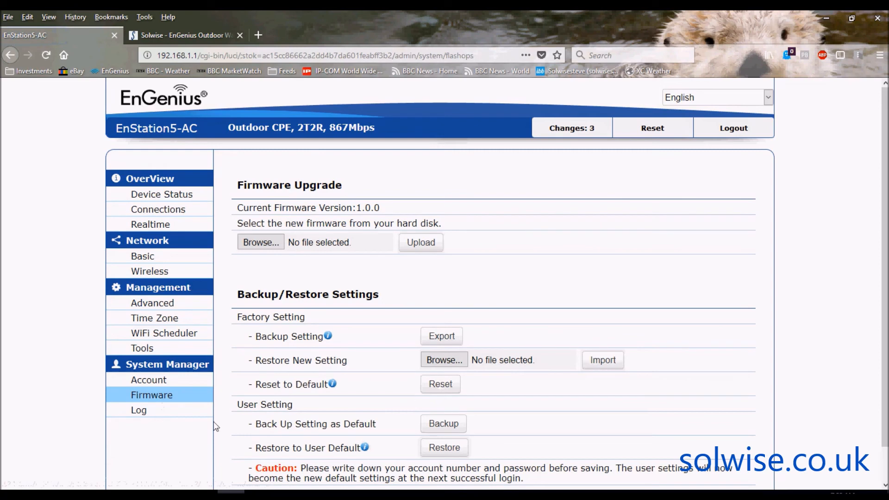
{"action": "left_click", "coordinate": [138, 410]}
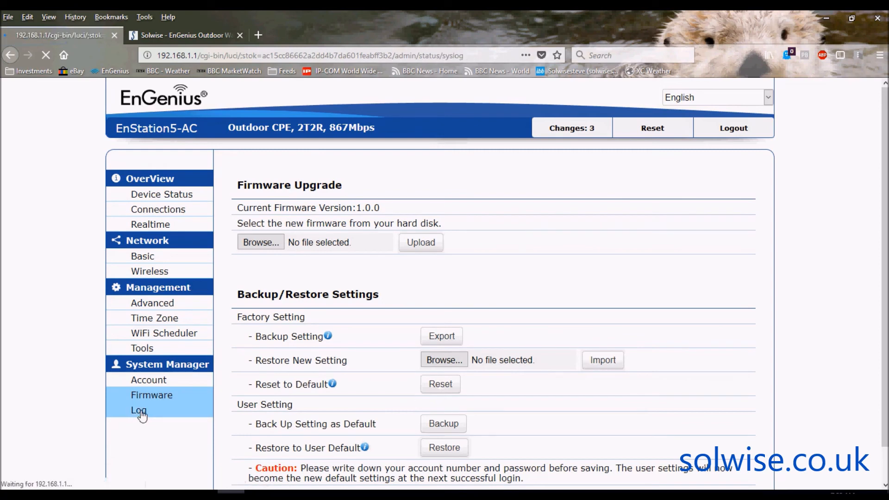
{"action": "left_click", "coordinate": [138, 410]}
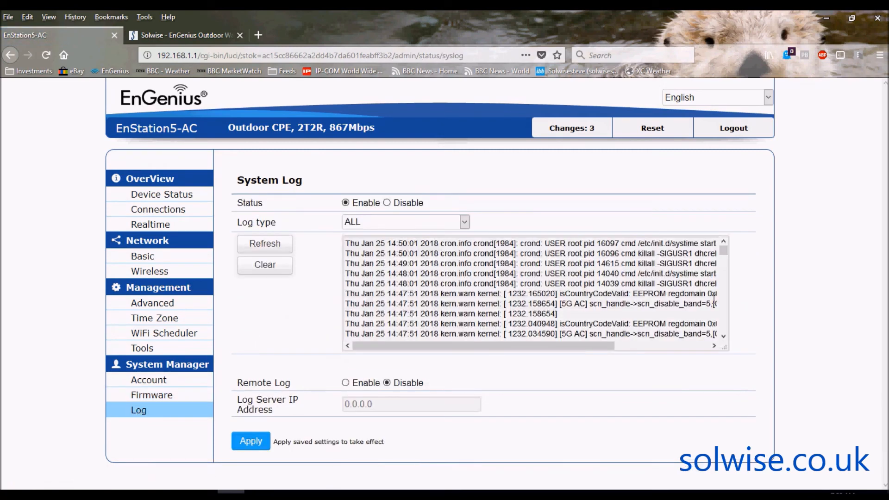
{"action": "scroll", "scroll_direction": "down", "scroll_amount": 3}
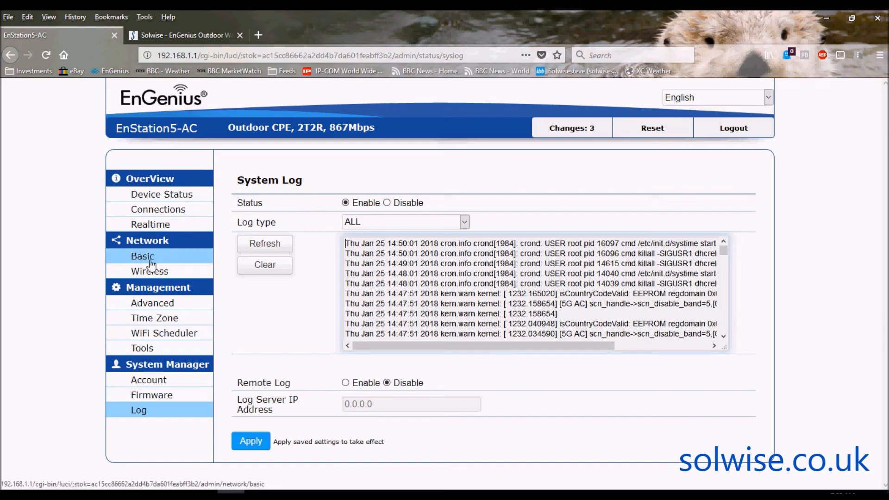
{"action": "mouse_move", "coordinate": [149, 272]}
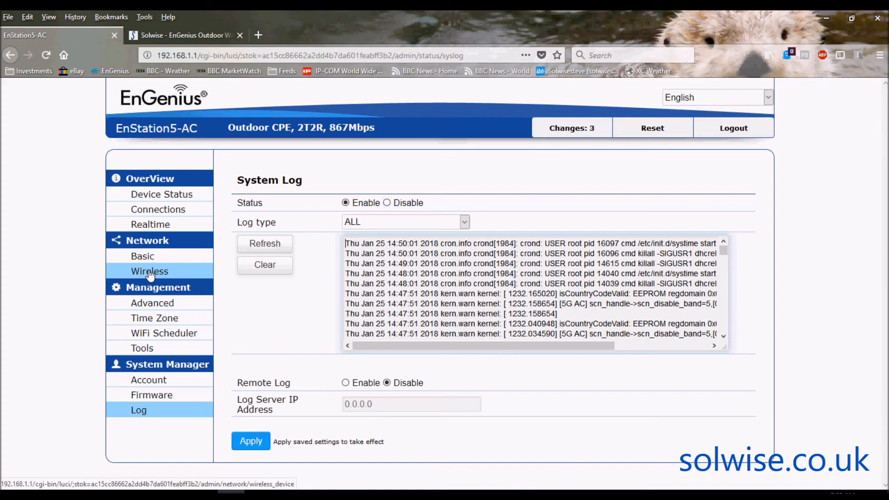
{"action": "mouse_move", "coordinate": [571, 127]}
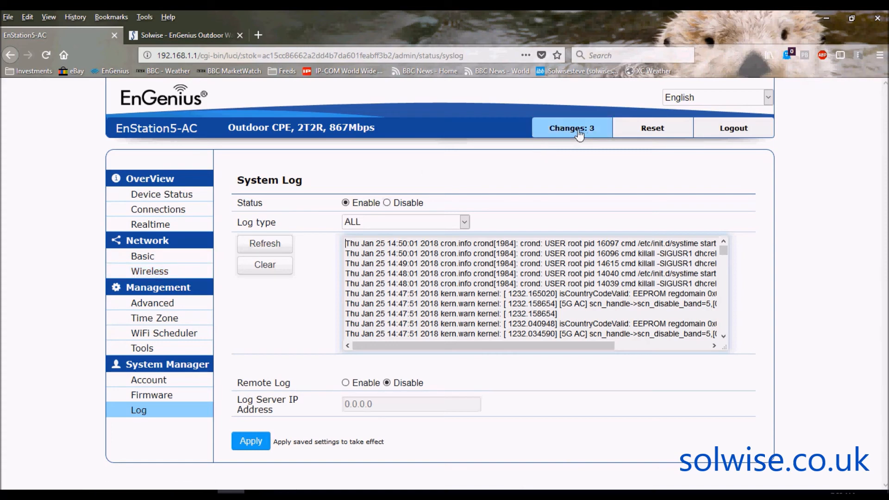
Review the 3 pending changes (country 826, HT80, WDS bridge) and apply the configuration.
{"action": "left_click", "coordinate": [571, 128]}
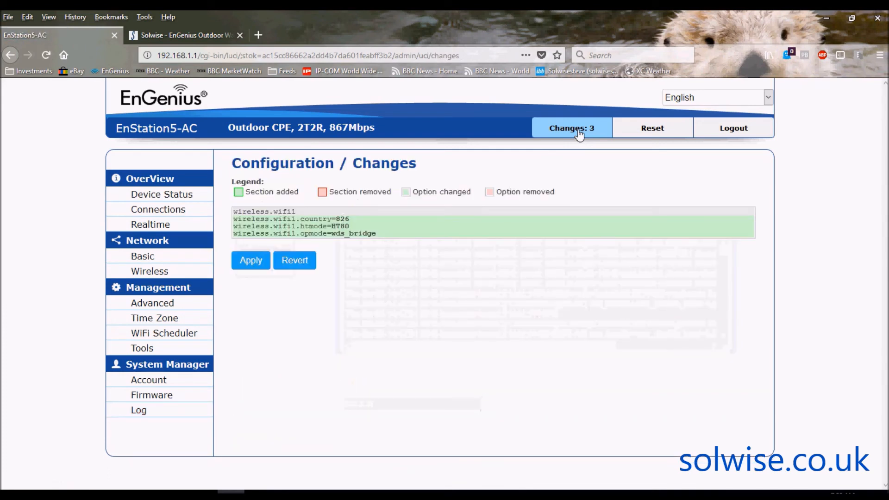
{"action": "left_click", "coordinate": [251, 260]}
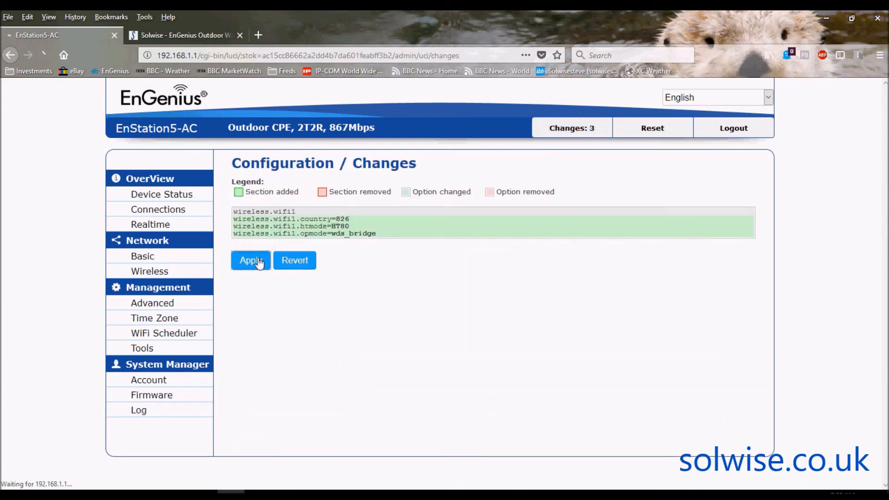
{"action": "left_click", "coordinate": [251, 260]}
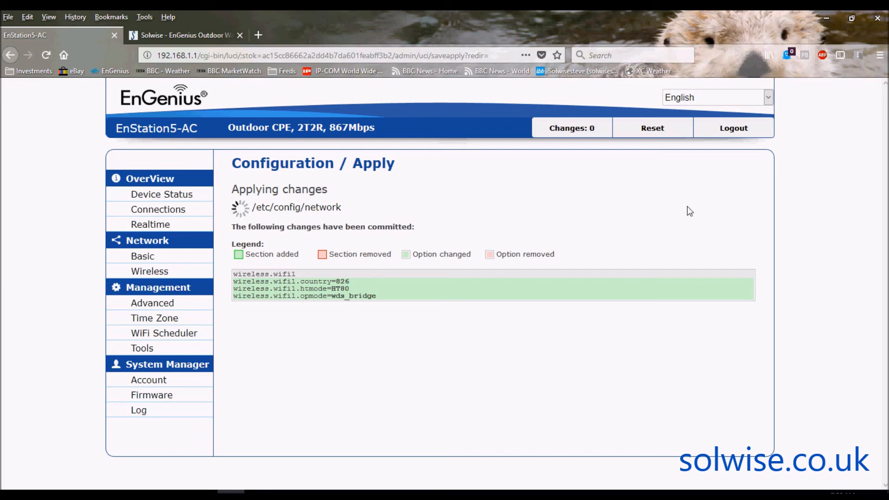
{"action": "mouse_move", "coordinate": [268, 199]}
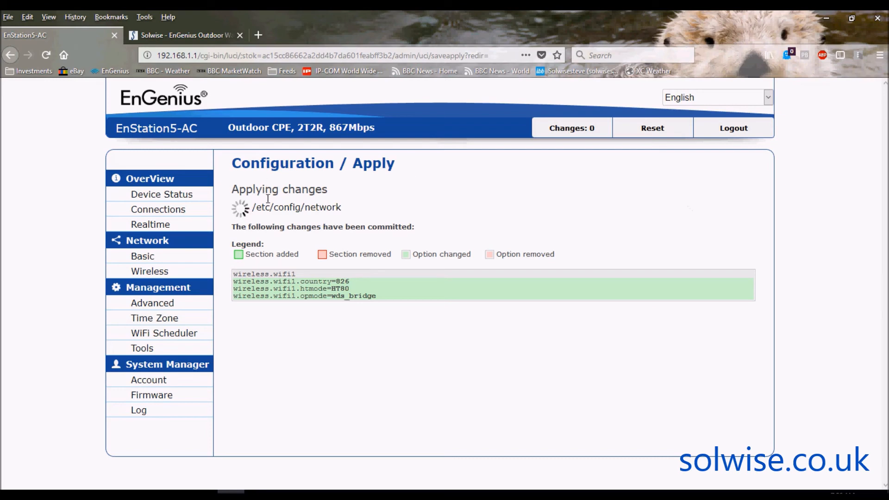
{"action": "mouse_move", "coordinate": [373, 216]}
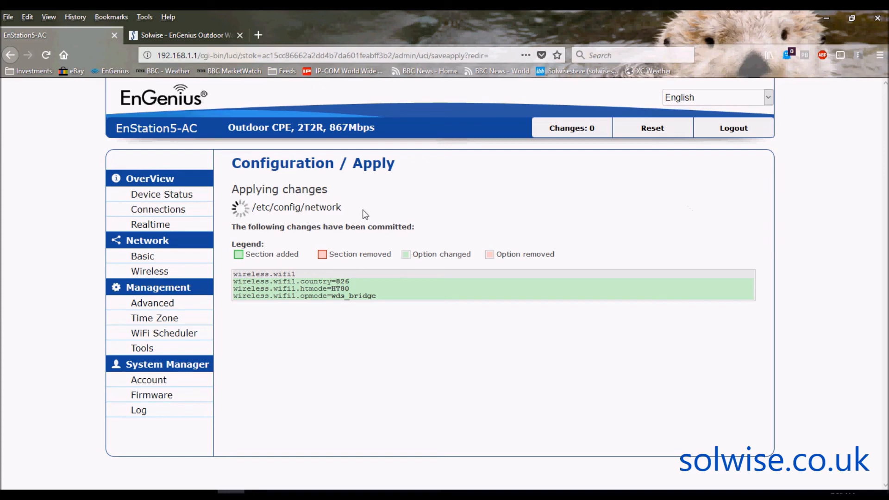
{"action": "mouse_move", "coordinate": [305, 211]}
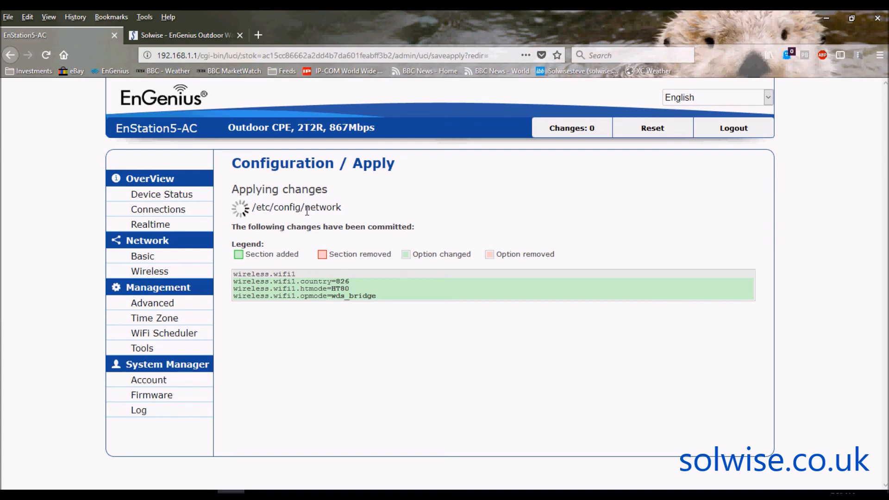
{"action": "mouse_move", "coordinate": [421, 197]}
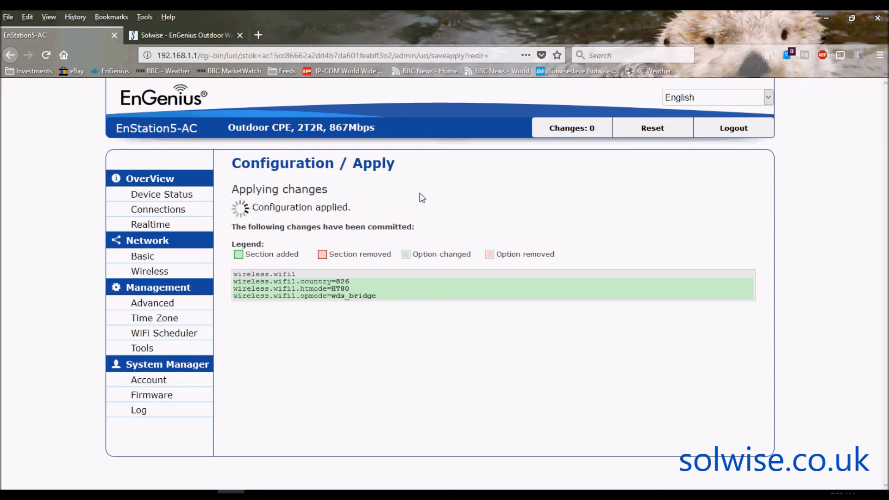
Verify on Device Status: United Kingdom, WDS Bridge, 802.11 N/AC, 80 MHz, channel 100.
{"action": "left_click", "coordinate": [161, 194]}
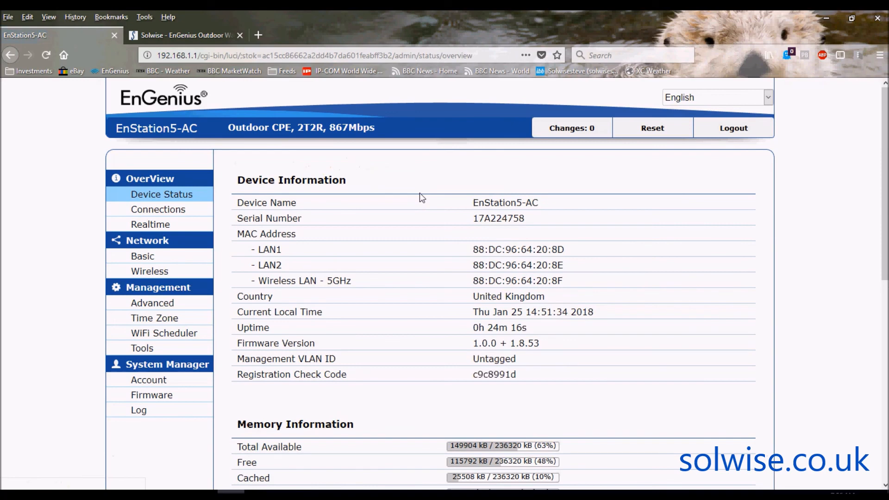
{"action": "mouse_move", "coordinate": [406, 315]}
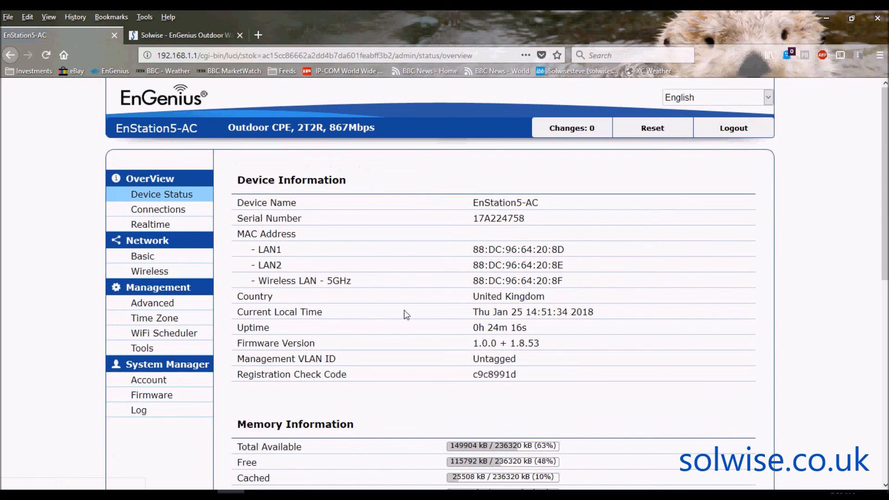
{"action": "mouse_move", "coordinate": [881, 195]}
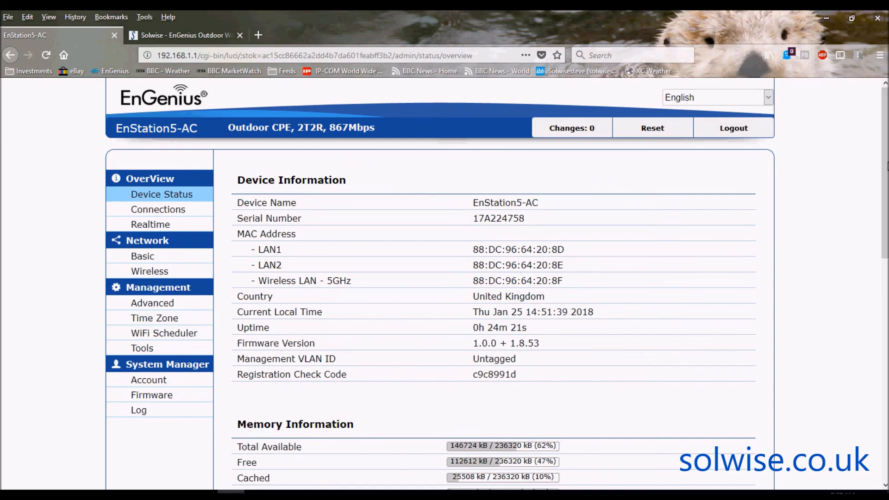
{"action": "scroll", "scroll_direction": "down", "scroll_amount": 3}
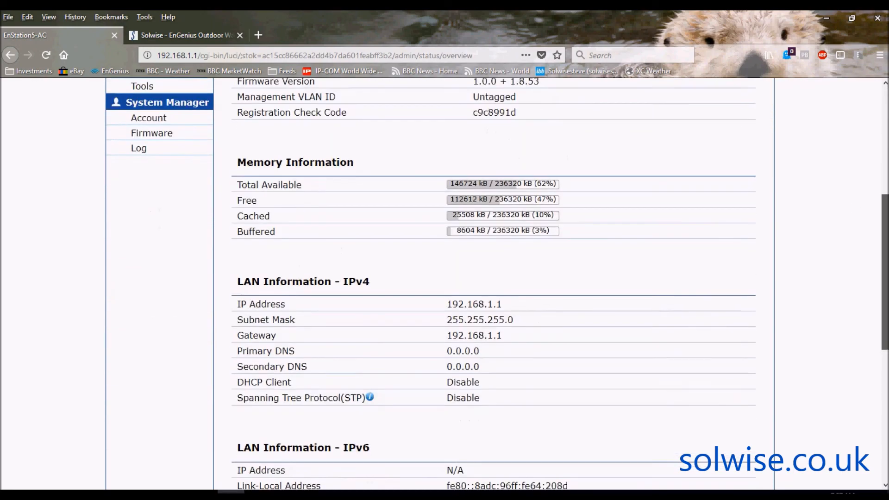
{"action": "scroll", "scroll_direction": "down", "scroll_amount": 3}
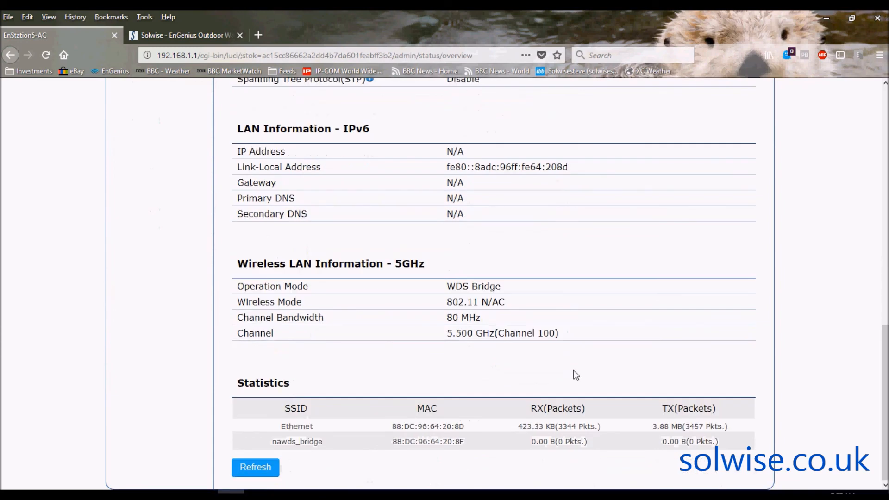
{"action": "mouse_move", "coordinate": [481, 296]}
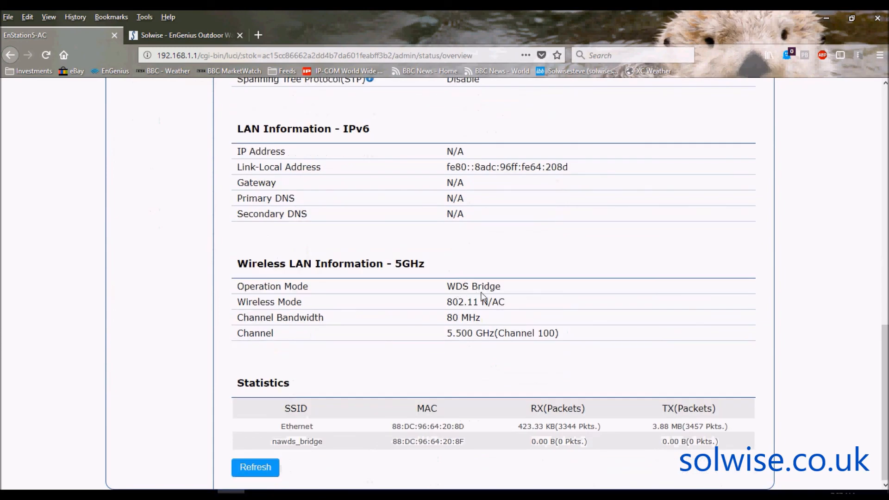
{"action": "mouse_move", "coordinate": [537, 344]}
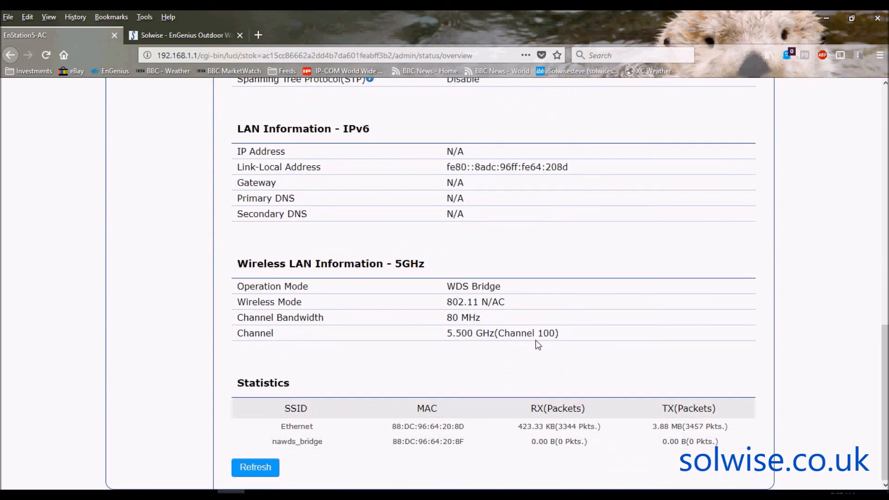
{"action": "mouse_move", "coordinate": [652, 347]}
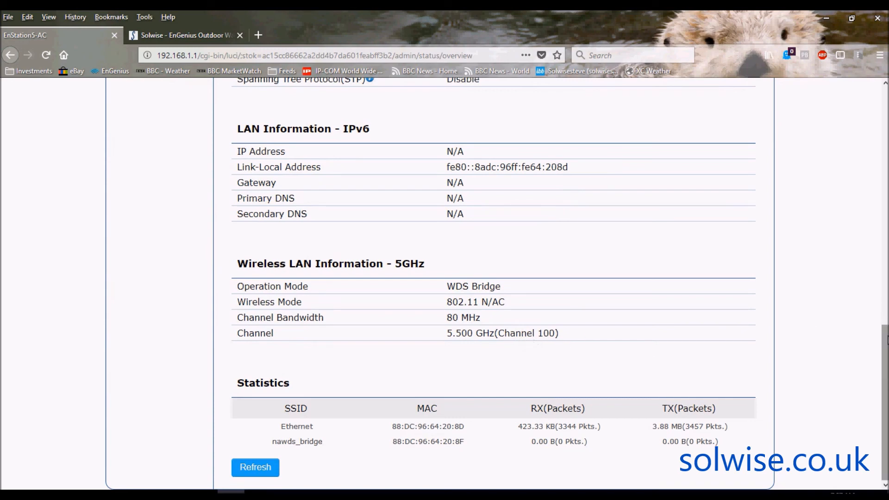
{"action": "scroll", "scroll_direction": "up", "scroll_amount": 3}
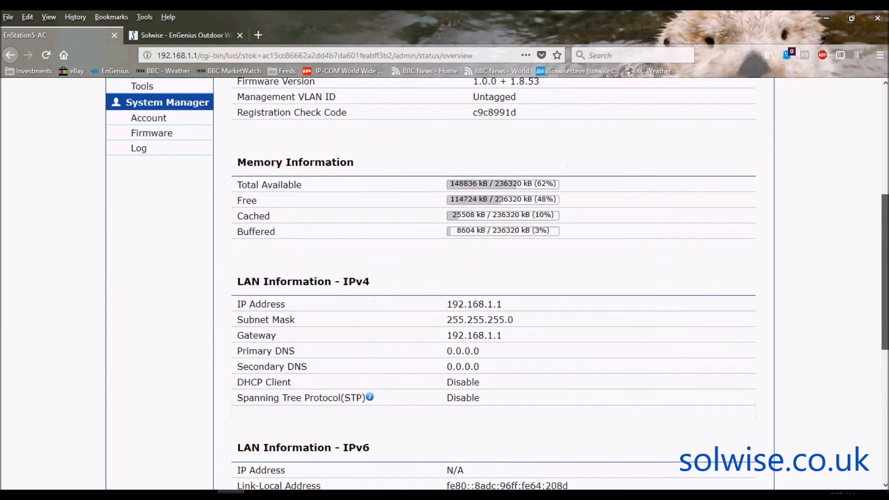
{"action": "scroll", "scroll_direction": "up", "scroll_amount": 3}
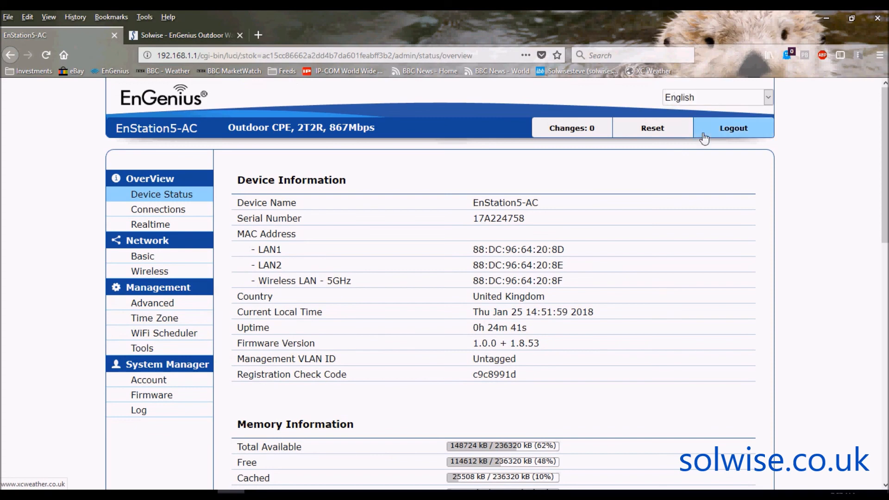
{"action": "mouse_move", "coordinate": [809, 174]}
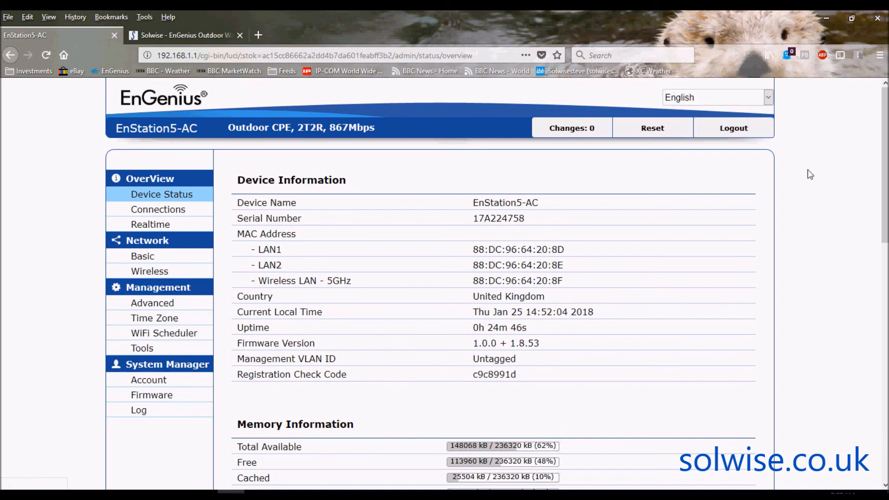